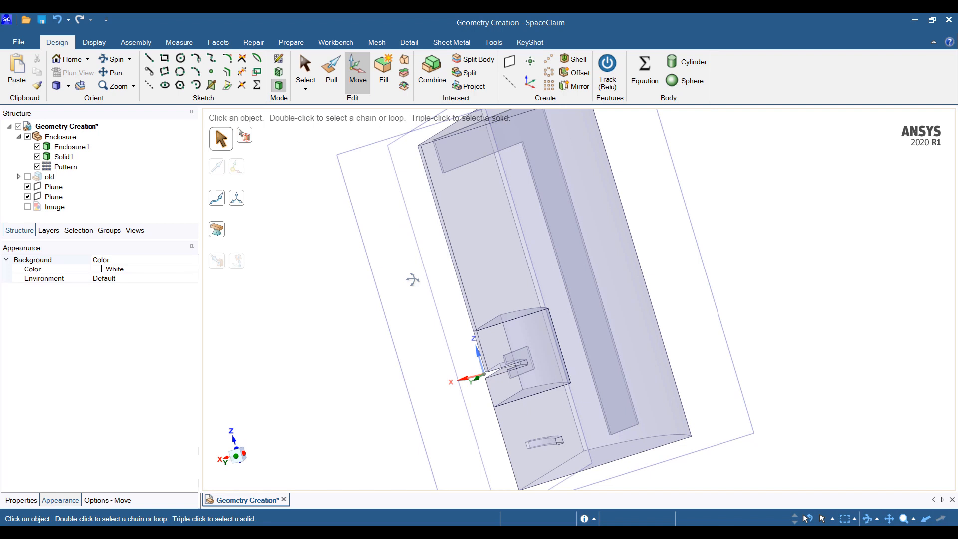
Step: Send the enclosure geometry from SpaceClaim to a new Workbench 2020 R1 project
{"action": "left_click", "coordinate": [61, 137]}
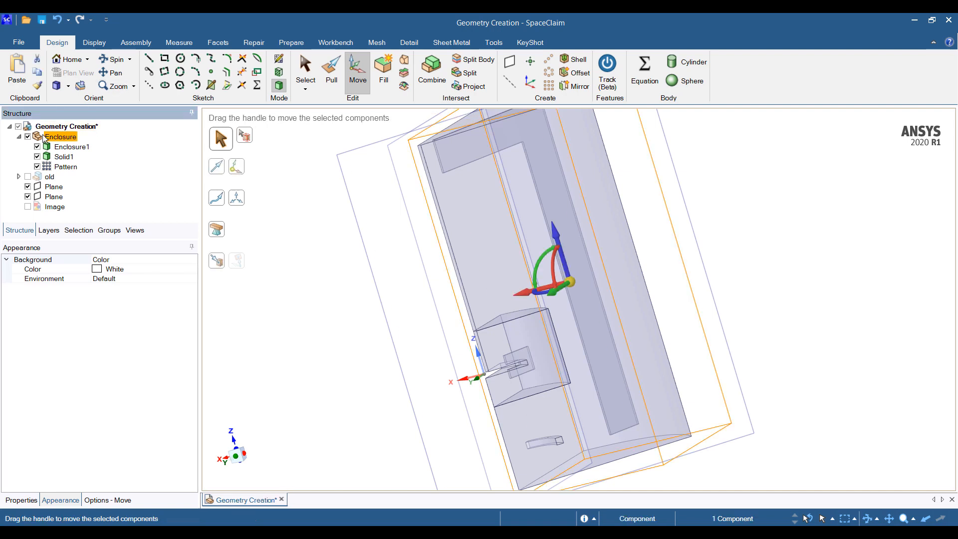
{"action": "left_click", "coordinate": [21, 500]}
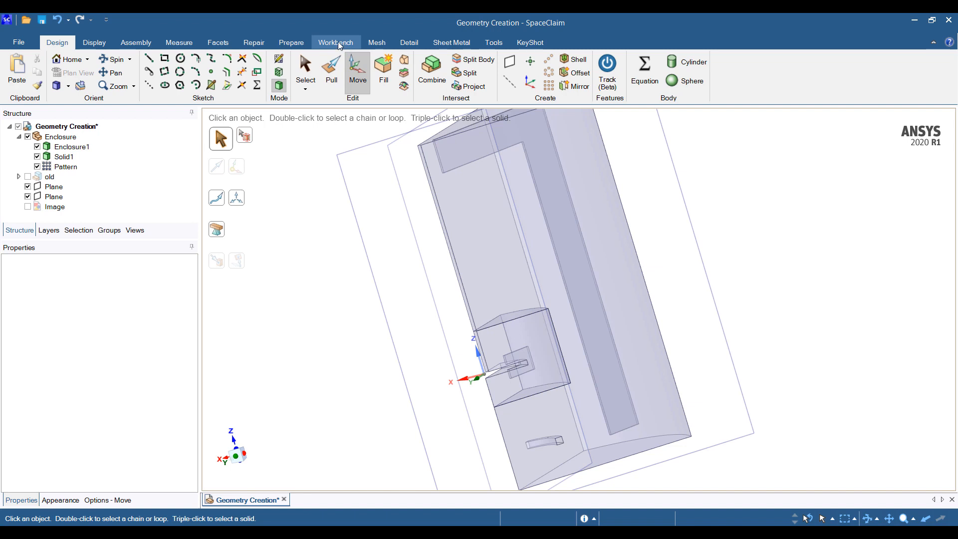
{"action": "left_click", "coordinate": [335, 42]}
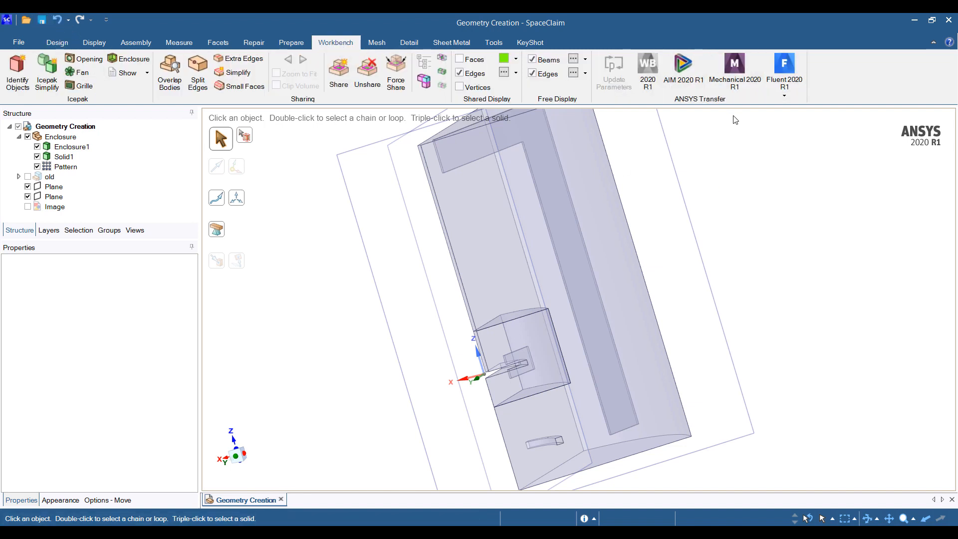
{"action": "left_click", "coordinate": [648, 68]}
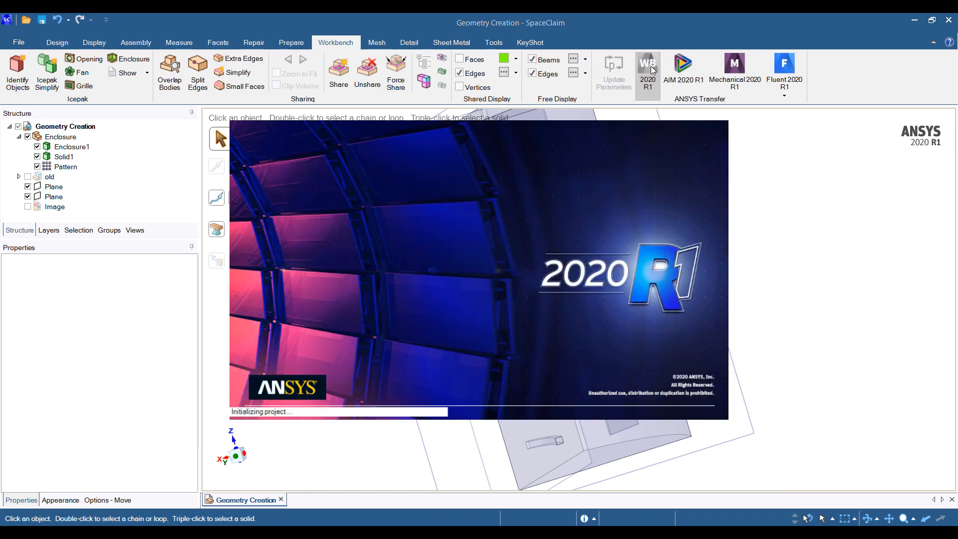
Step: Launch Meshing from the Mesh cell of the Fluid Flow (CFX) system
{"action": "left_click", "coordinate": [648, 68]}
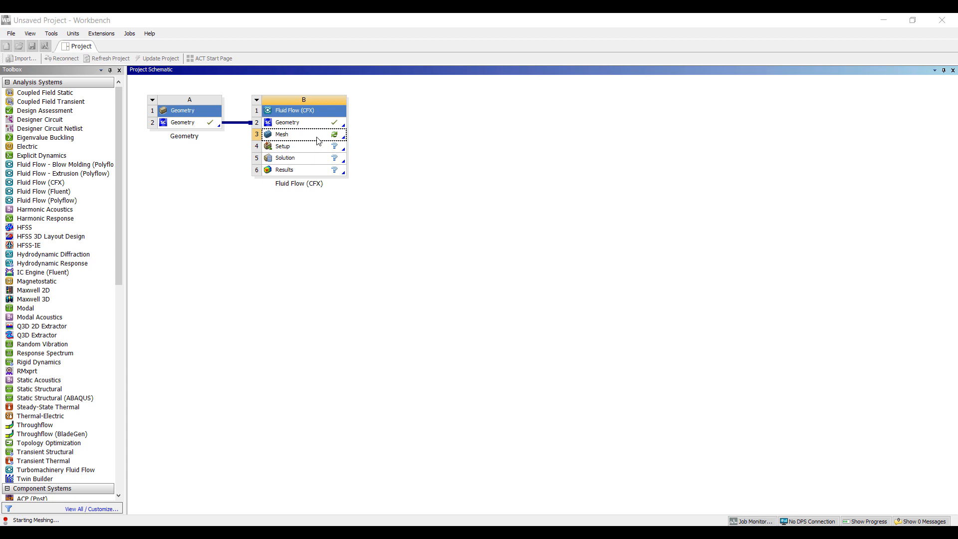
{"action": "double_click", "coordinate": [283, 135]}
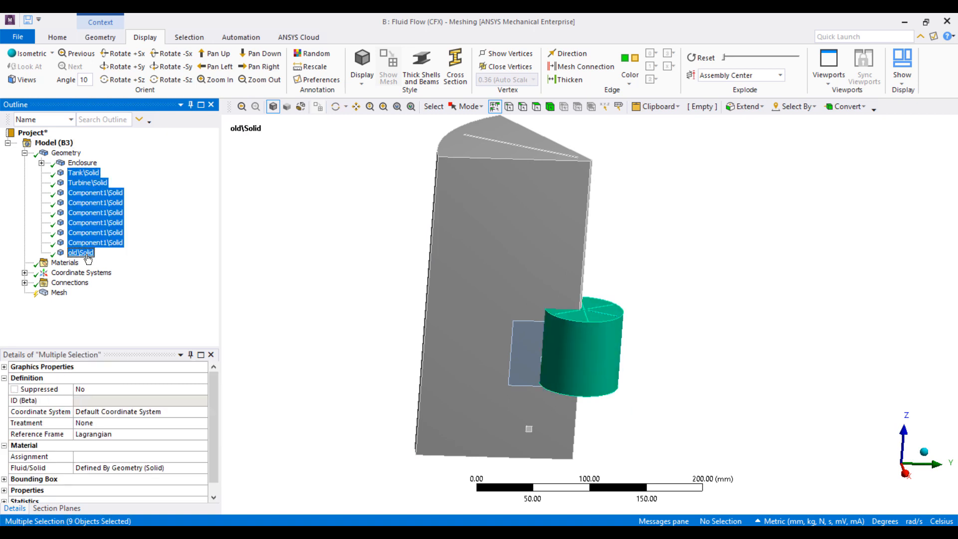
Step: Suppress the tank, turbine and component bodies, leaving only the fluid enclosure
{"action": "right_click", "coordinate": [80, 253]}
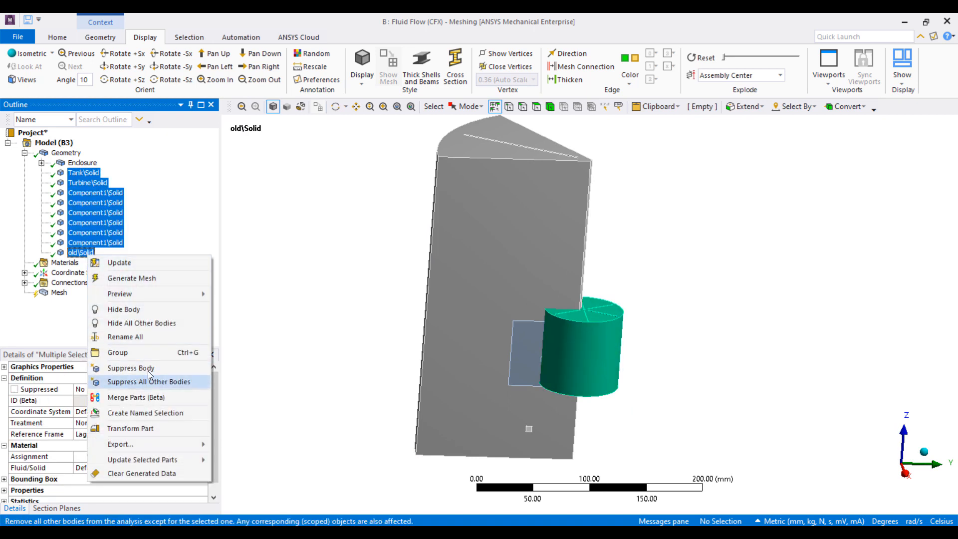
{"action": "left_click", "coordinate": [130, 367]}
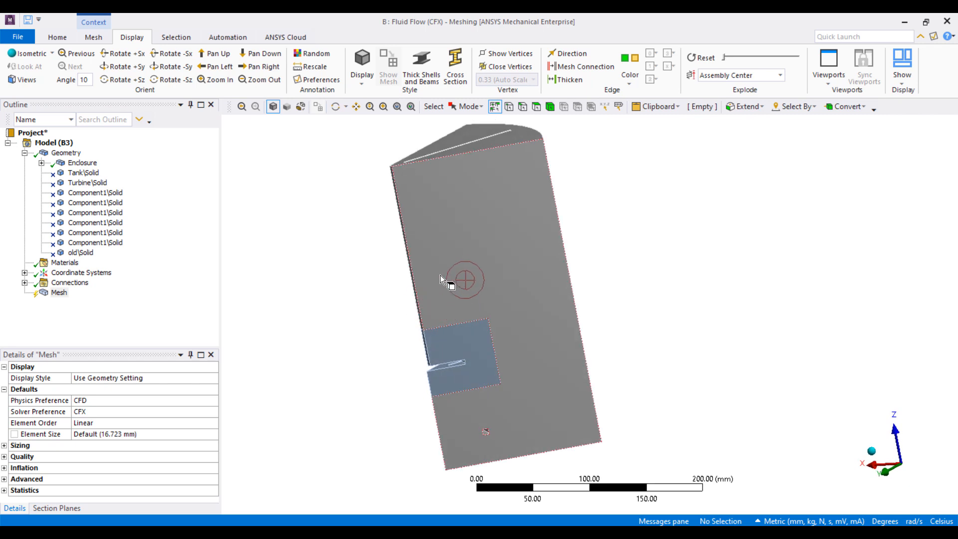
{"action": "left_click_drag", "start_coordinate": [466, 279], "coordinate": [529, 285]}
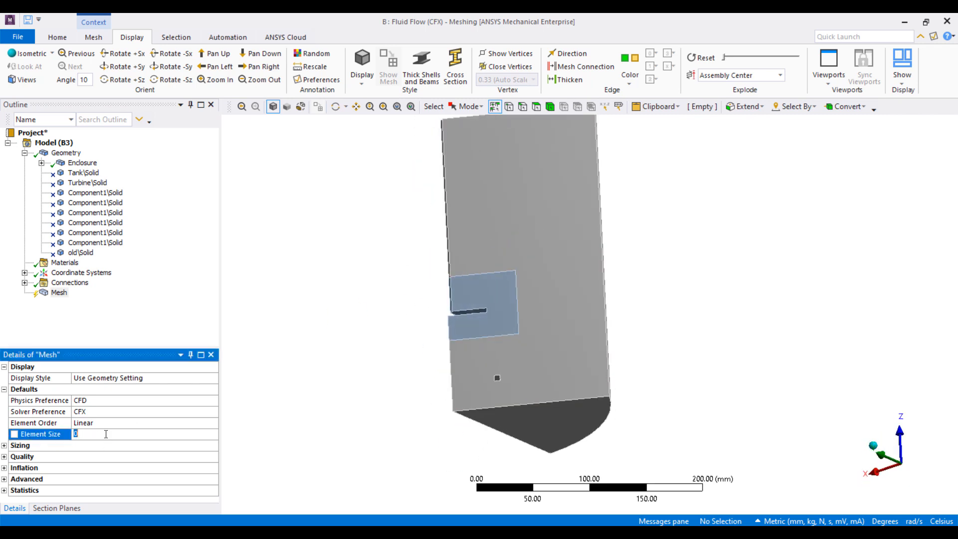
Step: Set the mesh element size to 5.0 mm and turn Capture Proximity on
{"action": "type", "text": "5.0 mm"}
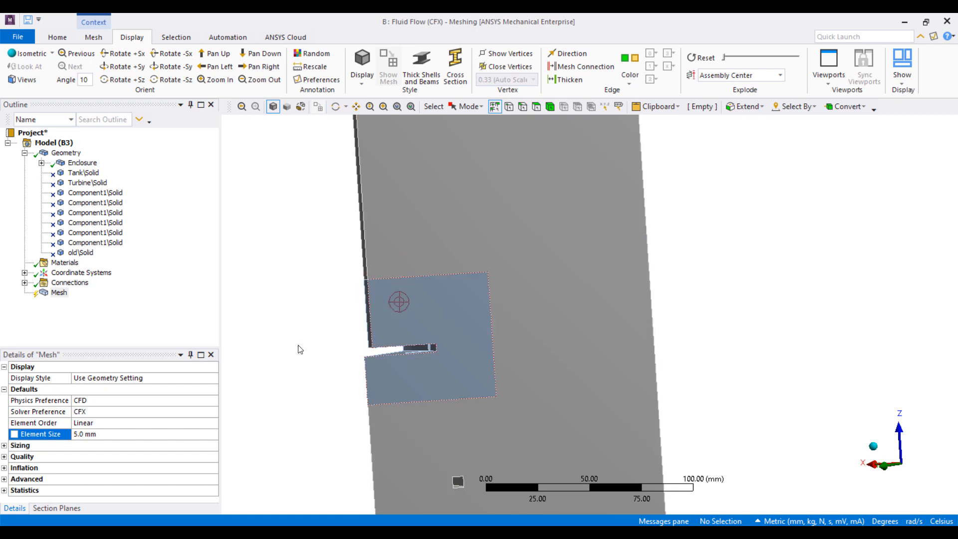
{"action": "left_click", "coordinate": [8, 457]}
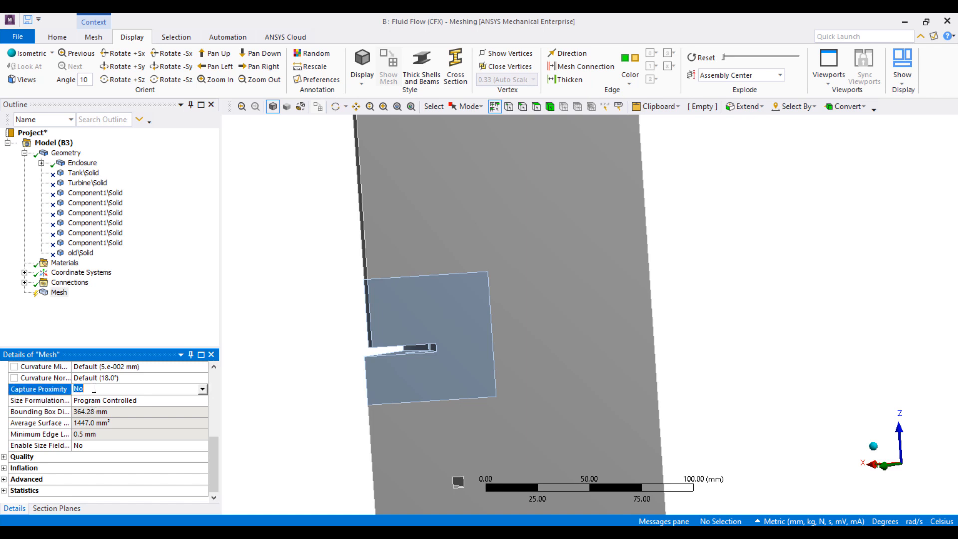
{"action": "left_click", "coordinate": [202, 388]}
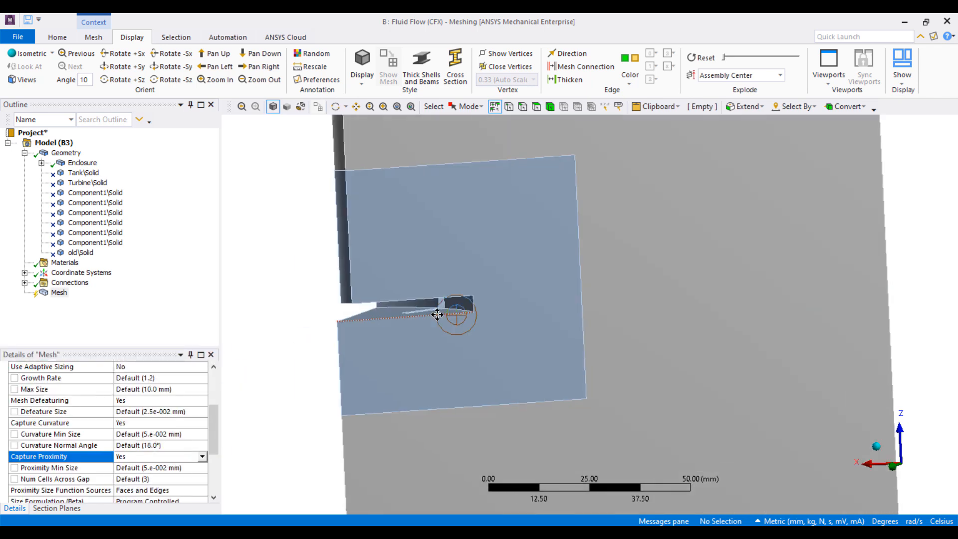
{"action": "left_click_drag", "start_coordinate": [437, 314], "coordinate": [489, 300]}
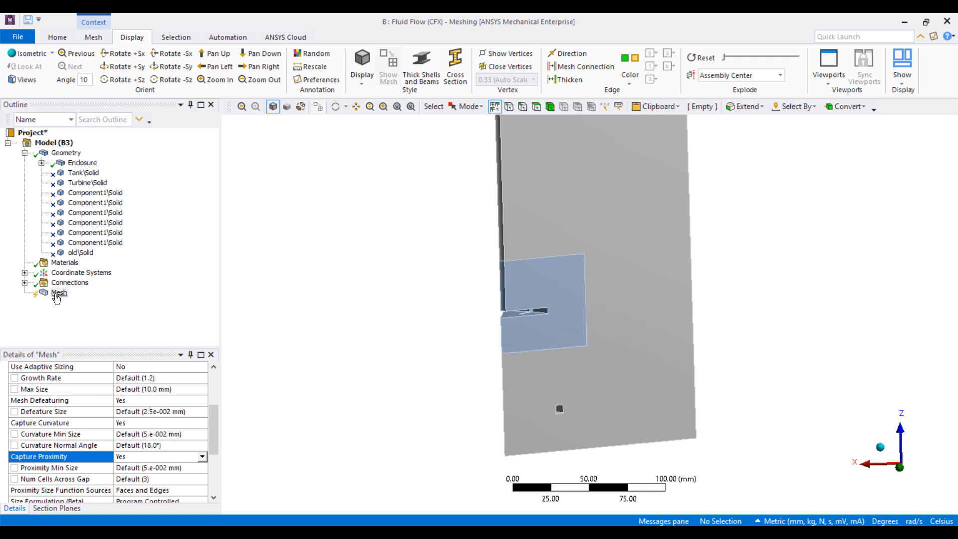
Step: Add an inflation control on the enclosure body scoped to 15 boundary faces
{"action": "right_click", "coordinate": [59, 293]}
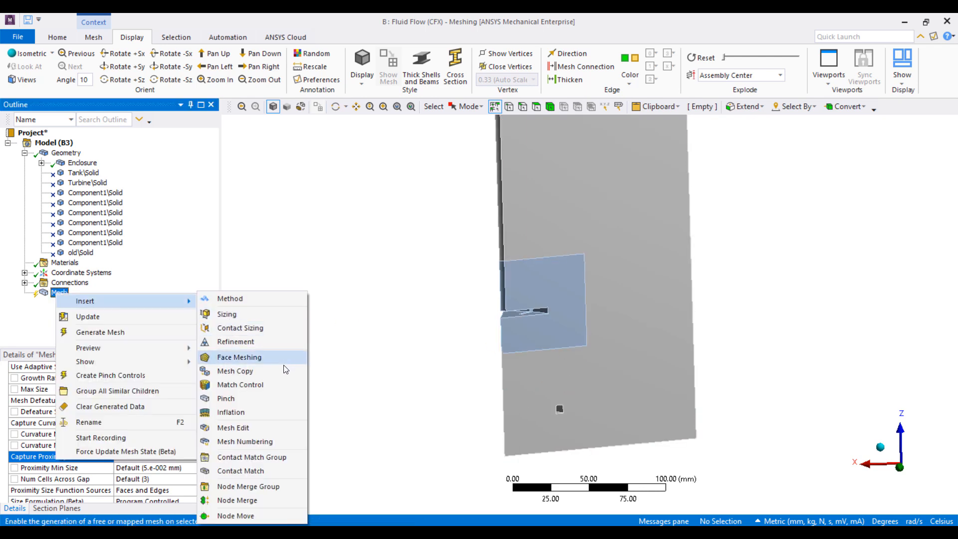
{"action": "left_click", "coordinate": [229, 413]}
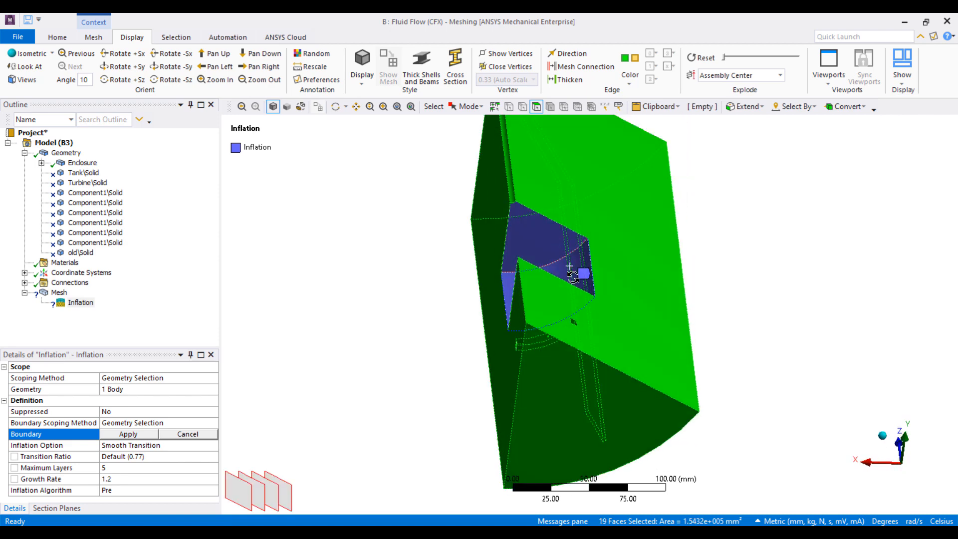
{"action": "left_click_drag", "start_coordinate": [571, 276], "coordinate": [618, 344]}
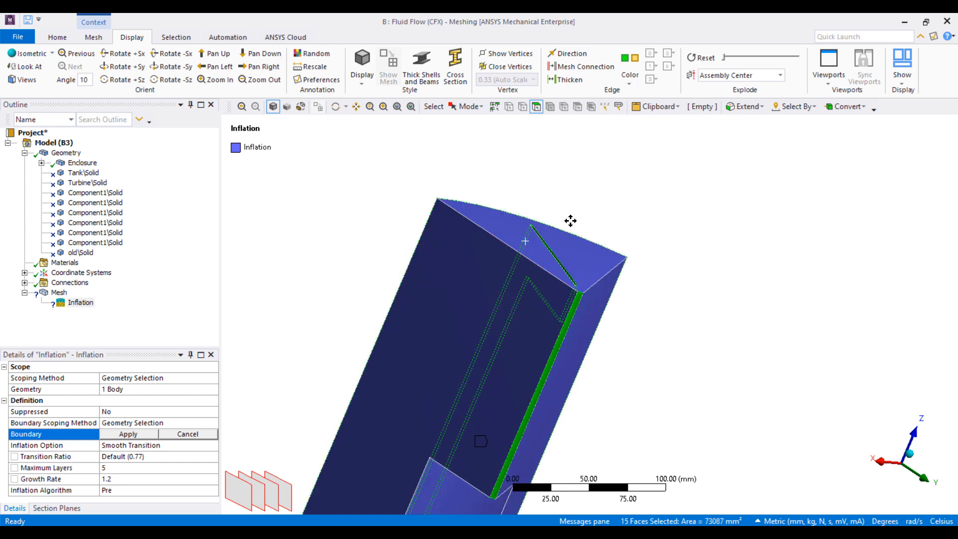
{"action": "left_click_drag", "start_coordinate": [570, 221], "coordinate": [489, 355]}
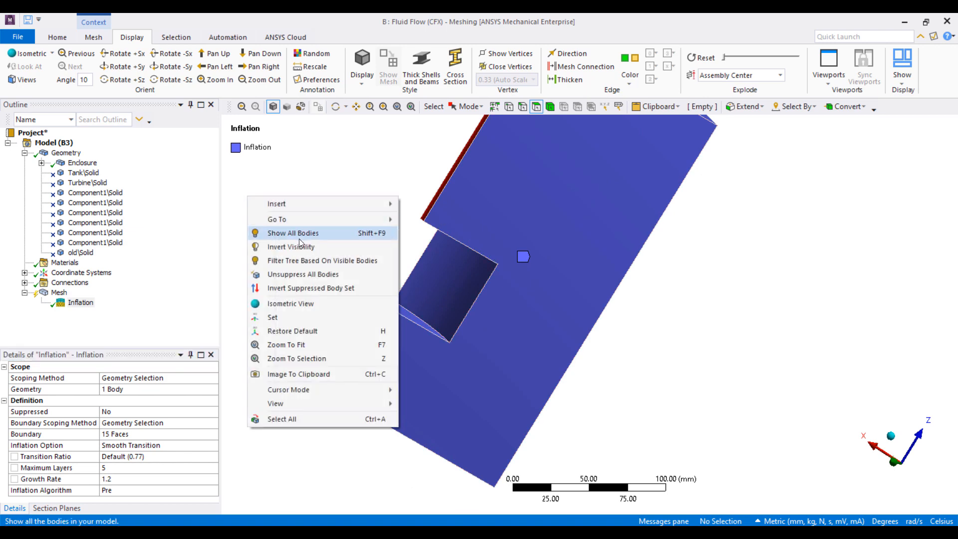
Step: Show all bodies, then hide everything except the small slotted block
{"action": "left_click", "coordinate": [294, 234]}
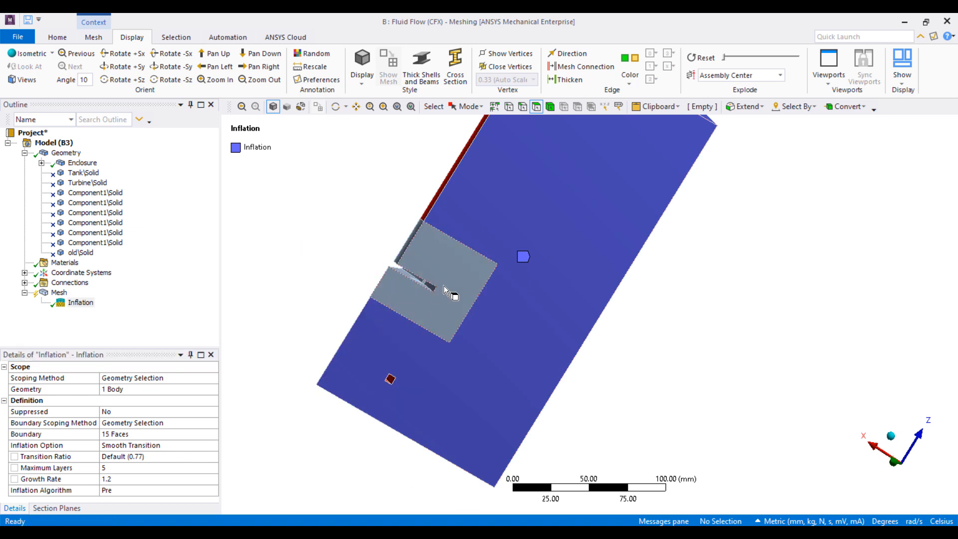
{"action": "right_click", "coordinate": [445, 290]}
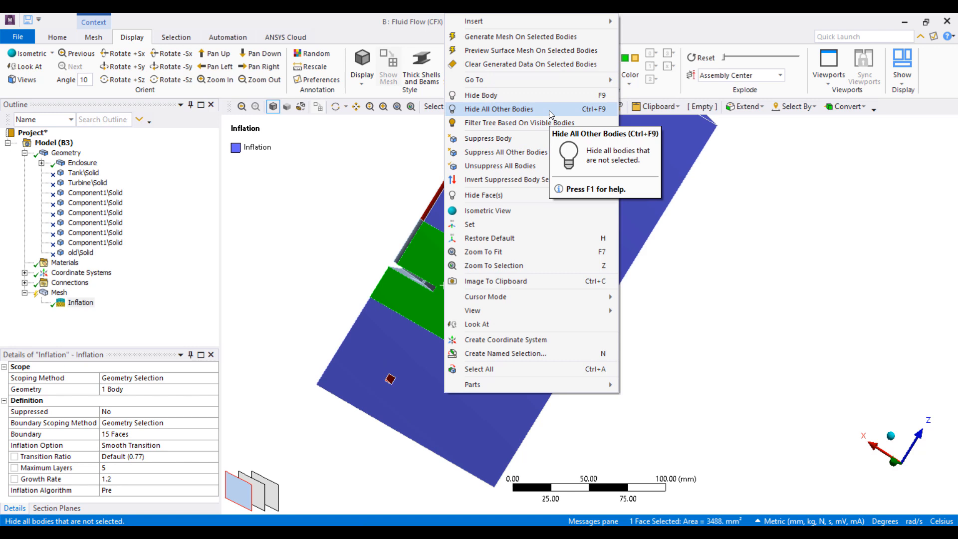
{"action": "left_click", "coordinate": [499, 108]}
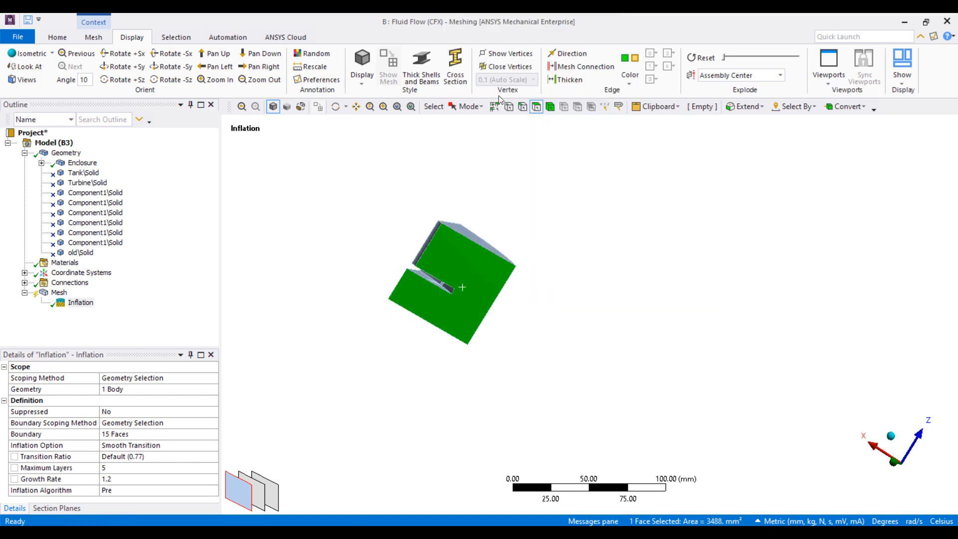
Step: Define Inflation 2 on 12 boundary faces of the slotted block
{"action": "right_click", "coordinate": [463, 287]}
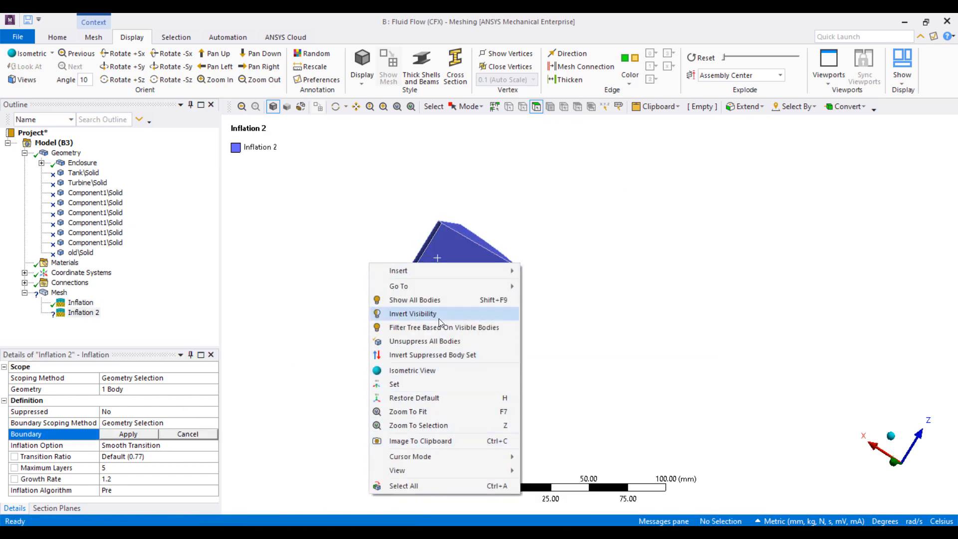
{"action": "left_click", "coordinate": [412, 313]}
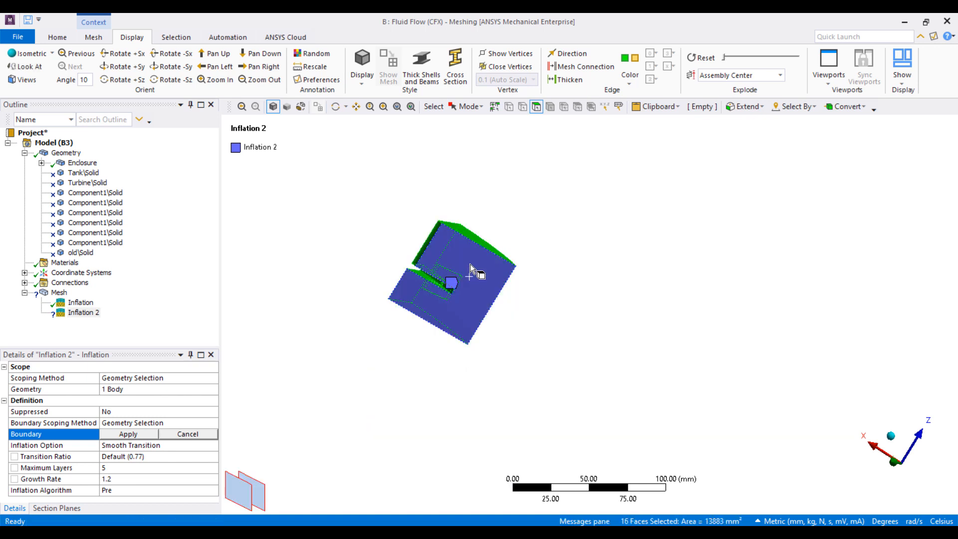
{"action": "left_click_drag", "start_coordinate": [452, 281], "coordinate": [473, 257]}
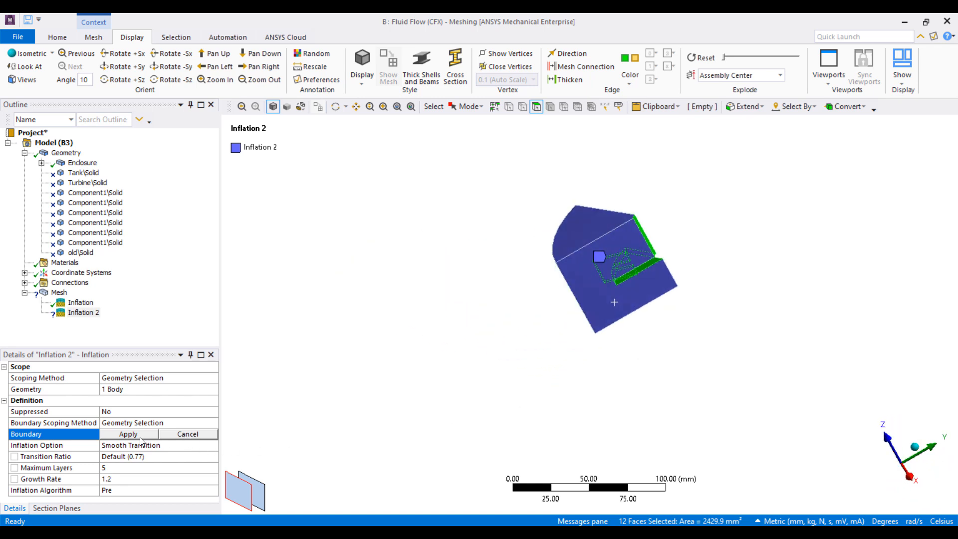
{"action": "left_click", "coordinate": [128, 434]}
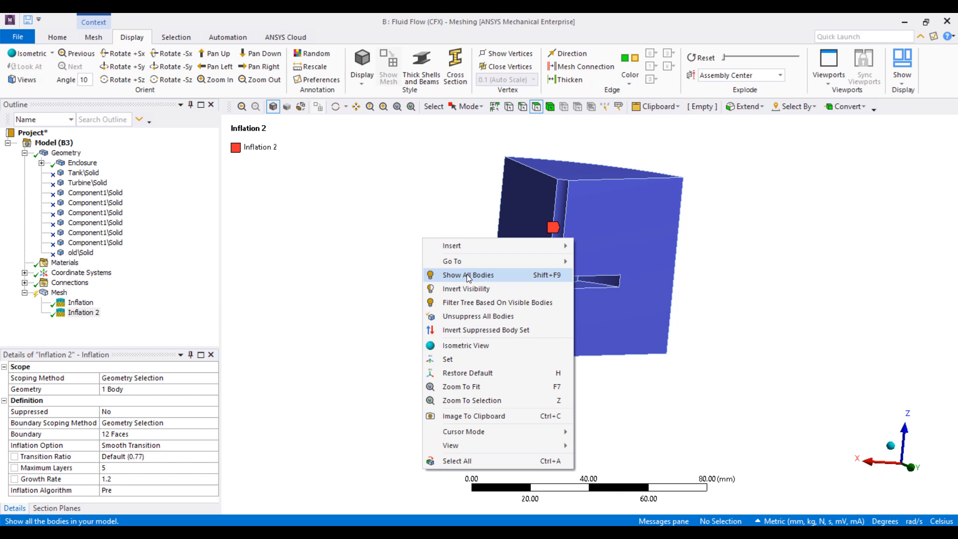
Step: Show all bodies and update the mesh with the new controls
{"action": "left_click", "coordinate": [467, 275]}
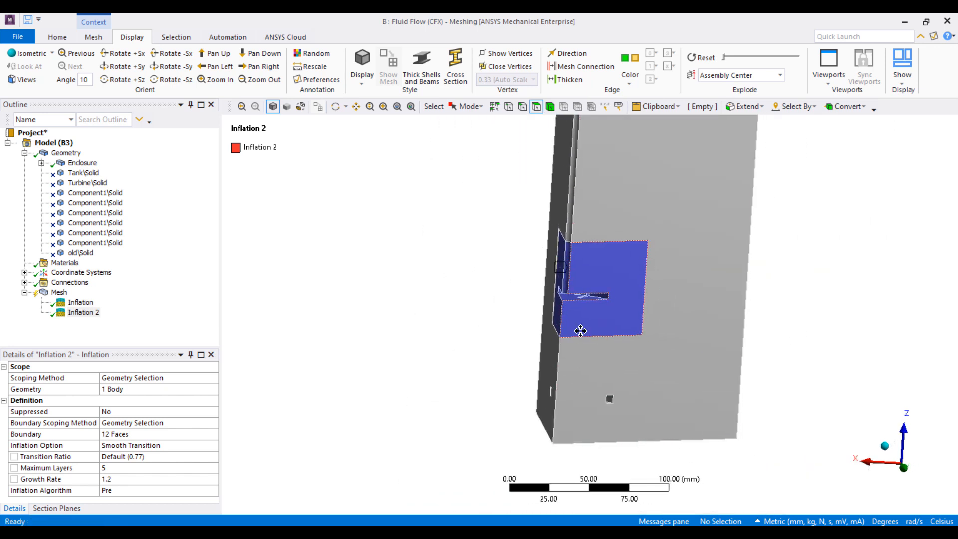
{"action": "right_click", "coordinate": [59, 292]}
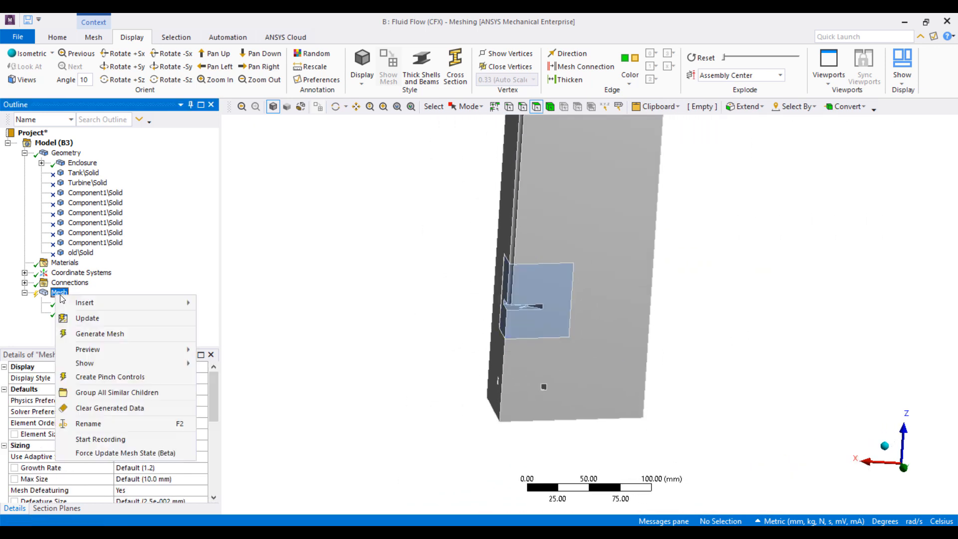
{"action": "left_click", "coordinate": [100, 334]}
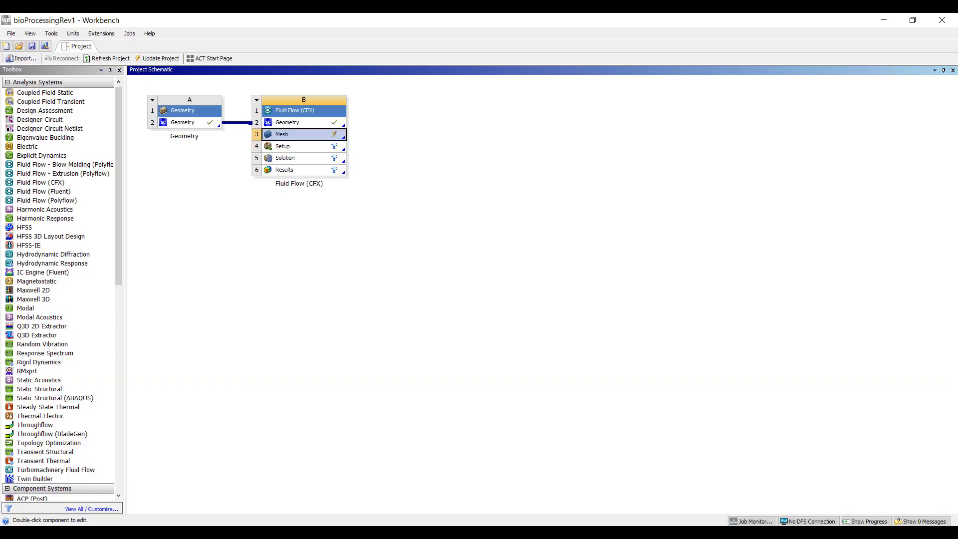
Step: Update the upstream geometry and mesh, then launch the CFX setup in CFX-Pre
{"action": "right_click", "coordinate": [281, 134]}
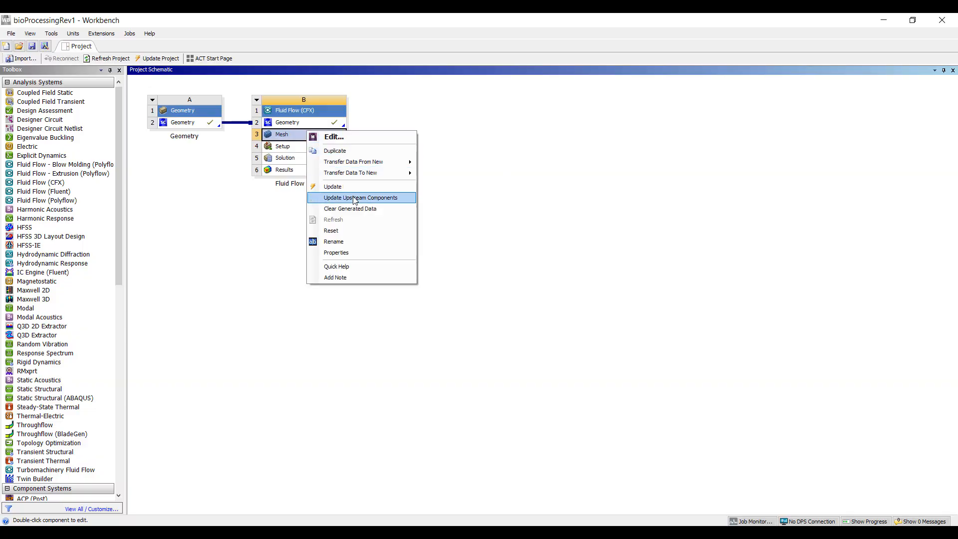
{"action": "left_click", "coordinate": [360, 197]}
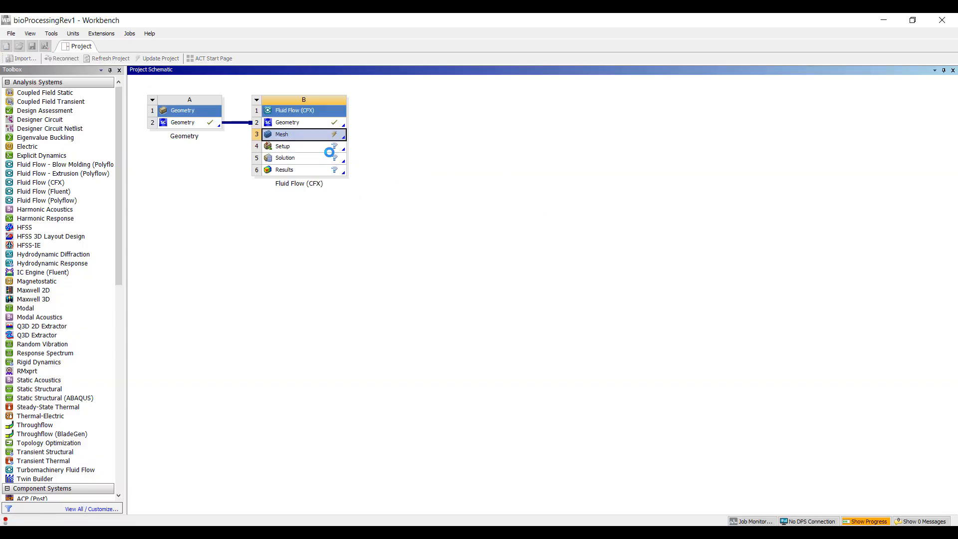
{"action": "double_click", "coordinate": [296, 146]}
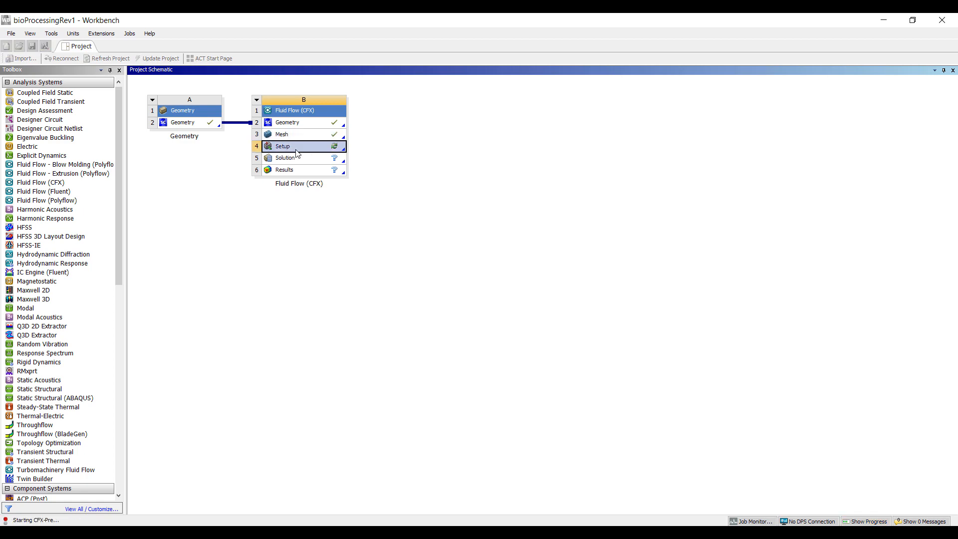
{"action": "double_click", "coordinate": [281, 146]}
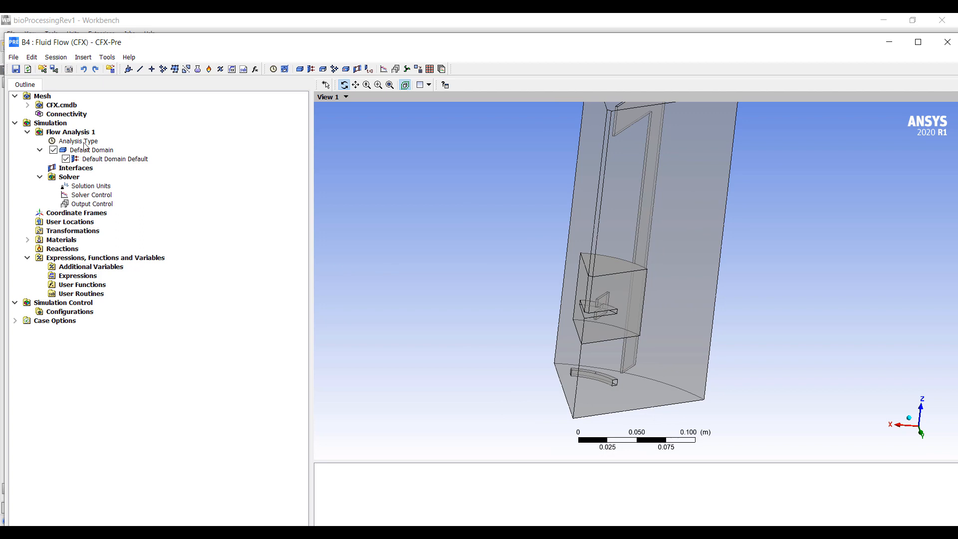
Step: Insert a new domain named RotTurbine under Flow Analysis 1
{"action": "right_click", "coordinate": [60, 131]}
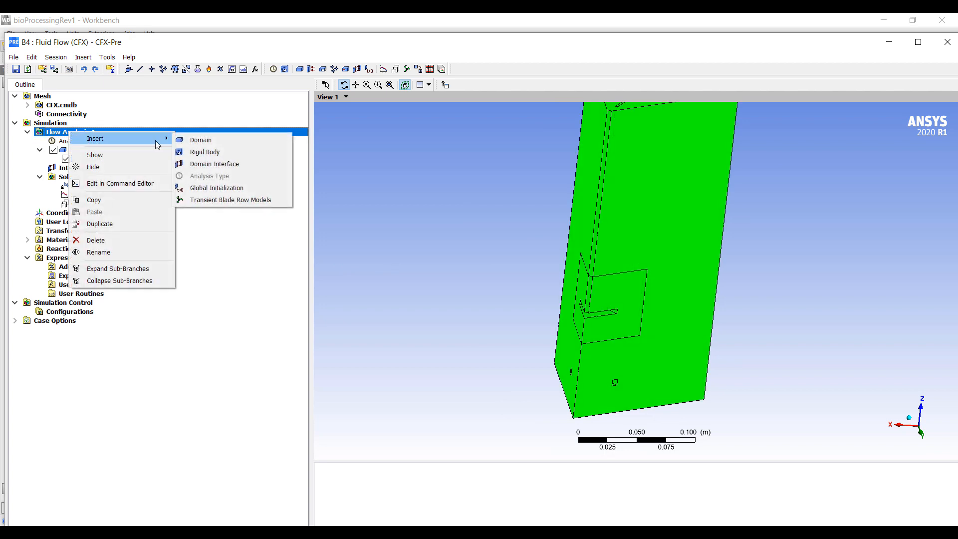
{"action": "left_click", "coordinate": [201, 140]}
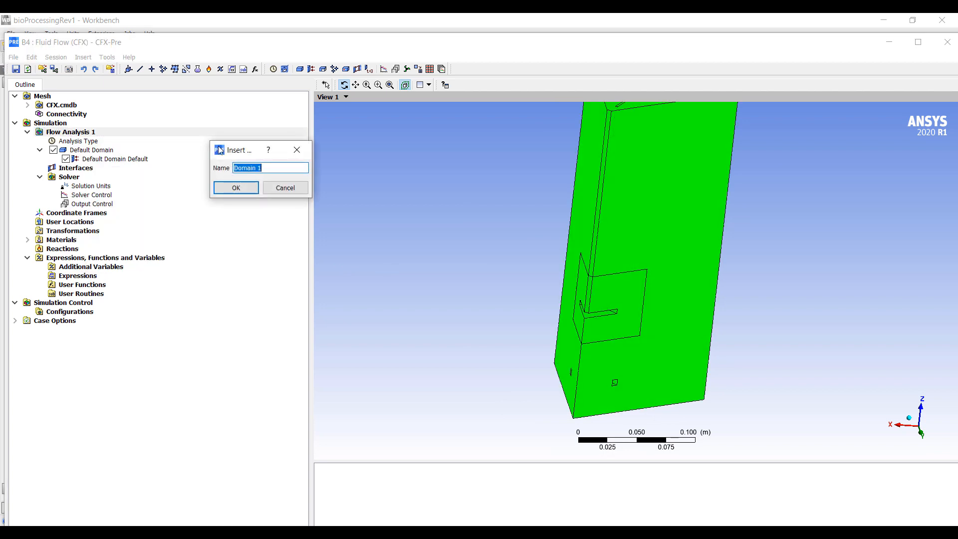
{"action": "type", "text": "Turbni"}
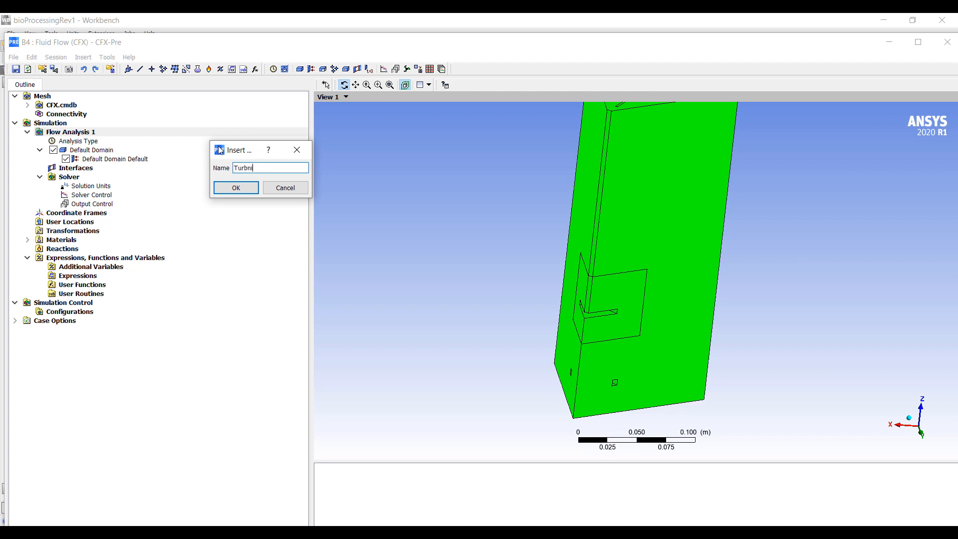
{"action": "type", "text": "Turbine"}
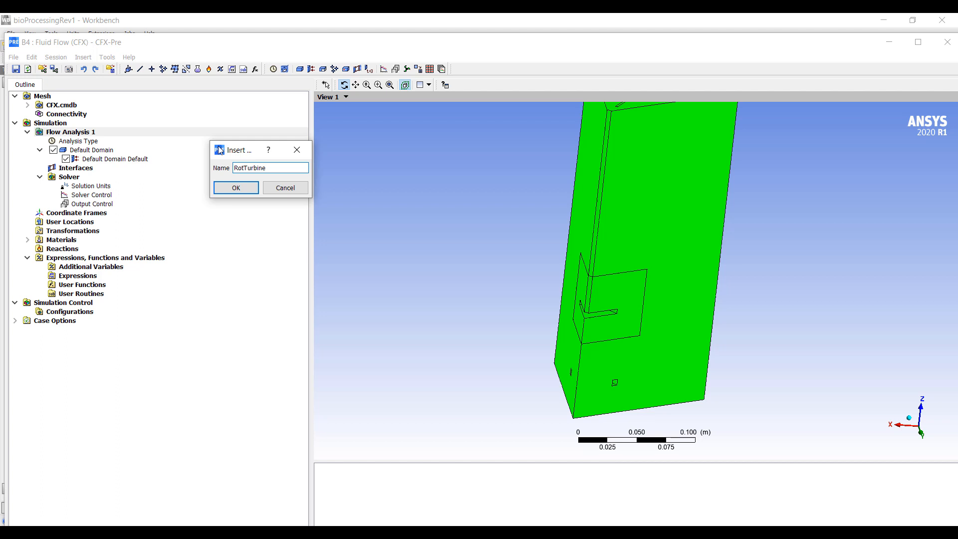
{"action": "left_click", "coordinate": [236, 188]}
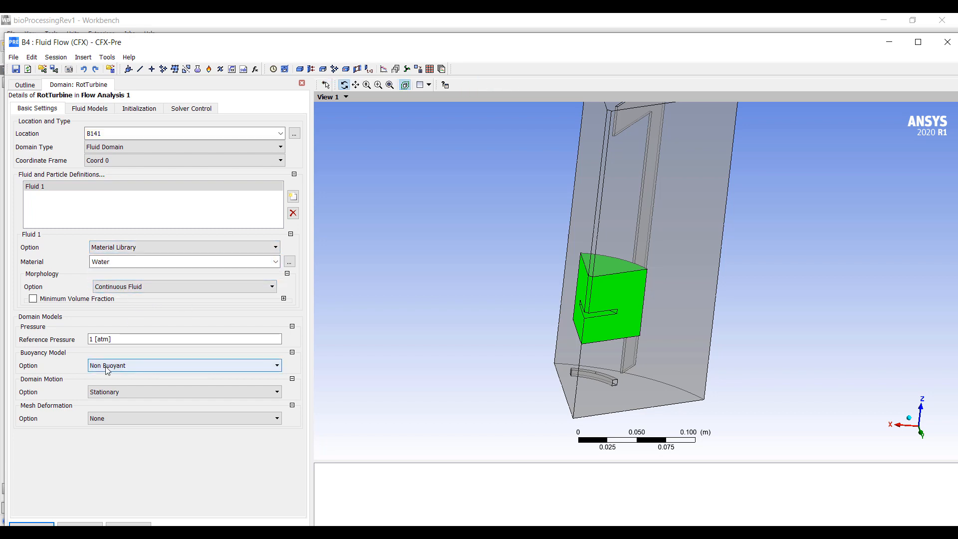
Step: Make RotTurbine rotate at 340 rev/min about Global Z and create the domain
{"action": "left_click", "coordinate": [184, 391]}
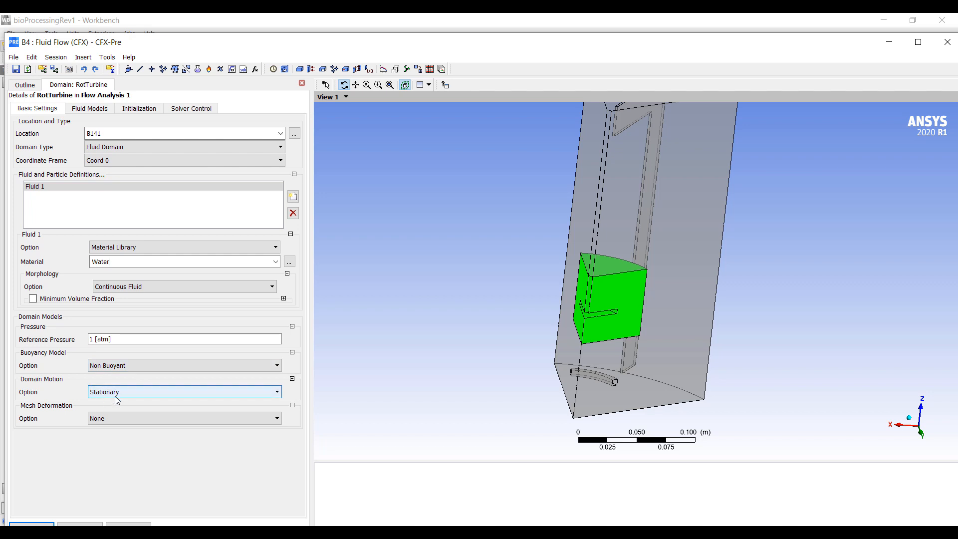
{"action": "left_click", "coordinate": [183, 391]}
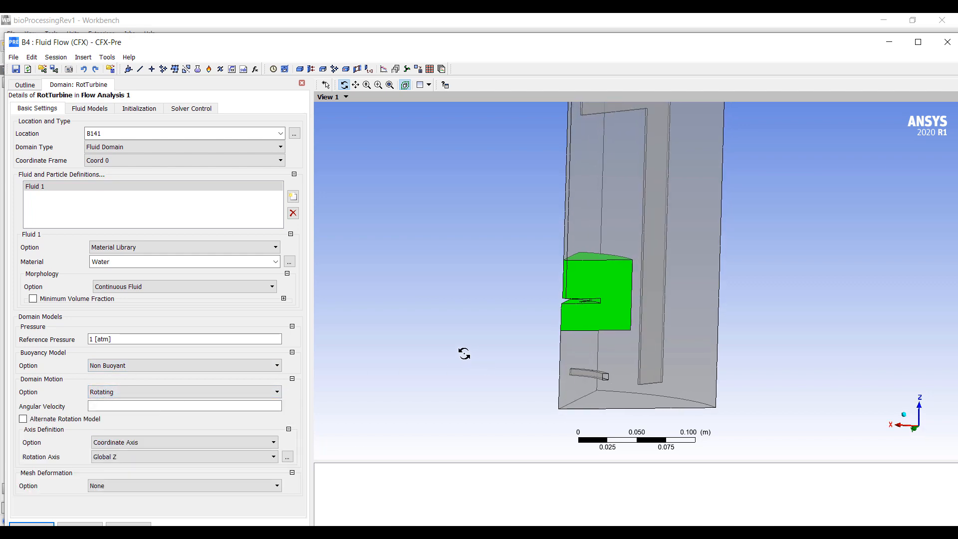
{"action": "left_click", "coordinate": [160, 406]}
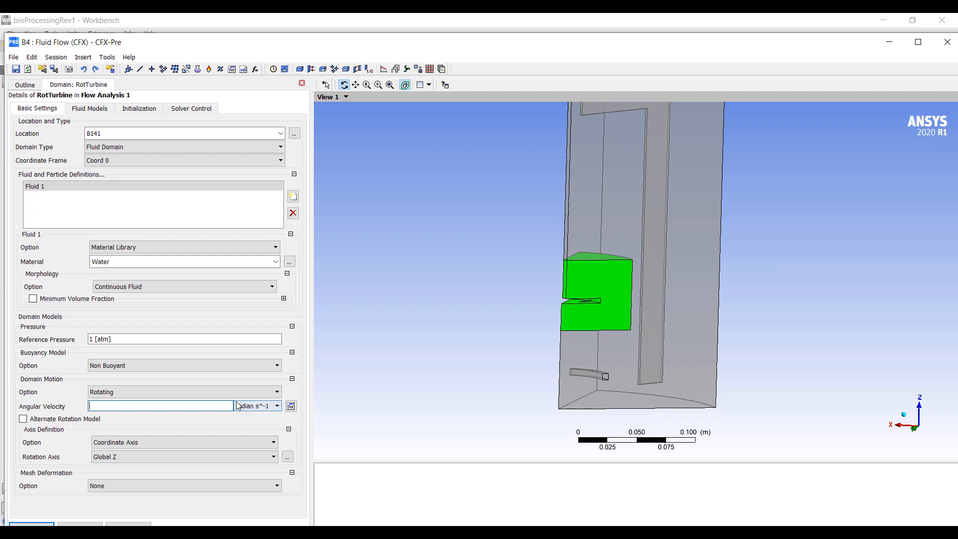
{"action": "left_click", "coordinate": [275, 405]}
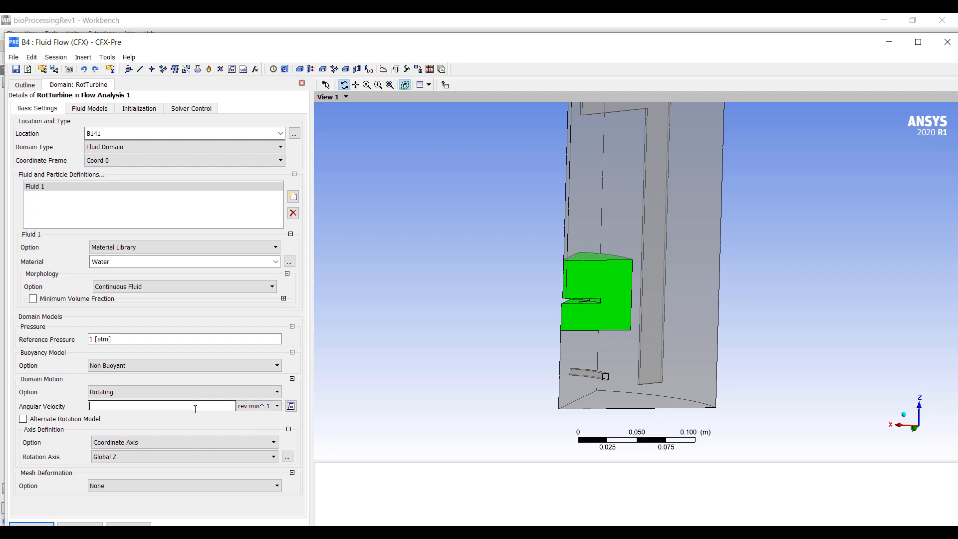
{"action": "type", "text": "340"}
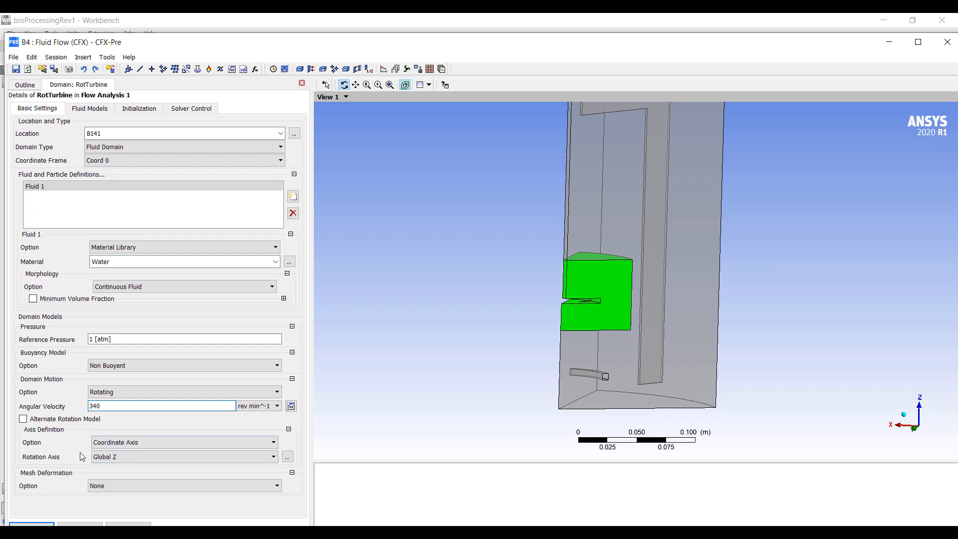
{"action": "left_click", "coordinate": [90, 107]}
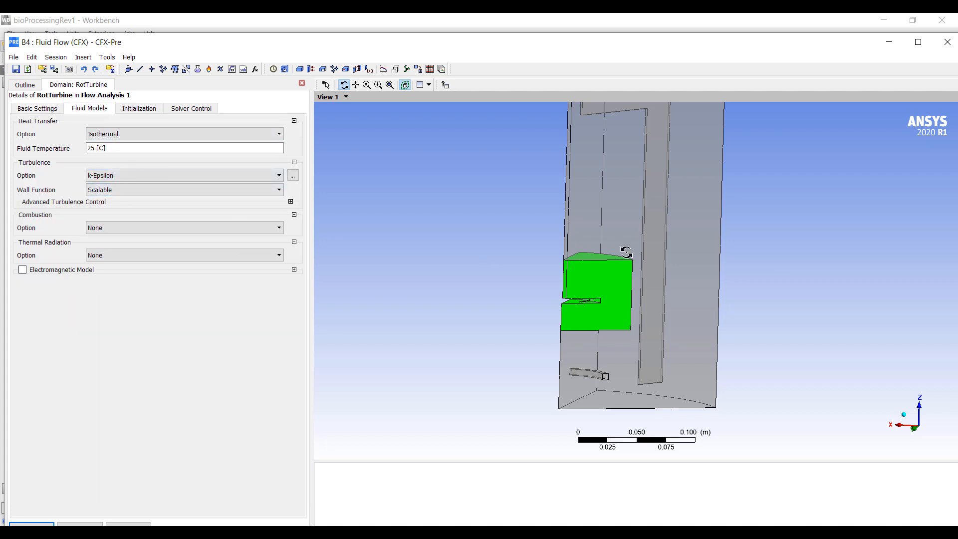
{"action": "left_click", "coordinate": [140, 108]}
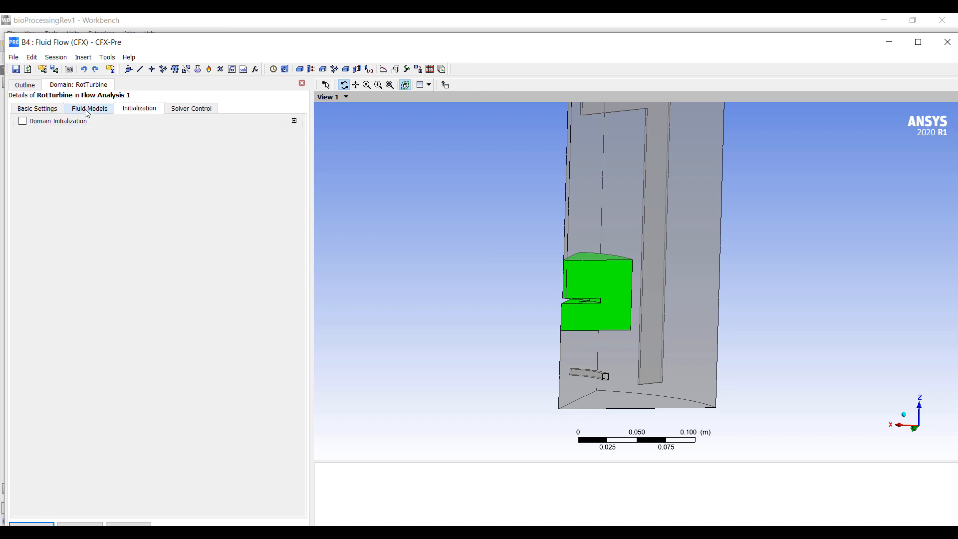
{"action": "left_click", "coordinate": [88, 108]}
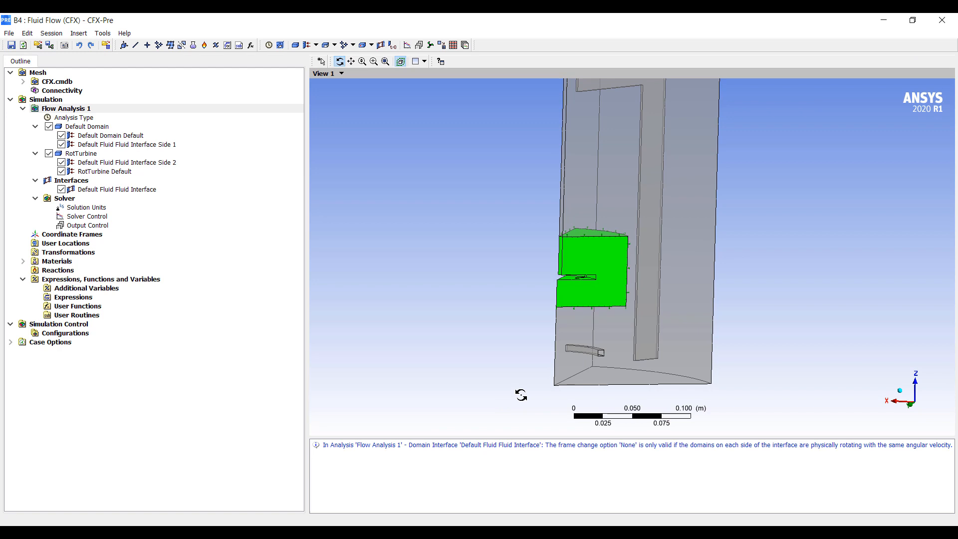
{"action": "mouse_move", "coordinate": [102, 240]}
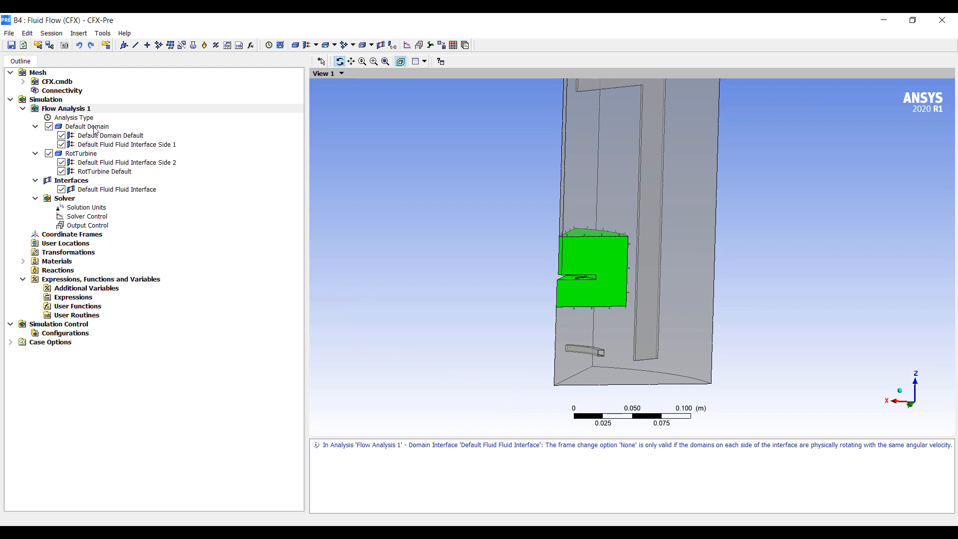
Step: Review the Water material properties in the Default Domain's materials list
{"action": "left_click", "coordinate": [88, 127]}
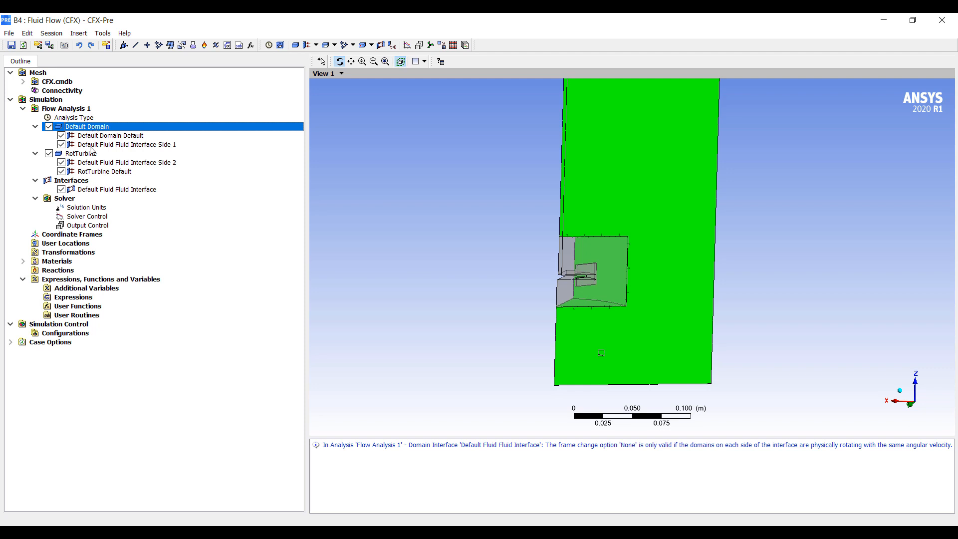
{"action": "mouse_move", "coordinate": [72, 226]}
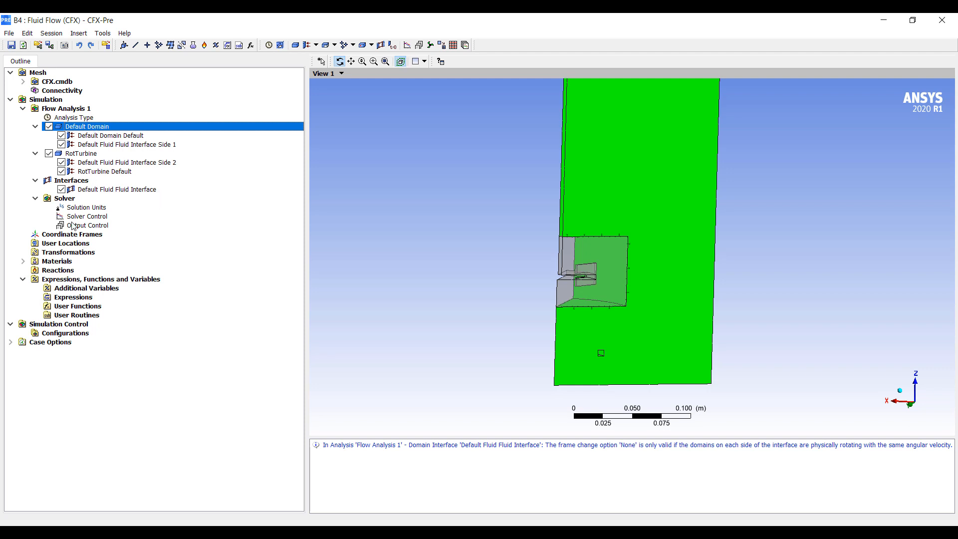
{"action": "left_click", "coordinate": [22, 261]}
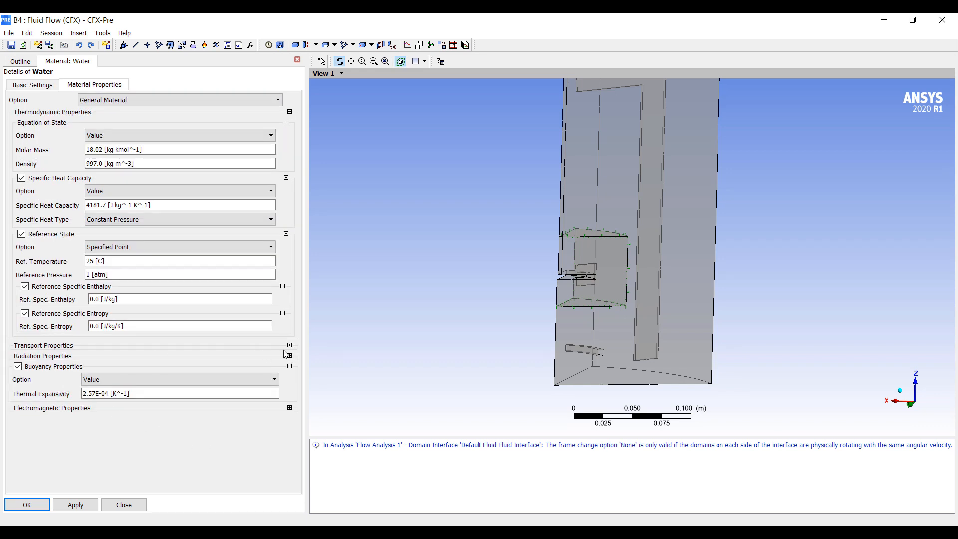
{"action": "left_click", "coordinate": [288, 345]}
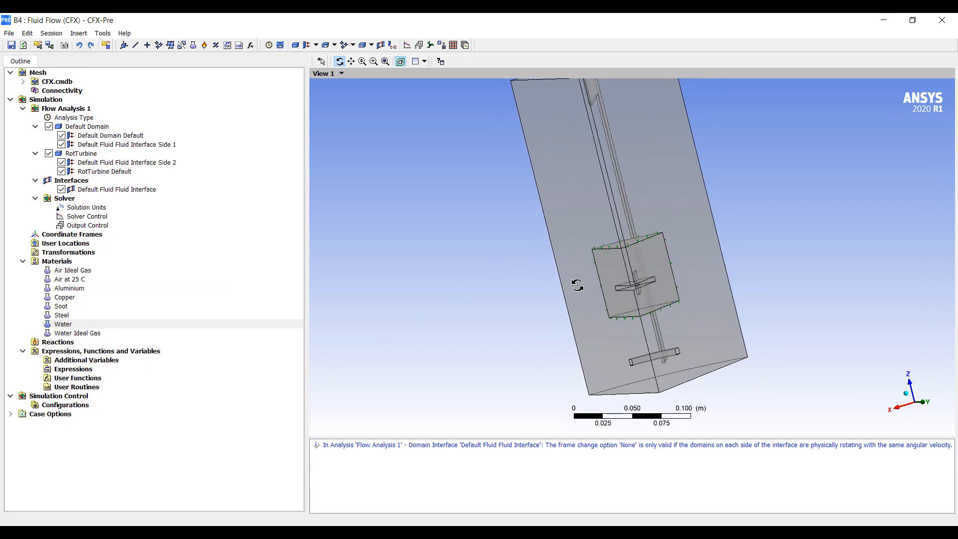
Step: Add a boundary named top to the Default Domain as a free slip wall
{"action": "left_click_drag", "start_coordinate": [578, 284], "coordinate": [541, 312]}
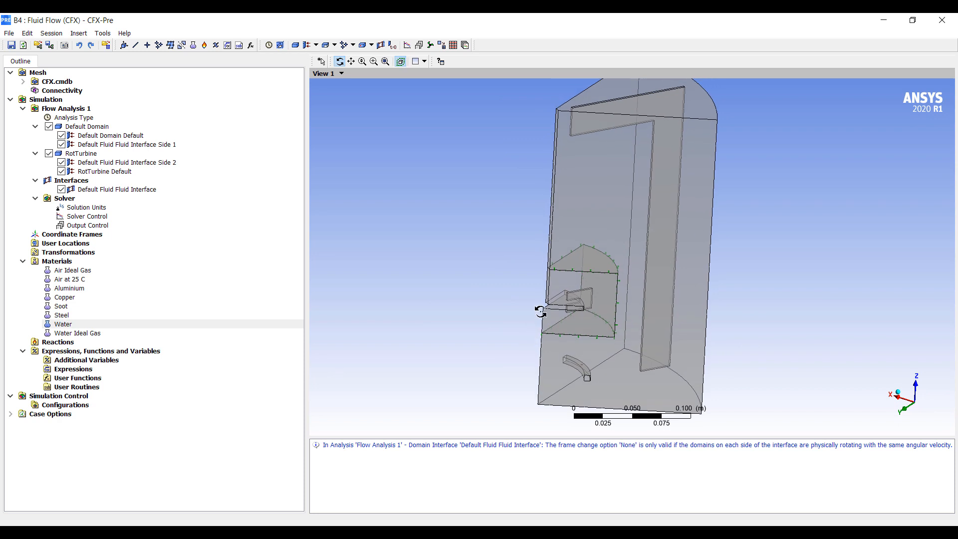
{"action": "mouse_move", "coordinate": [230, 197]}
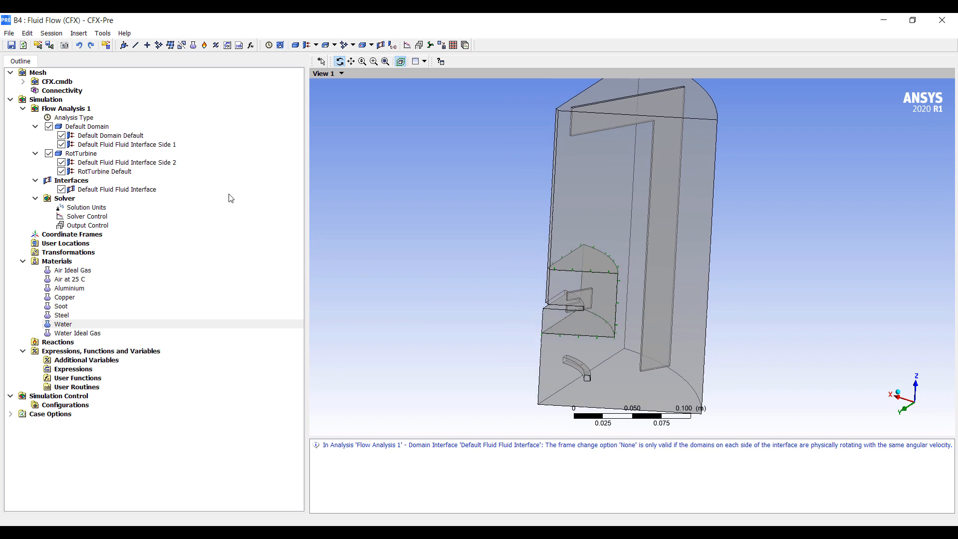
{"action": "right_click", "coordinate": [84, 127]}
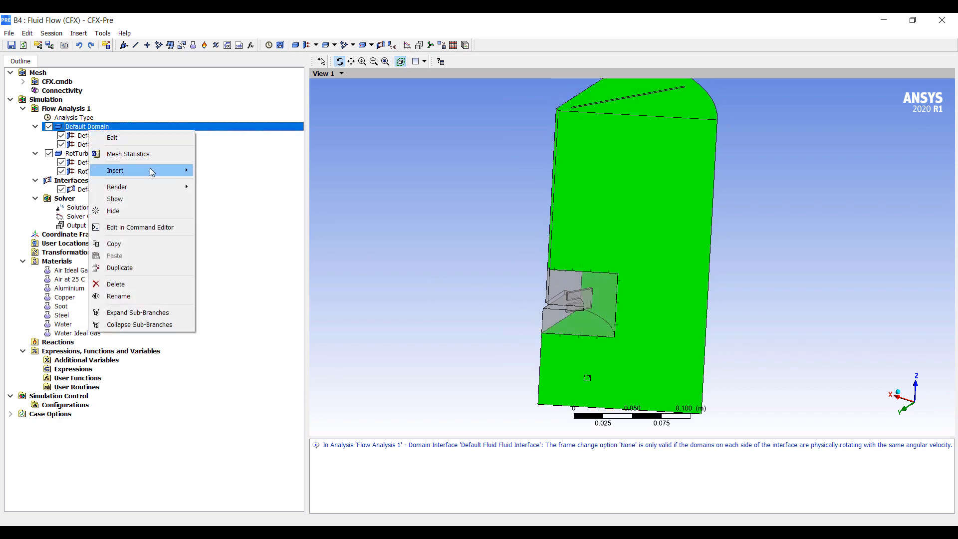
{"action": "mouse_move", "coordinate": [145, 170]}
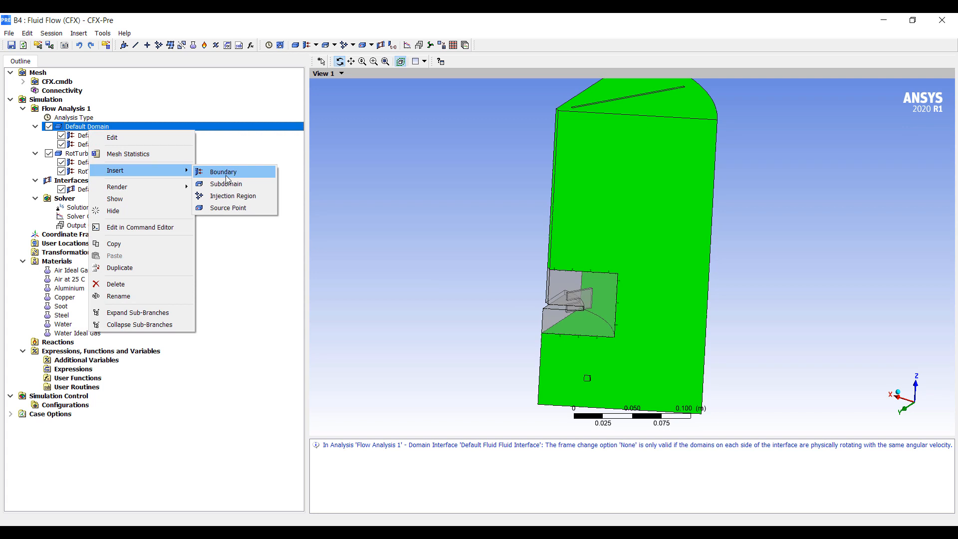
{"action": "left_click", "coordinate": [222, 171]}
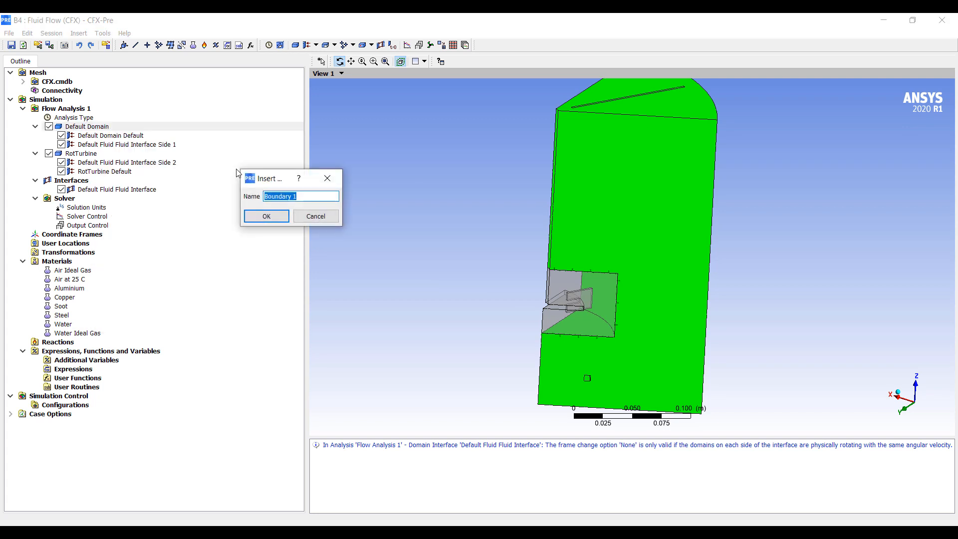
{"action": "left_click", "coordinate": [266, 216]}
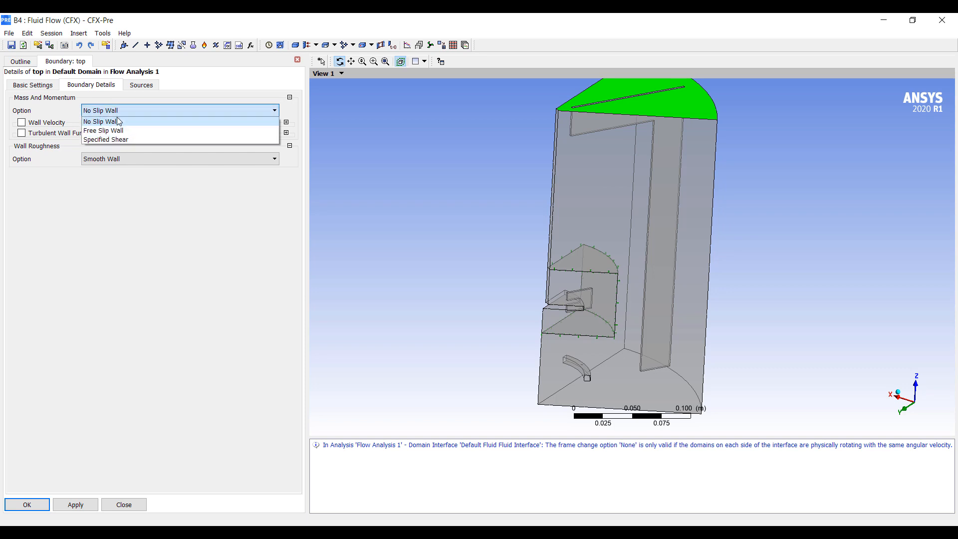
{"action": "left_click", "coordinate": [103, 130]}
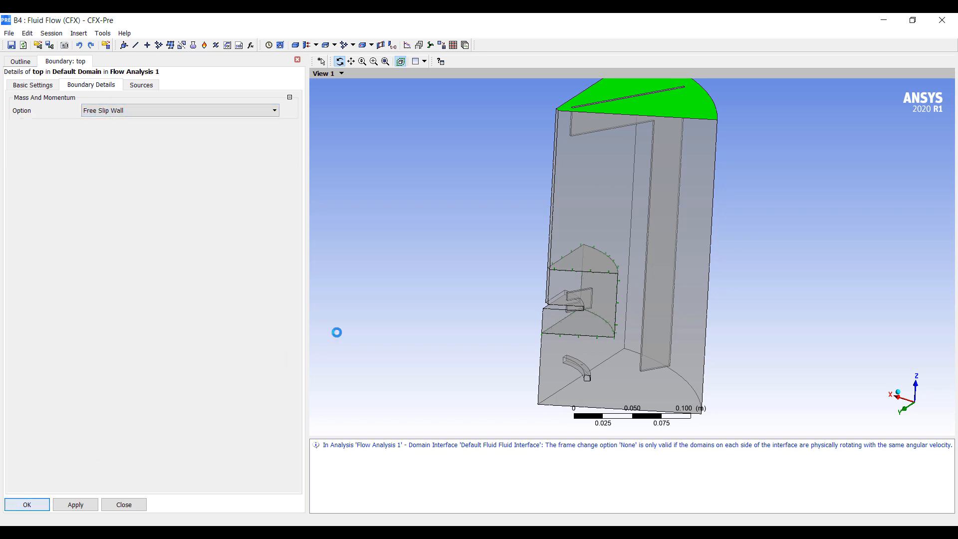
{"action": "left_click", "coordinate": [123, 504]}
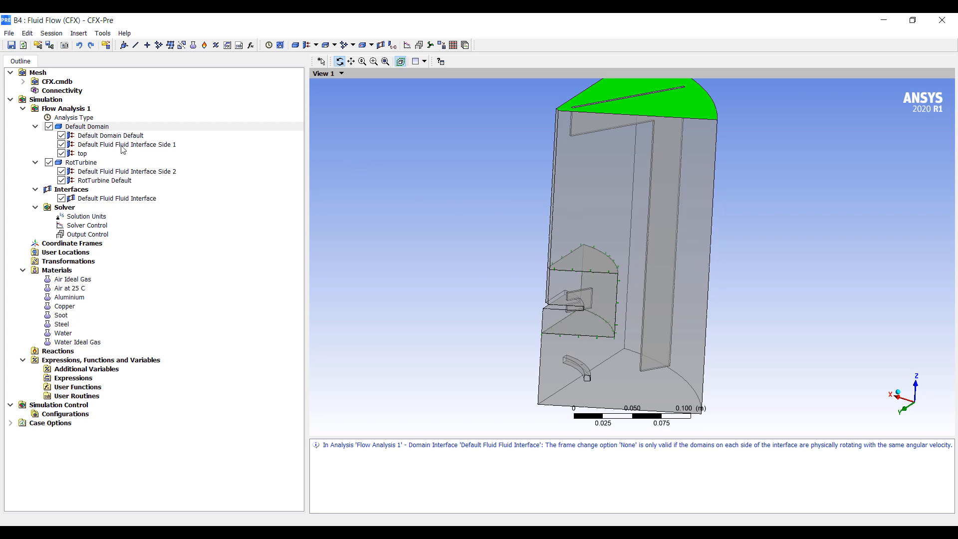
Step: Insert a StatPeriodic domain interface between Default Domain faces with rotational periodicity about Global Z
{"action": "right_click", "coordinate": [71, 189]}
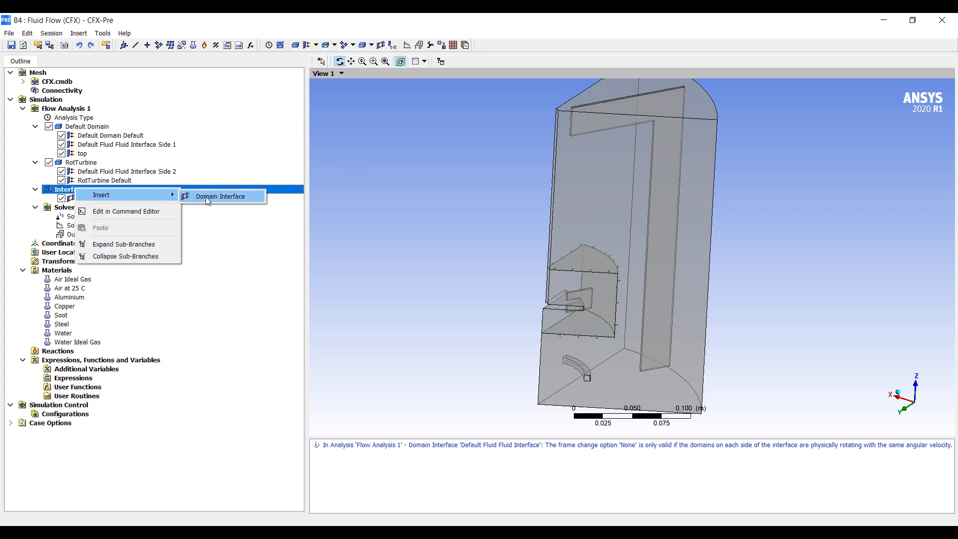
{"action": "left_click", "coordinate": [219, 196]}
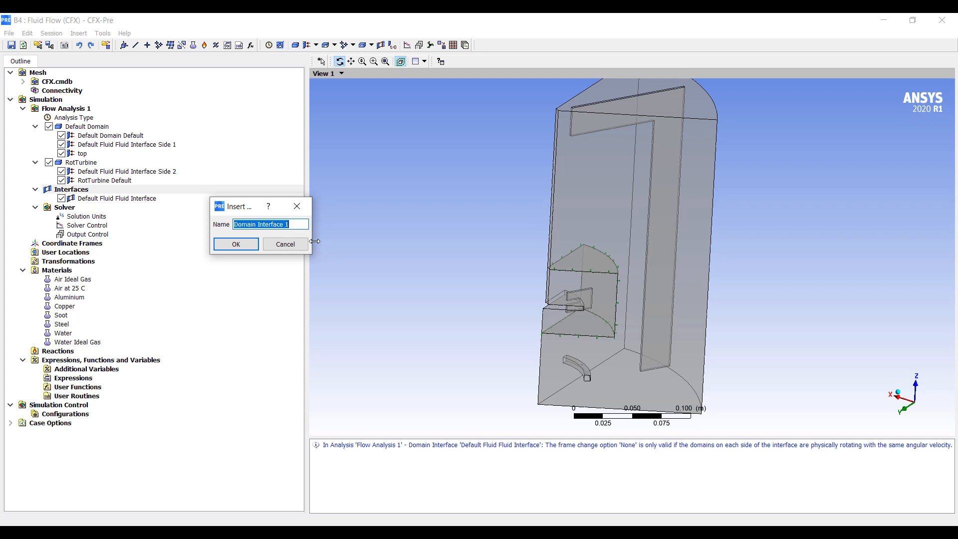
{"action": "type", "text": "St"}
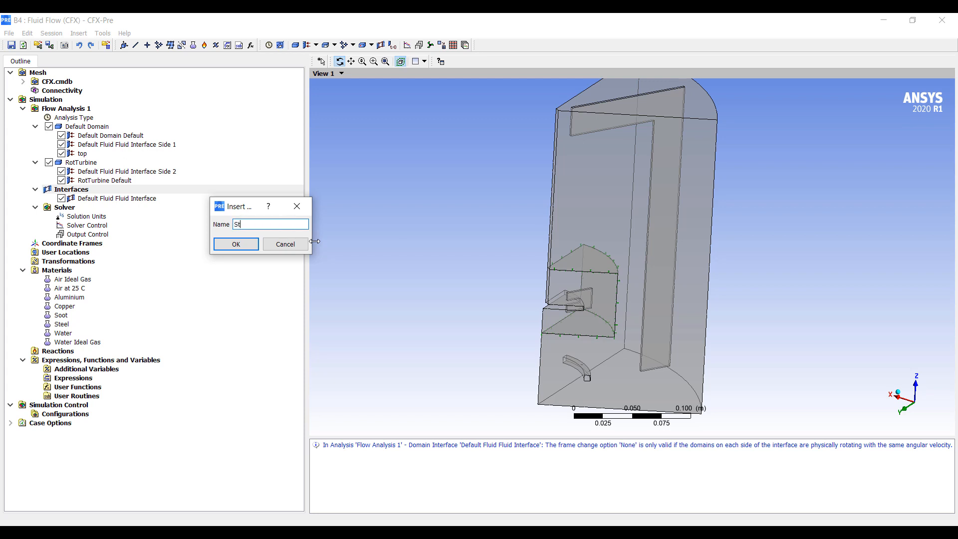
{"action": "type", "text": "at"}
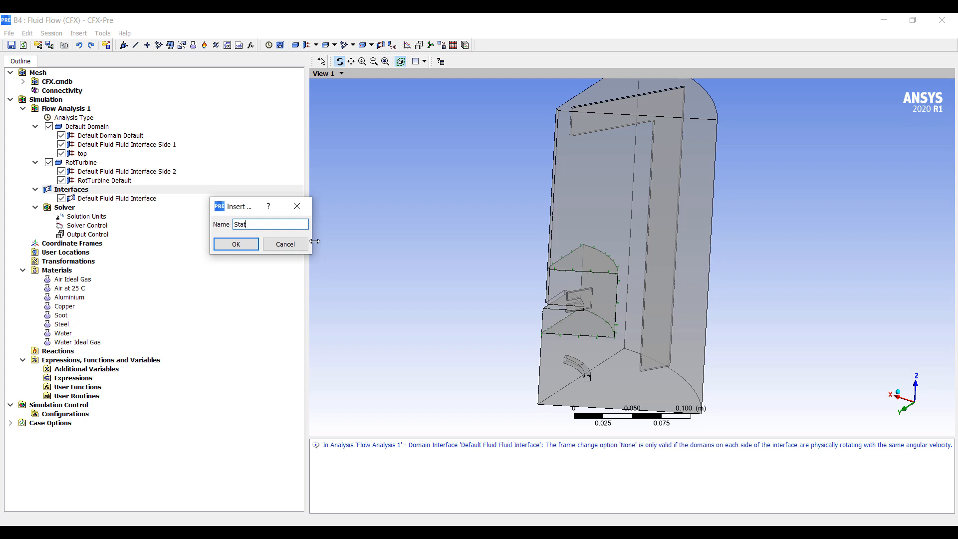
{"action": "left_click", "coordinate": [236, 243]}
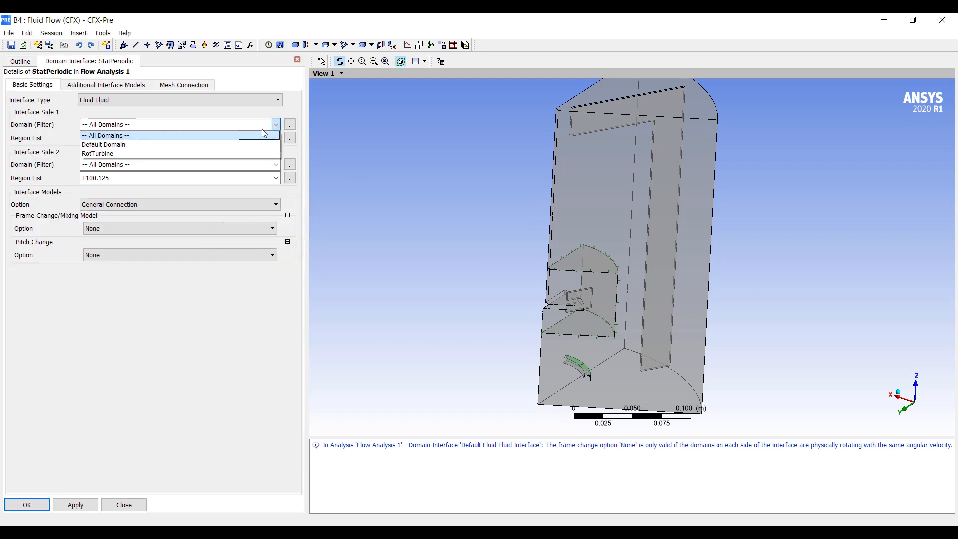
{"action": "left_click", "coordinate": [103, 144]}
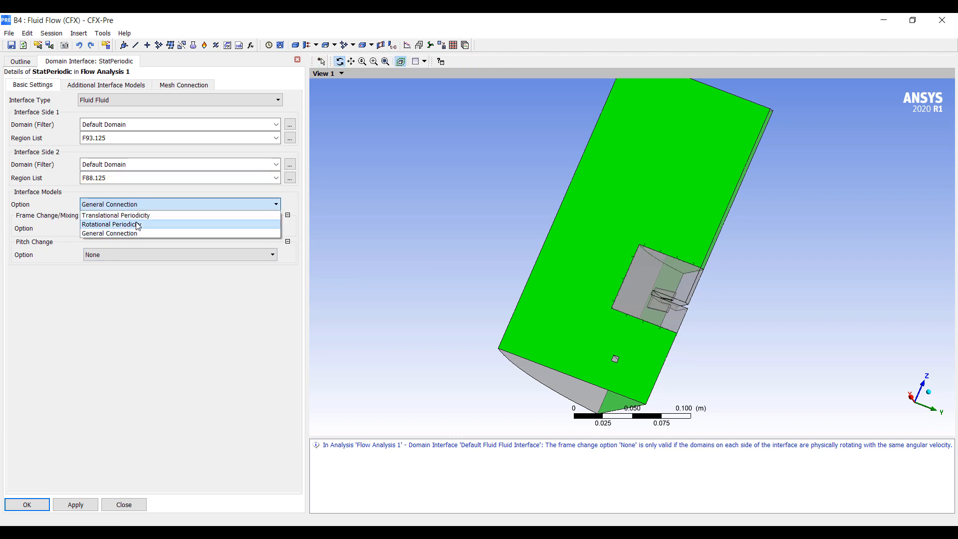
{"action": "left_click", "coordinate": [111, 224]}
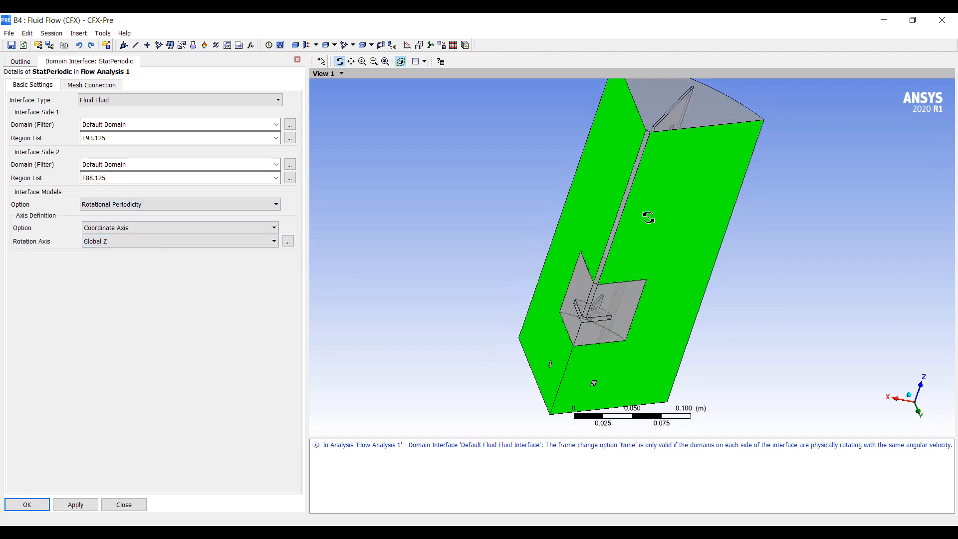
{"action": "left_click", "coordinate": [27, 505]}
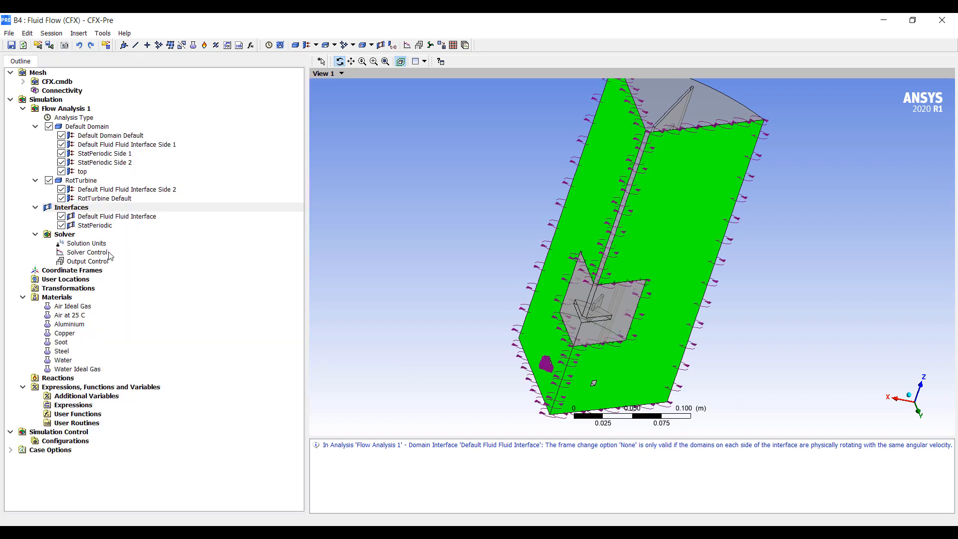
Step: Insert a TurbinePeriodic interface between RotTurbine faces F131.141 and F126.141, rotationally periodic about Global Z
{"action": "right_click", "coordinate": [74, 179]}
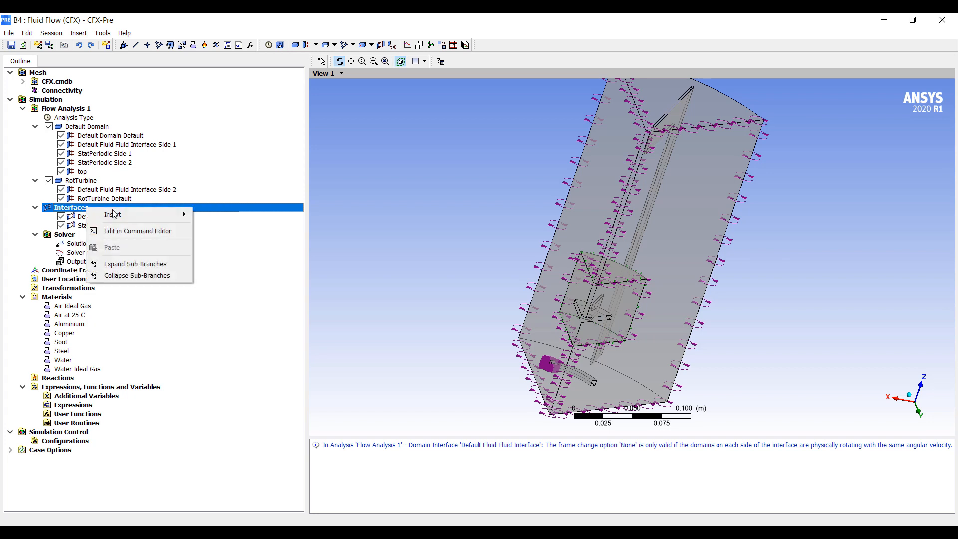
{"action": "left_click", "coordinate": [113, 214]}
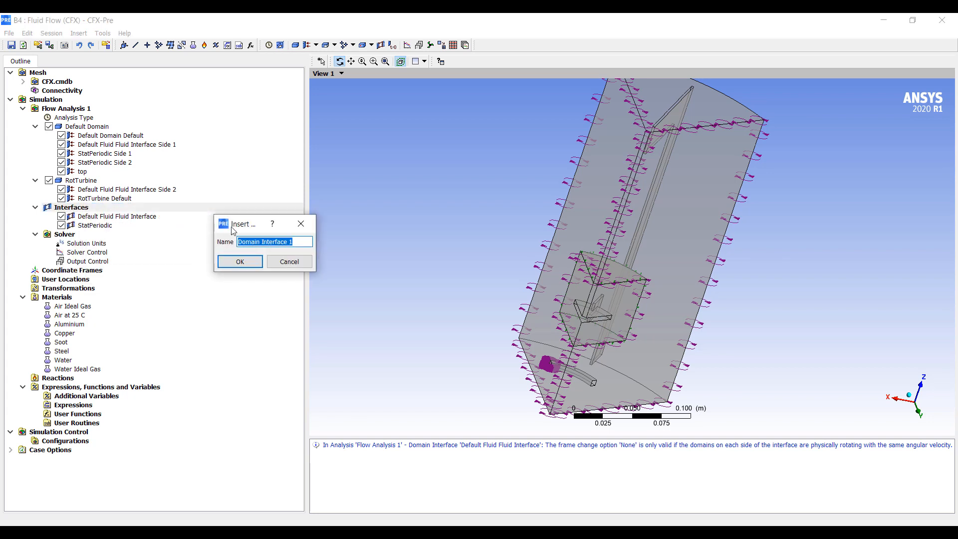
{"action": "type", "text": "Turbi"}
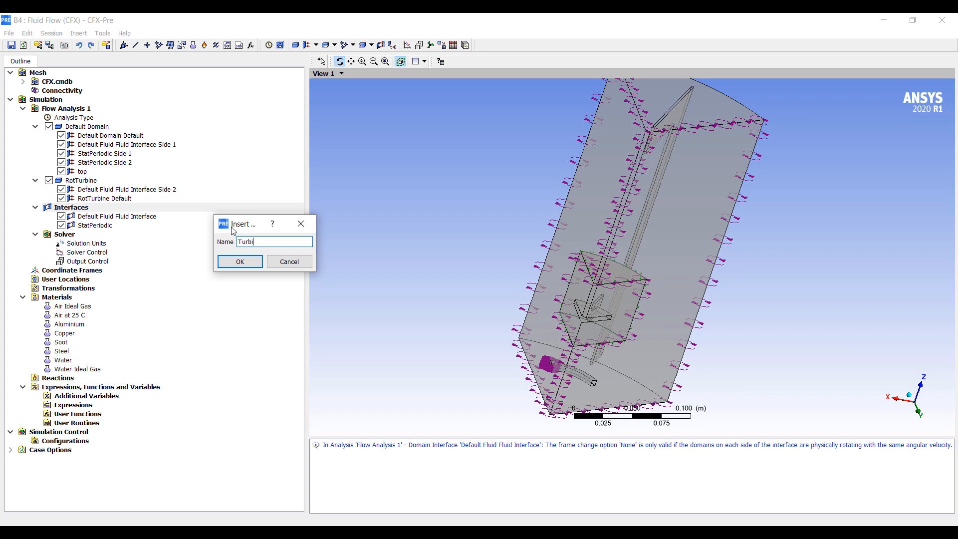
{"action": "type", "text": "ne"}
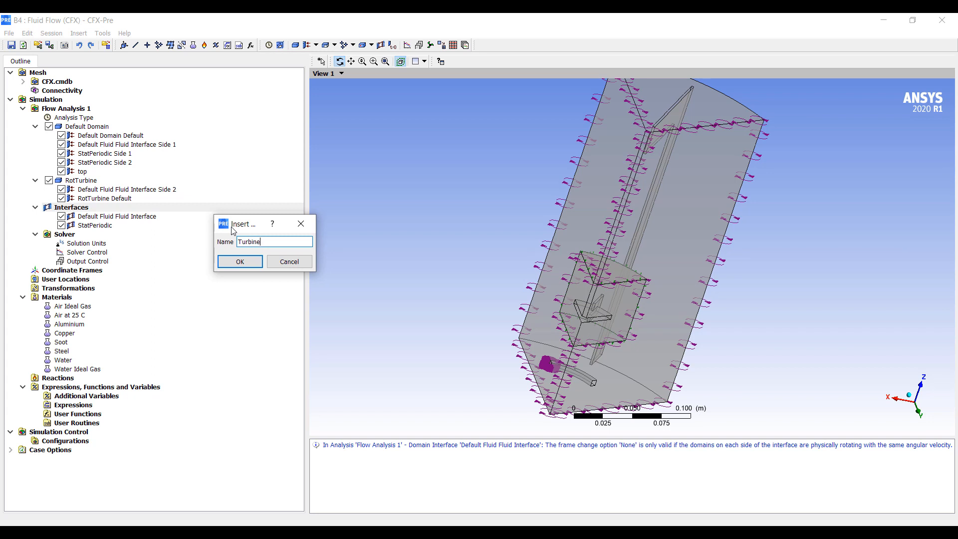
{"action": "left_click", "coordinate": [239, 261]}
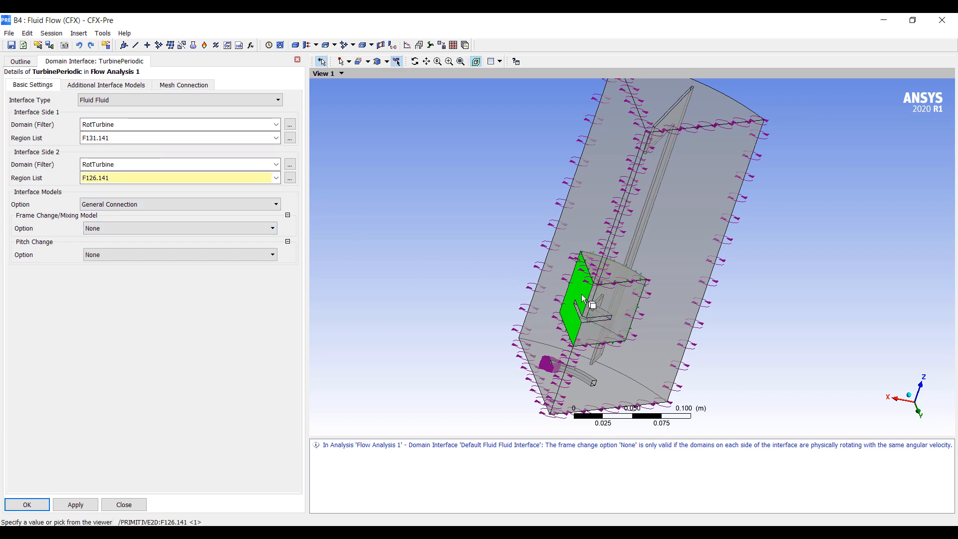
{"action": "left_click", "coordinate": [574, 303]}
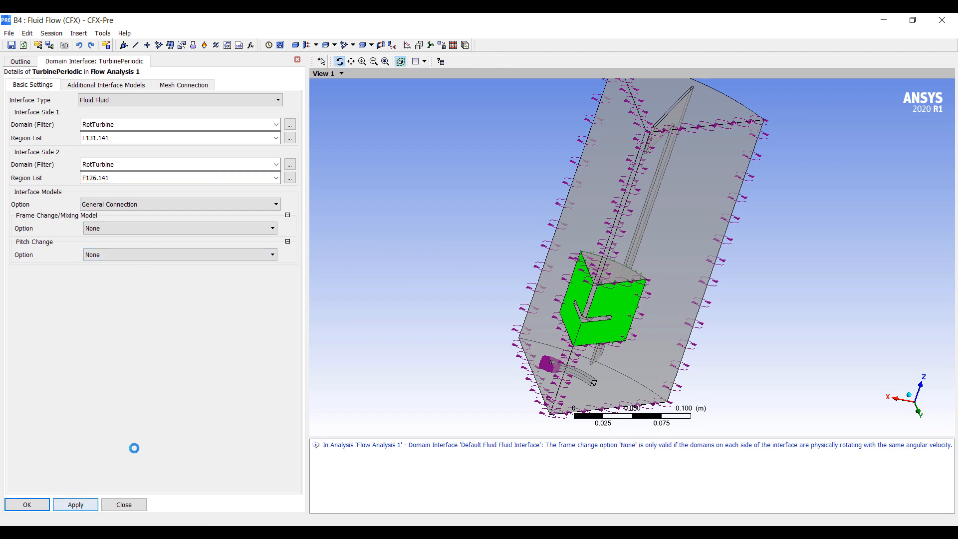
{"action": "left_click", "coordinate": [180, 203]}
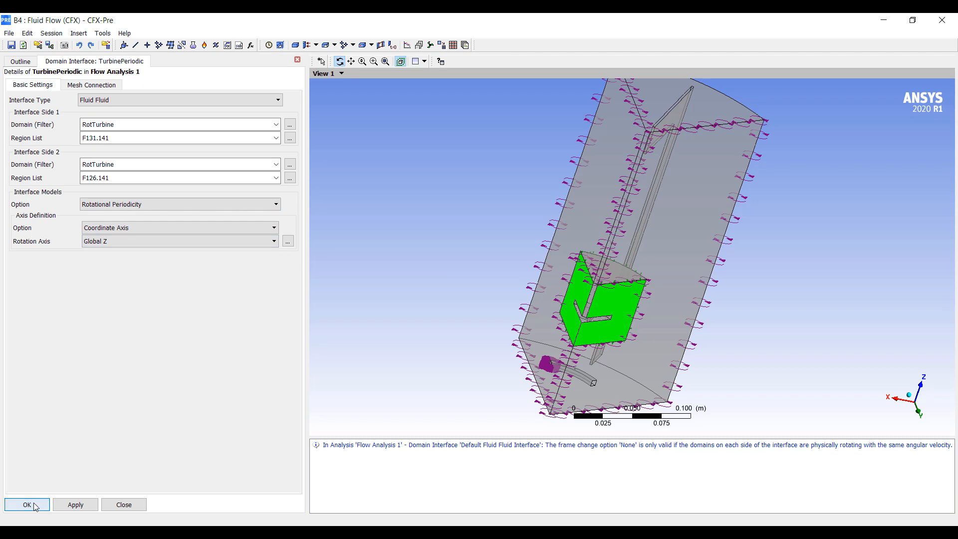
{"action": "left_click", "coordinate": [27, 505]}
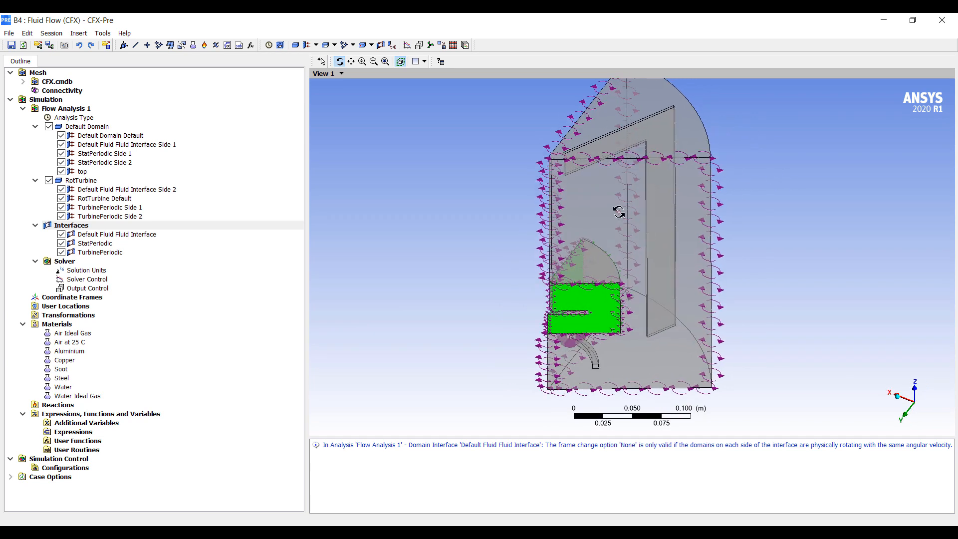
{"action": "mouse_move", "coordinate": [86, 179]}
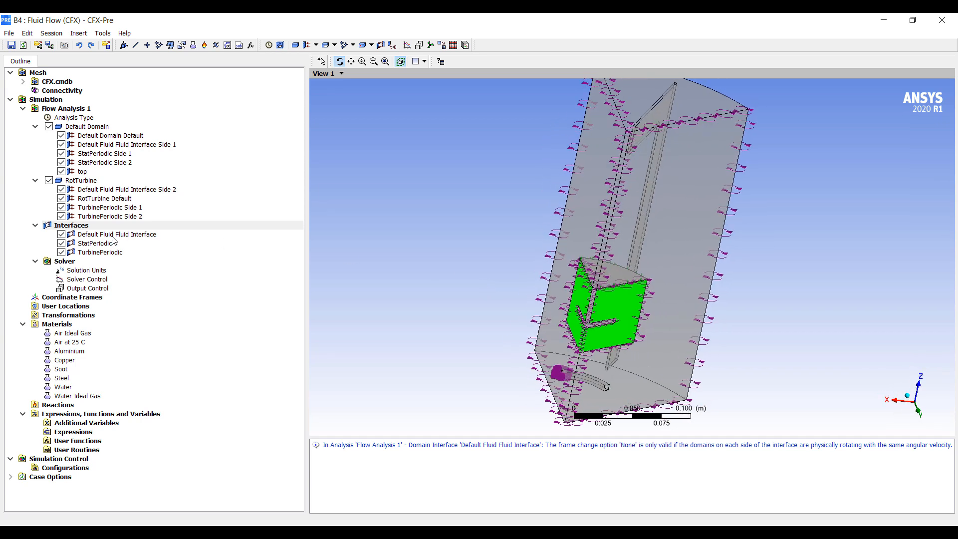
Step: Set the Default Fluid Fluid Interface frame change model to Frozen Rotor and apply it
{"action": "double_click", "coordinate": [116, 233]}
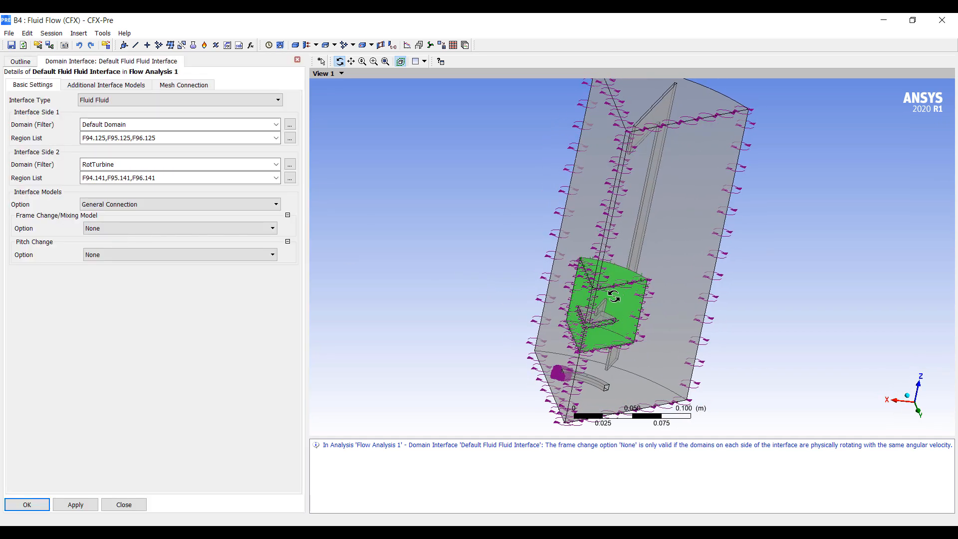
{"action": "left_click_drag", "start_coordinate": [615, 298], "coordinate": [515, 215]}
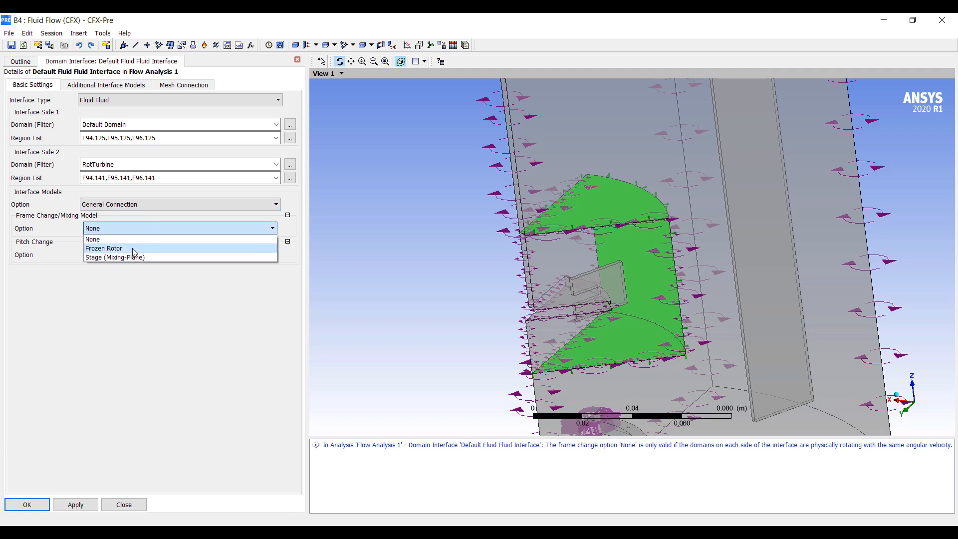
{"action": "left_click", "coordinate": [104, 247]}
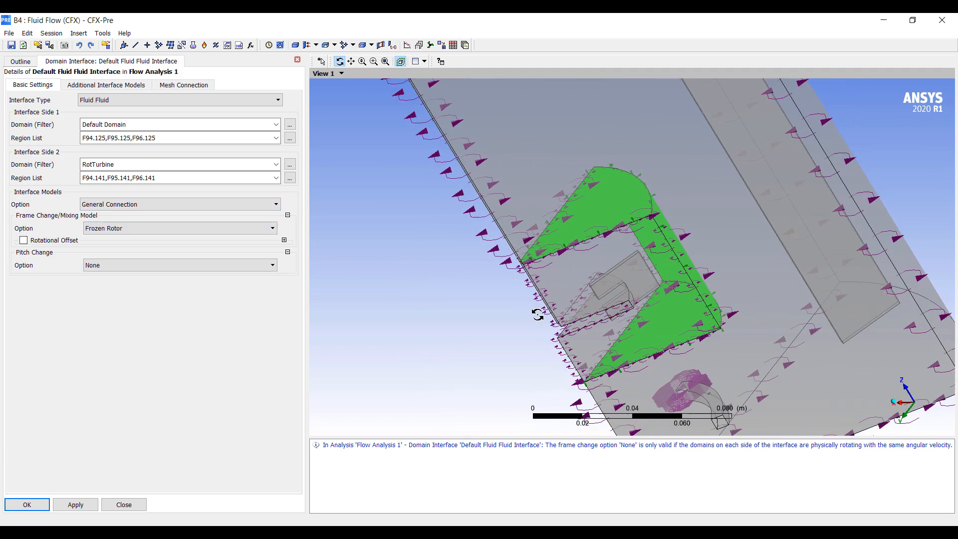
{"action": "left_click_drag", "start_coordinate": [537, 312], "coordinate": [694, 328]}
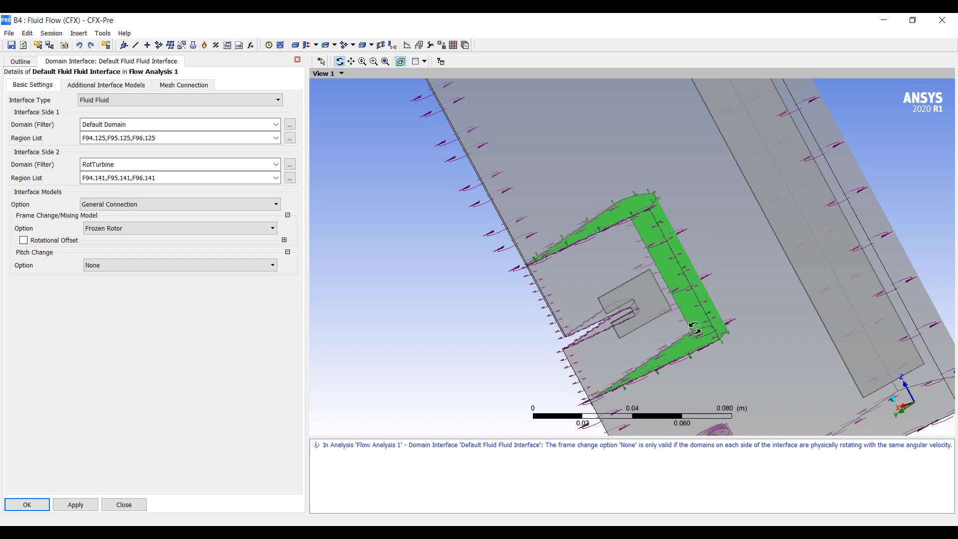
{"action": "left_click_drag", "start_coordinate": [694, 328], "coordinate": [606, 300]}
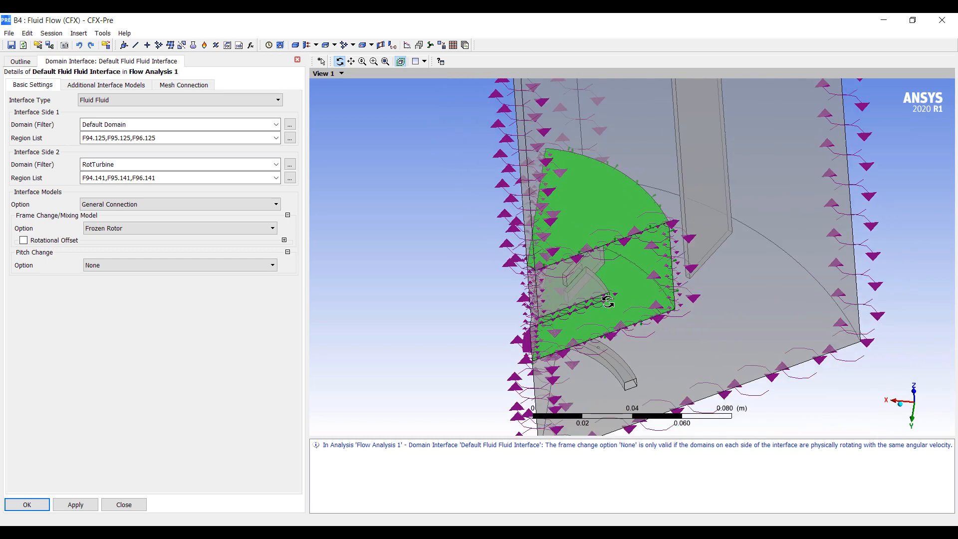
{"action": "left_click_drag", "start_coordinate": [607, 300], "coordinate": [552, 246]}
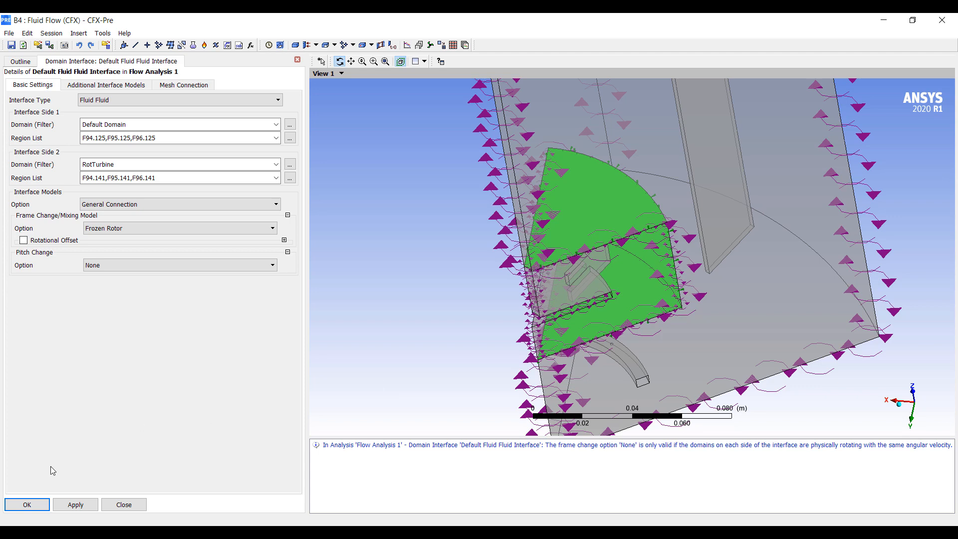
{"action": "left_click", "coordinate": [27, 505]}
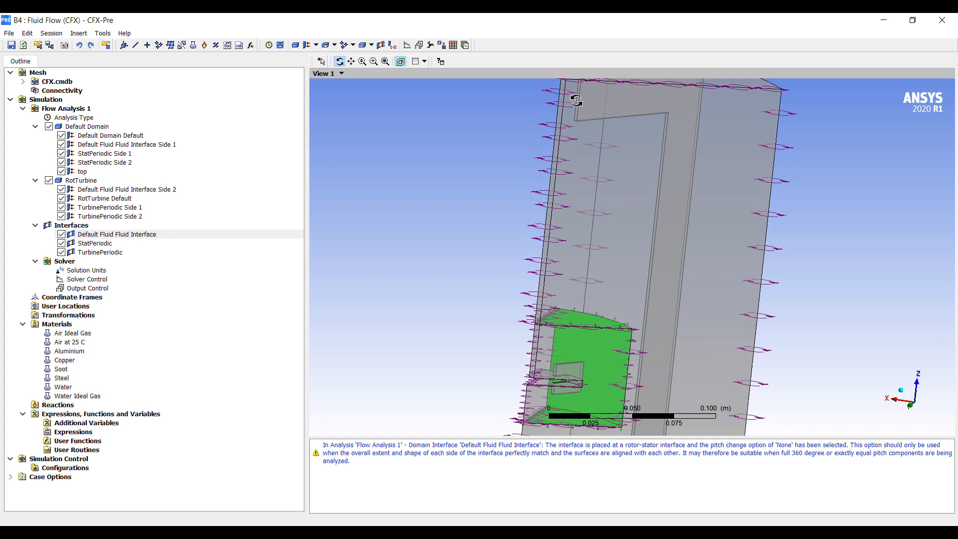
Step: Insert a new Shaft boundary of type Wall under the Default Domain
{"action": "left_click_drag", "start_coordinate": [576, 102], "coordinate": [572, 129]}
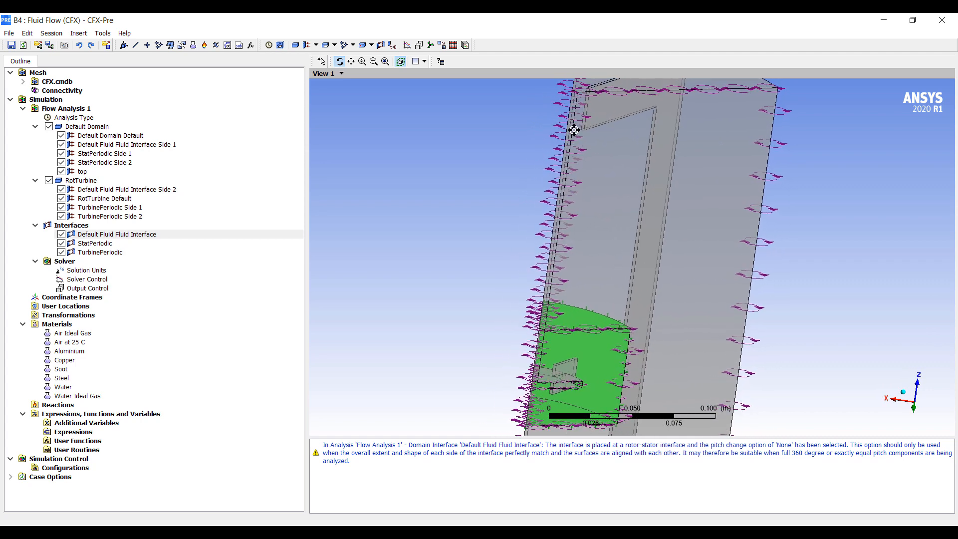
{"action": "right_click", "coordinate": [88, 126]}
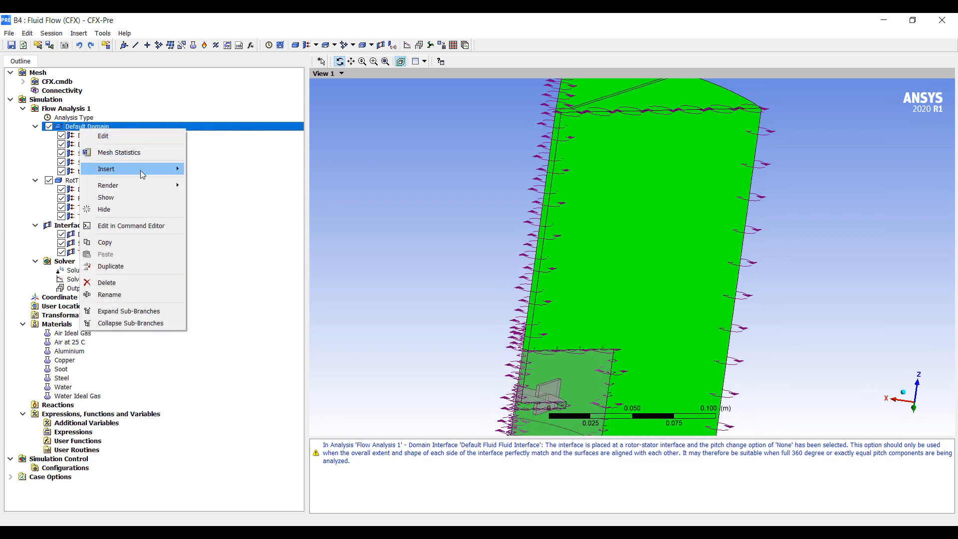
{"action": "left_click", "coordinate": [122, 169]}
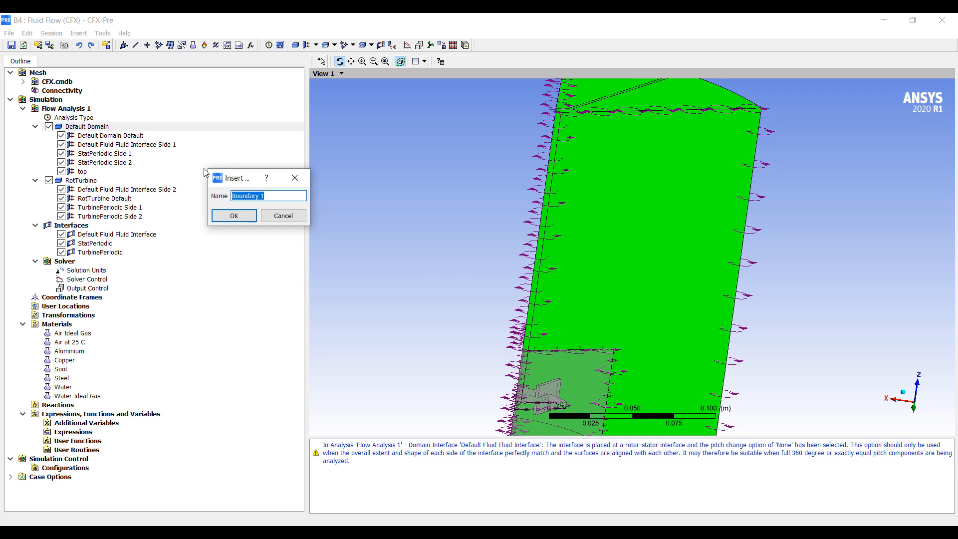
{"action": "left_click", "coordinate": [233, 216]}
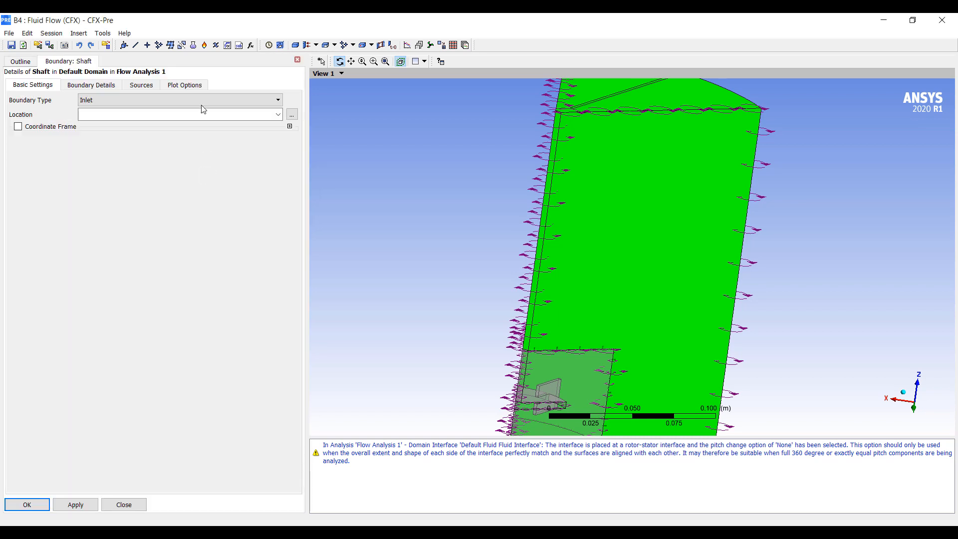
{"action": "left_click", "coordinate": [177, 100]}
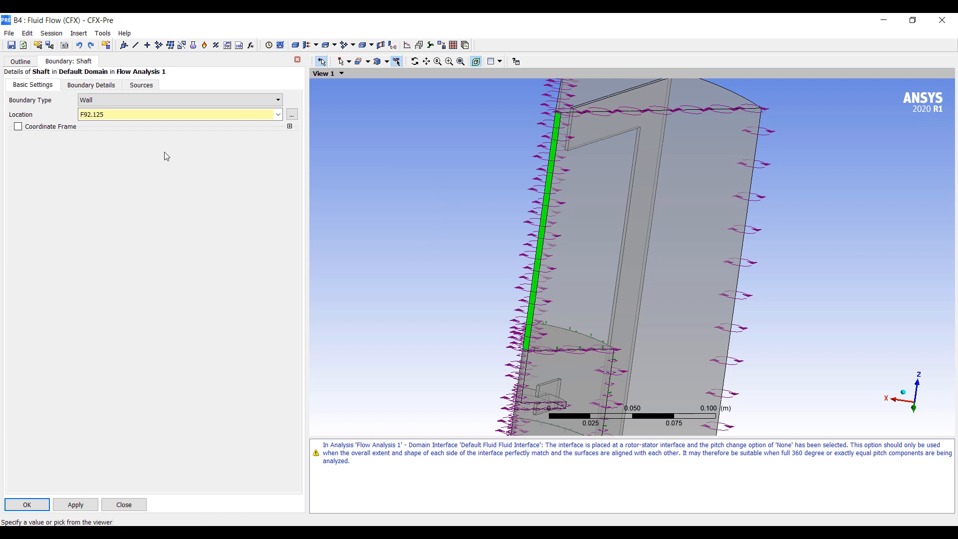
Step: Define the Shaft as a no-slip rotating wall at 340 rev/min about Global Z
{"action": "left_click", "coordinate": [92, 85]}
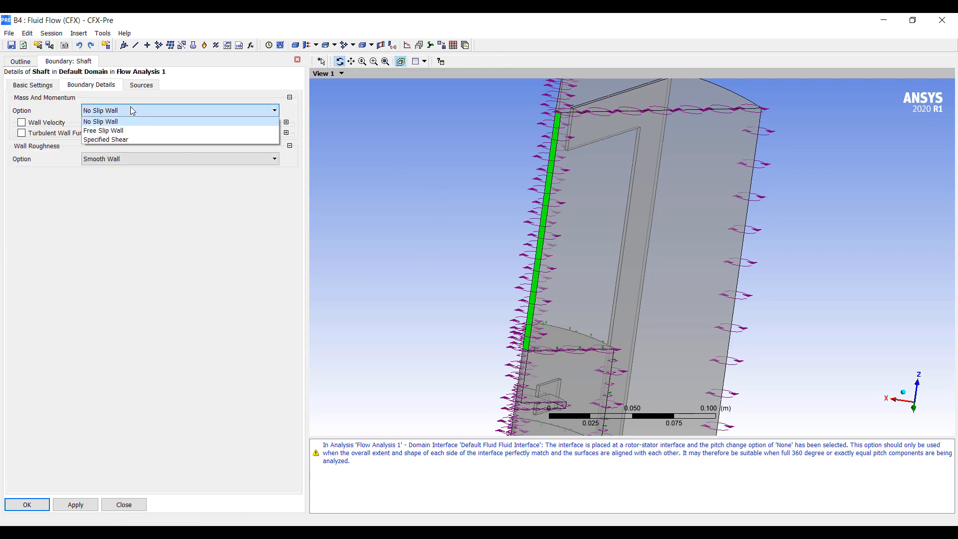
{"action": "left_click", "coordinate": [100, 121]}
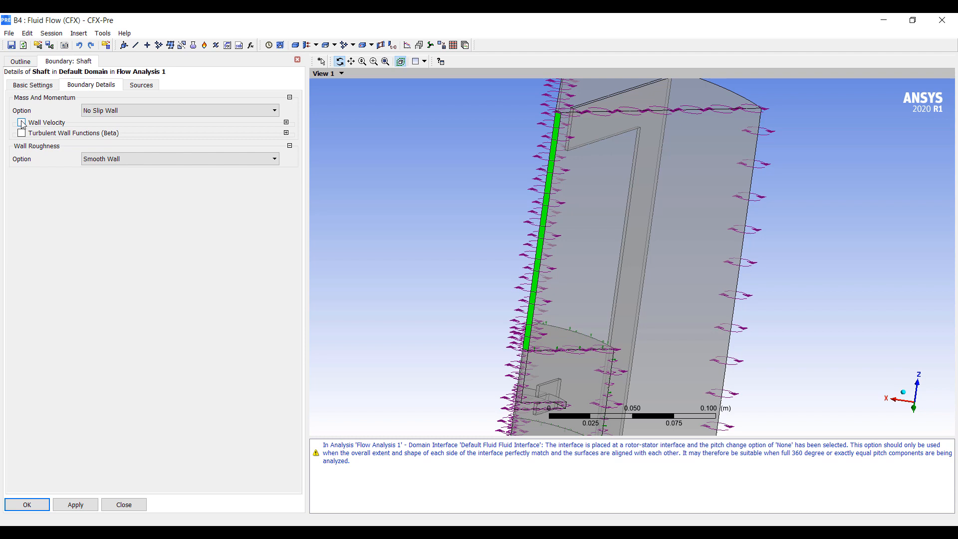
{"action": "left_click", "coordinate": [22, 122]}
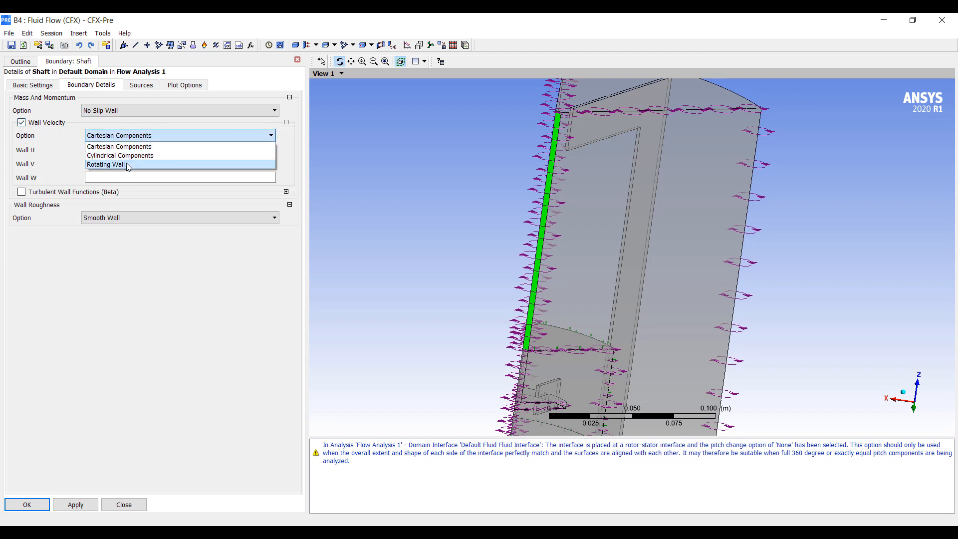
{"action": "left_click", "coordinate": [106, 164]}
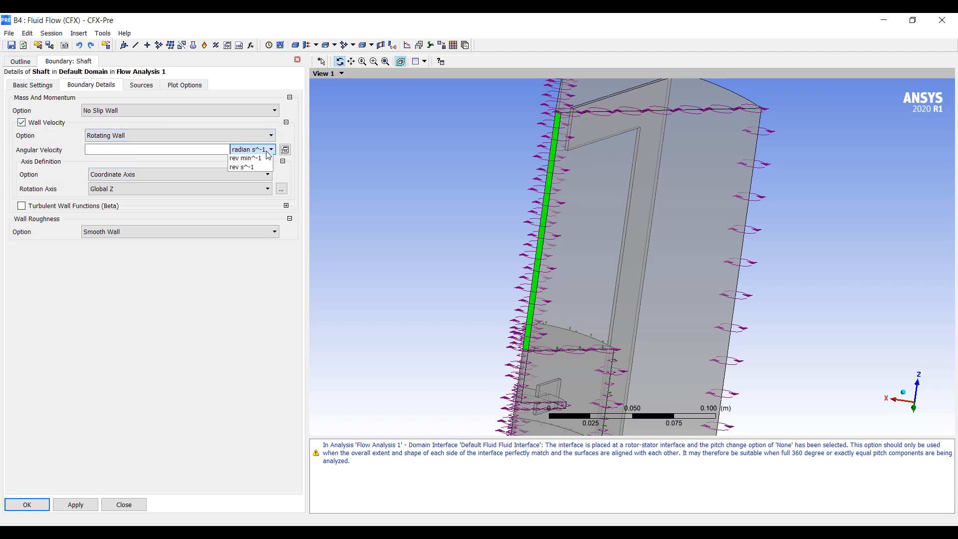
{"action": "left_click", "coordinate": [250, 158]}
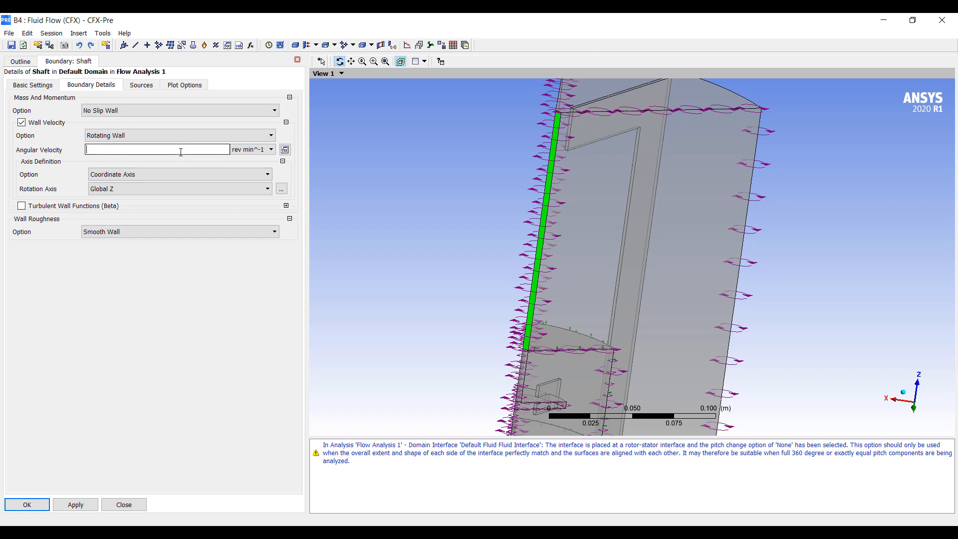
{"action": "type", "text": "340"}
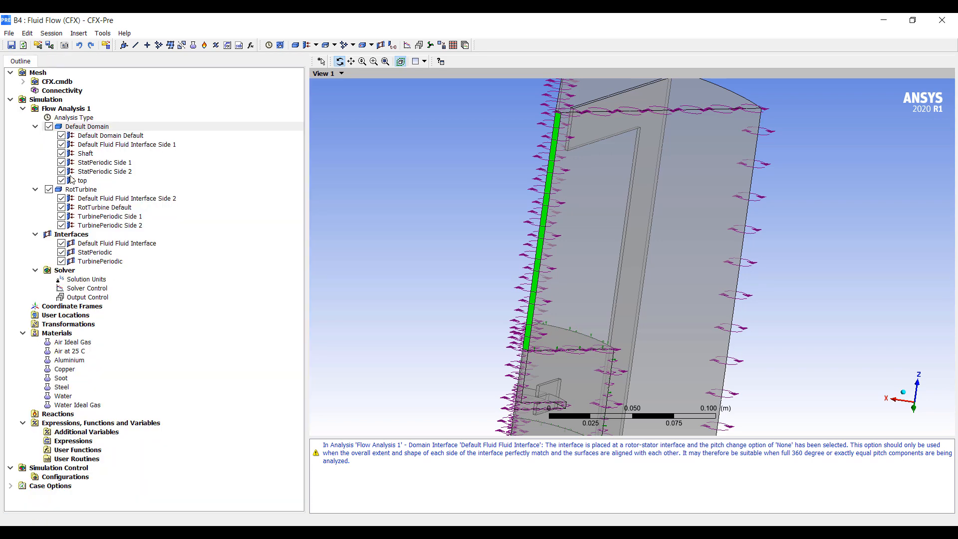
Step: Confirm the RotTurbine domain and set solver control maximum iterations to 400
{"action": "double_click", "coordinate": [81, 189]}
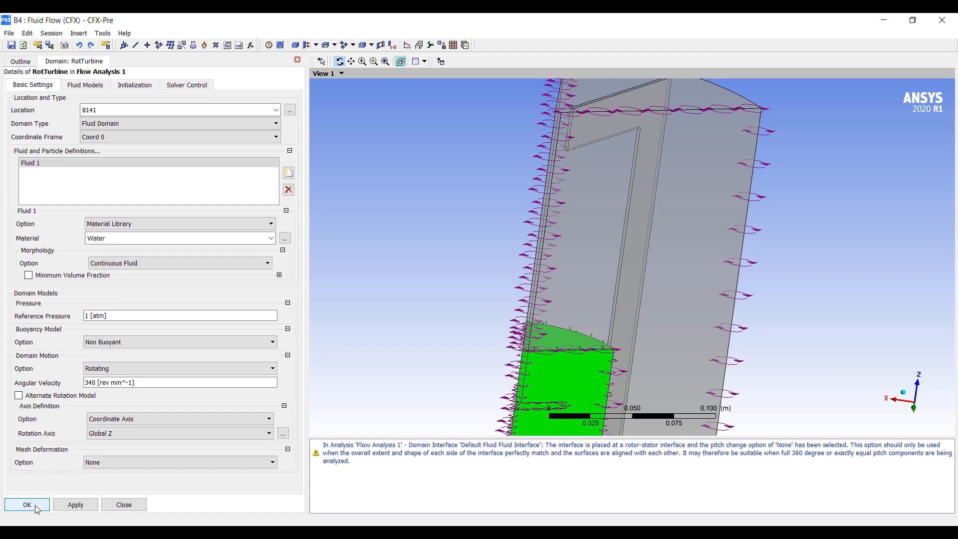
{"action": "left_click", "coordinate": [23, 505]}
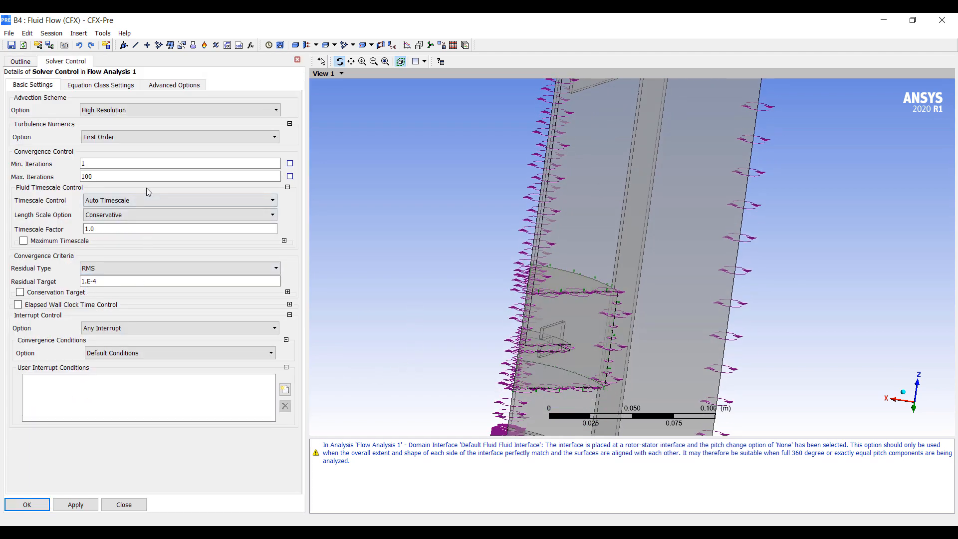
{"action": "type", "text": "400"}
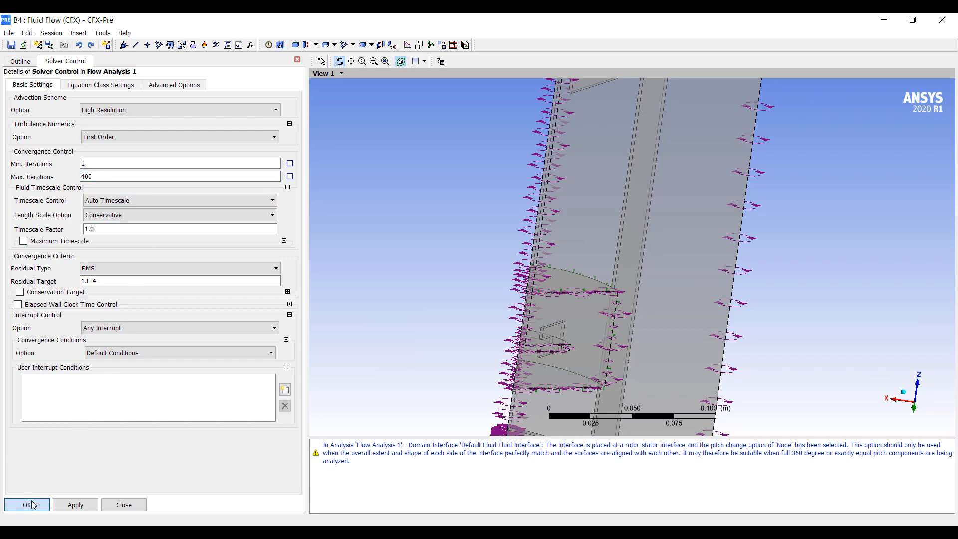
{"action": "left_click", "coordinate": [27, 505]}
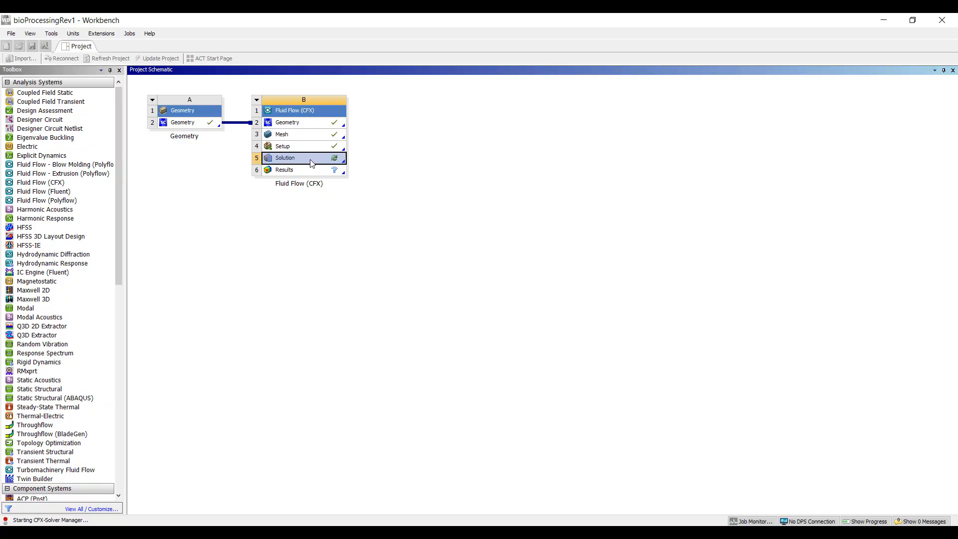
Step: Launch the Solution cell and start the run in Intel MPI Local Parallel mode
{"action": "double_click", "coordinate": [295, 158]}
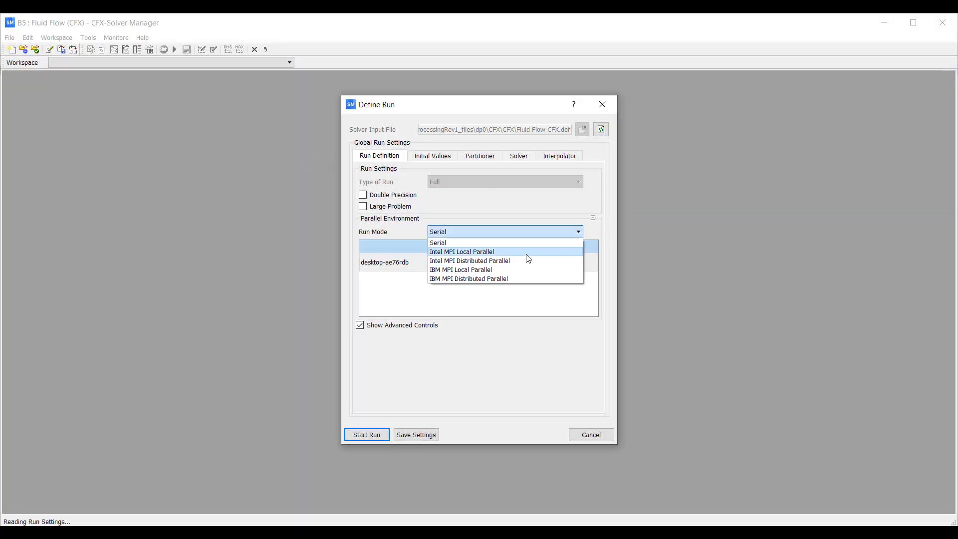
{"action": "left_click", "coordinate": [461, 252]}
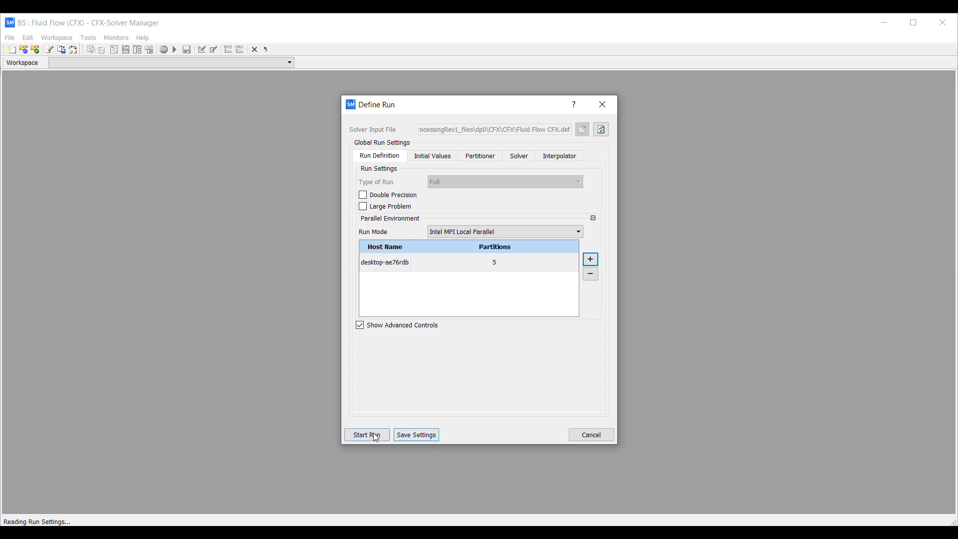
{"action": "left_click", "coordinate": [367, 435]}
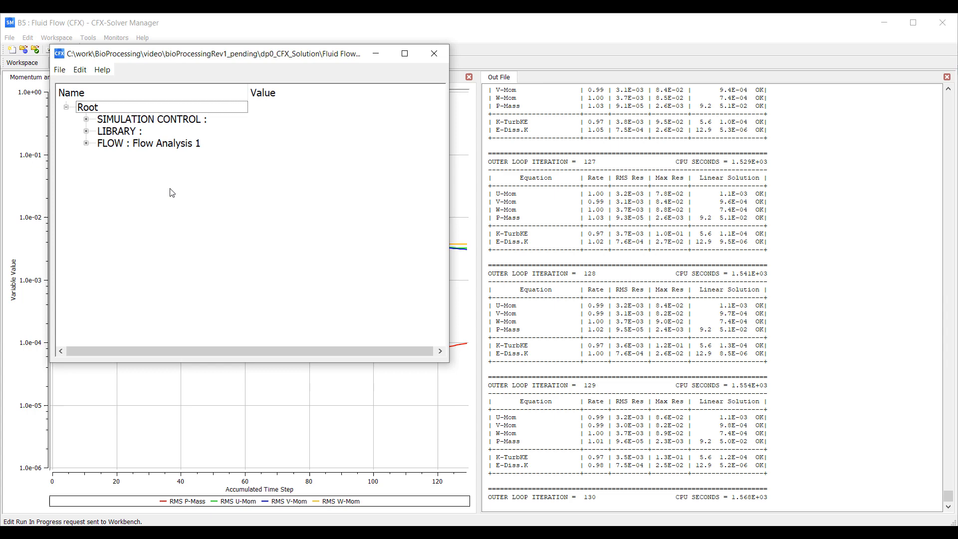
Step: Edit the running solution's convergence control to a timescale factor of 5.0
{"action": "left_click", "coordinate": [87, 144]}
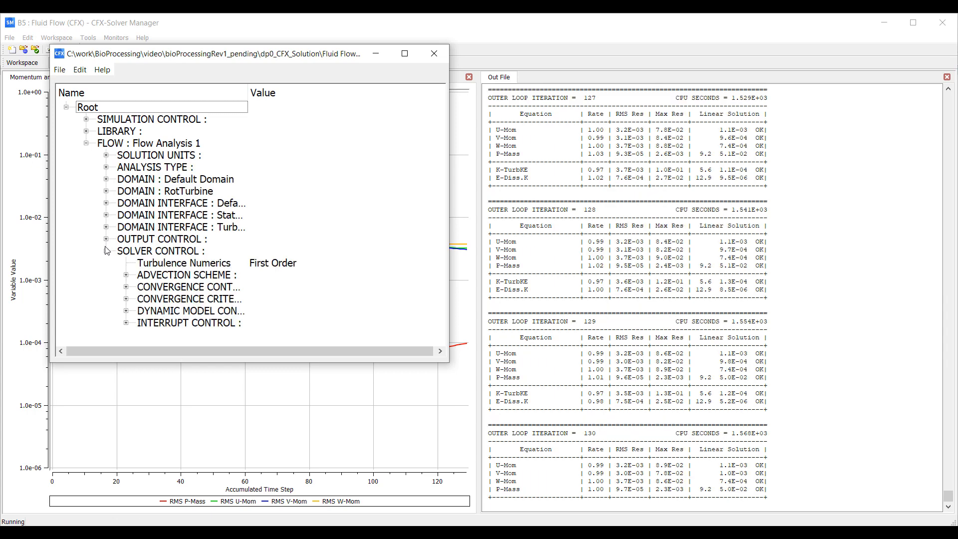
{"action": "left_click", "coordinate": [124, 287]}
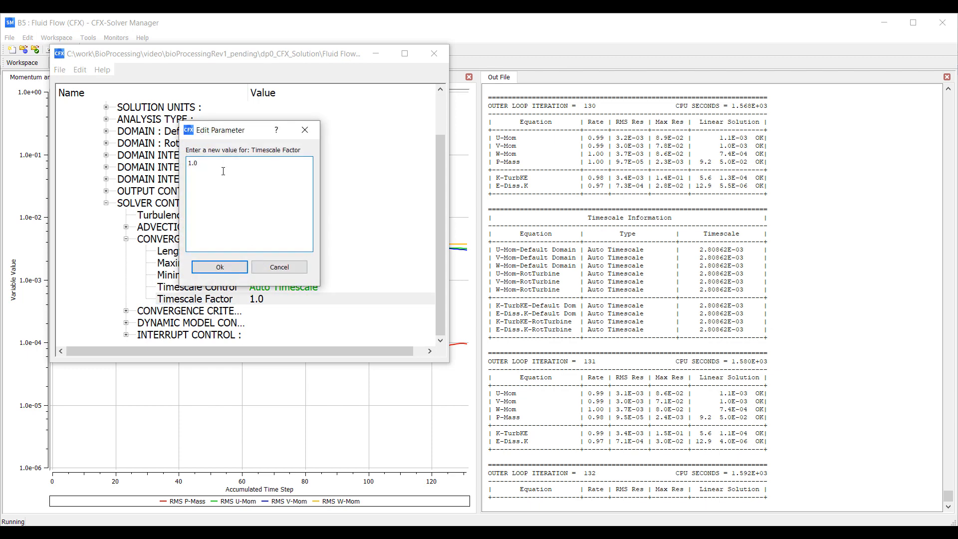
{"action": "type", "text": "5.0"}
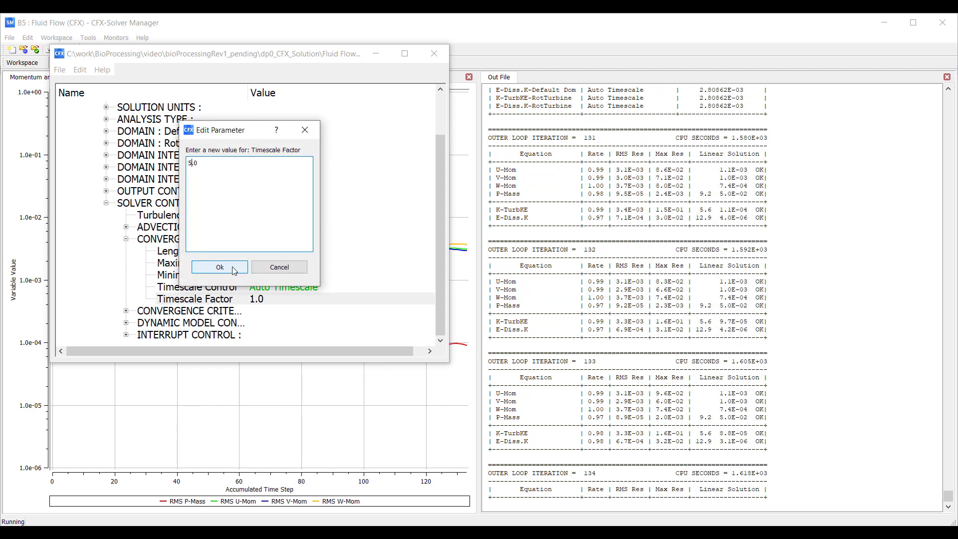
{"action": "left_click", "coordinate": [220, 267]}
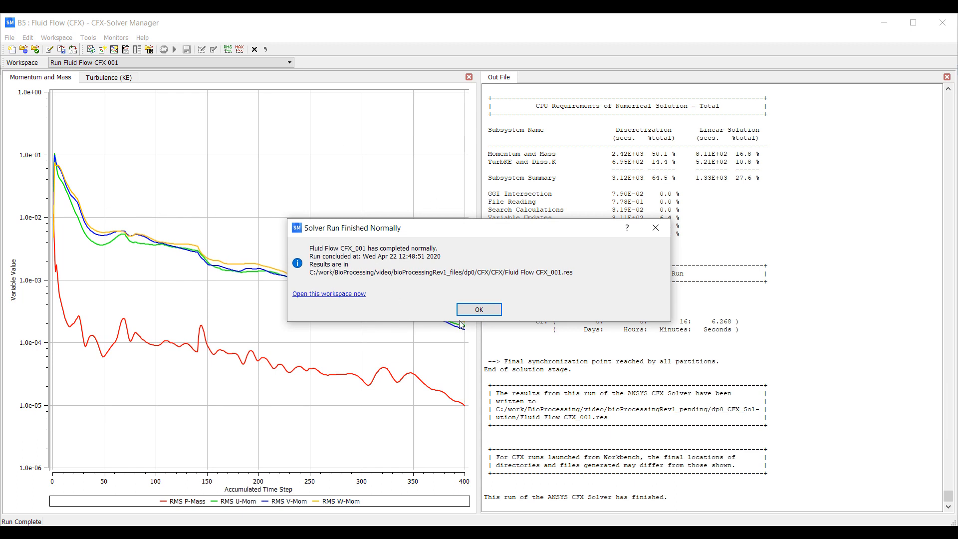
{"action": "mouse_move", "coordinate": [486, 228]}
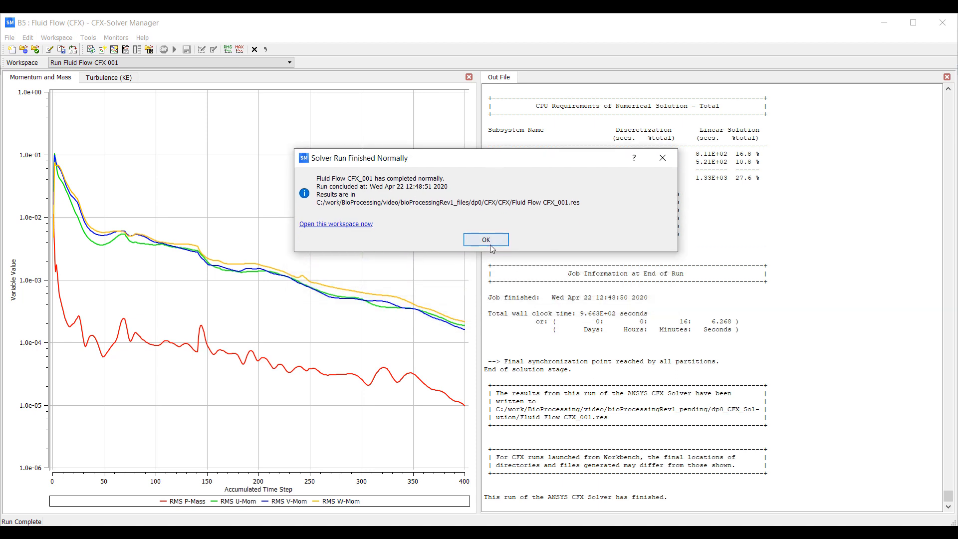
Step: Dismiss the run-finished message and launch CFD-Post from the Results cell
{"action": "left_click", "coordinate": [486, 240]}
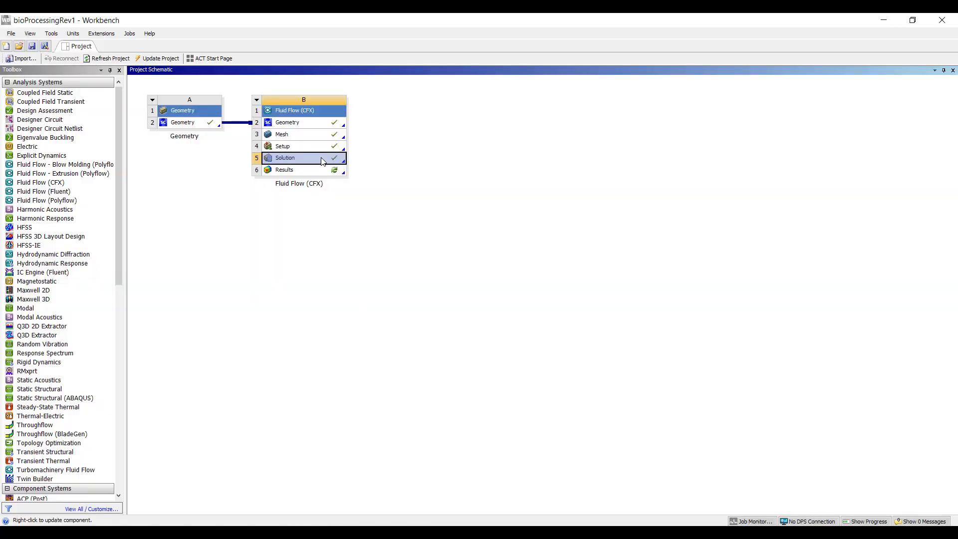
{"action": "double_click", "coordinate": [283, 169]}
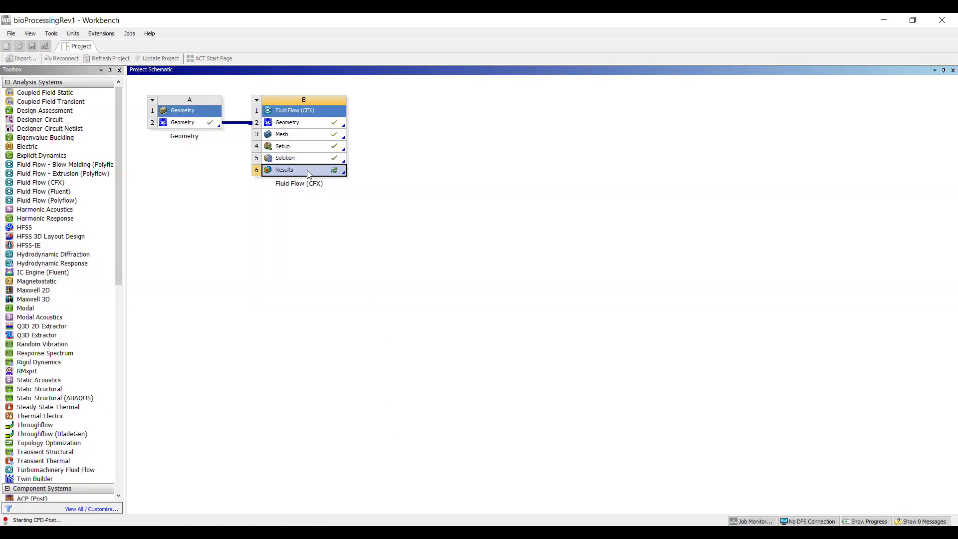
{"action": "double_click", "coordinate": [284, 170]}
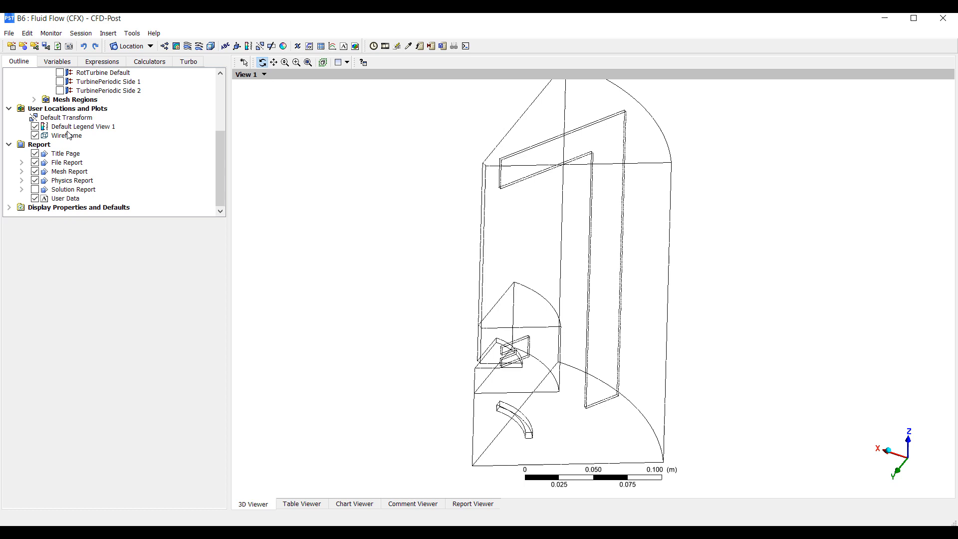
Step: Set the Default Transform to 6 rotational instances in a full circle about Z
{"action": "left_click", "coordinate": [66, 118]}
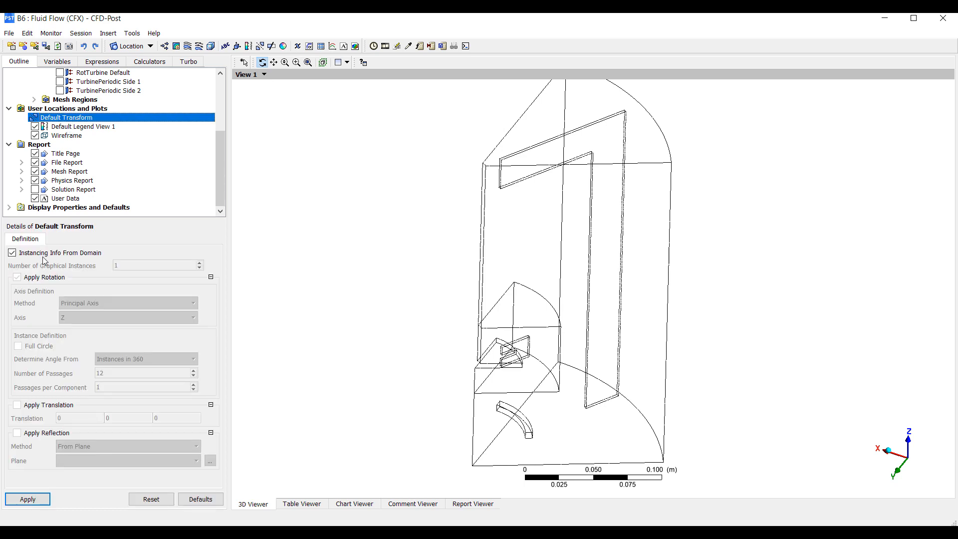
{"action": "left_click", "coordinate": [11, 252]}
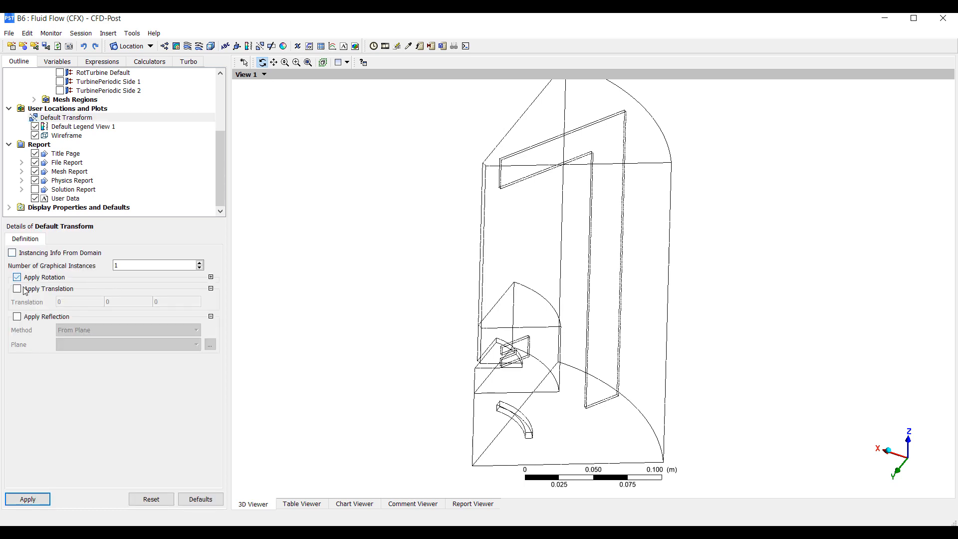
{"action": "left_click", "coordinate": [17, 277]}
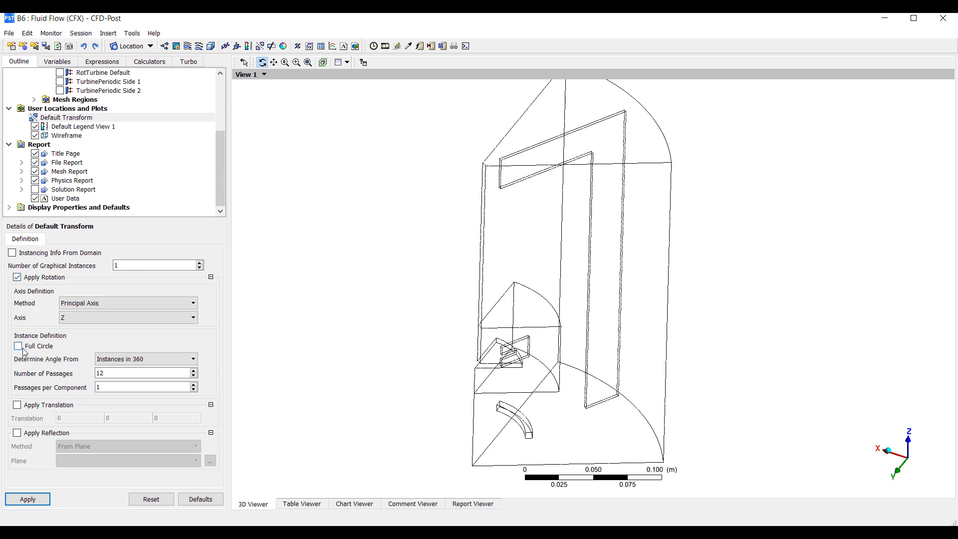
{"action": "left_click", "coordinate": [16, 345]}
{"action": "type", "text": "6"}
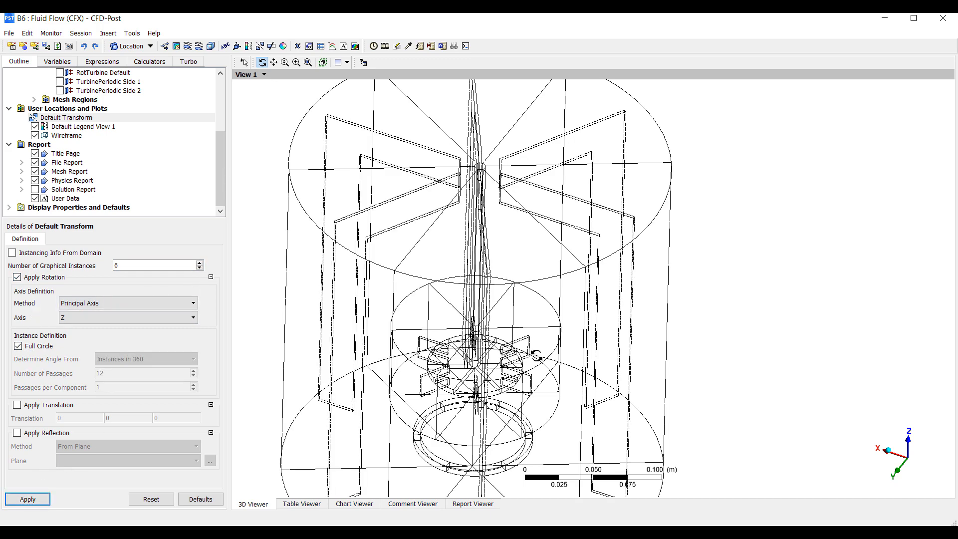
{"action": "left_click_drag", "start_coordinate": [535, 354], "coordinate": [400, 285]}
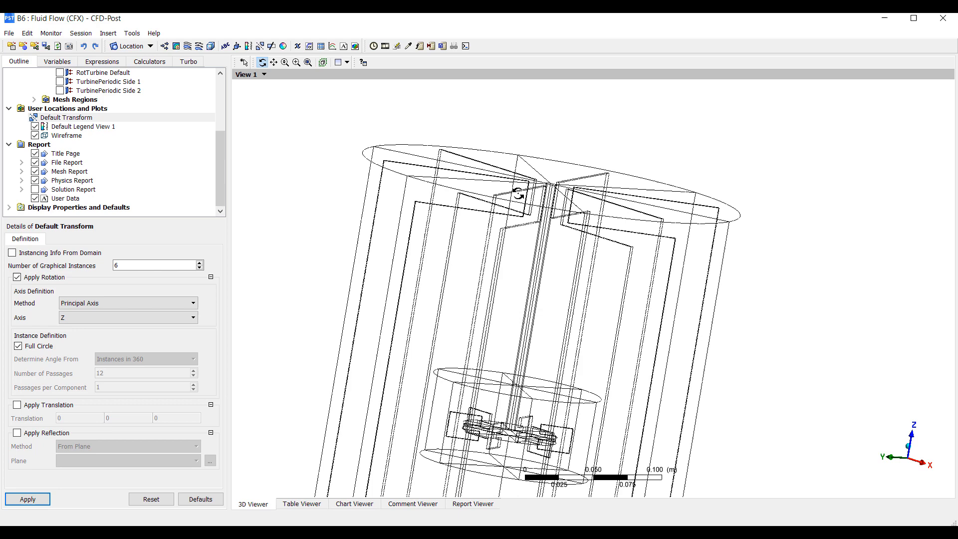
Step: Create XY slice Plane 1 and colour it by Velocity in Stn Frame
{"action": "left_click", "coordinate": [150, 45]}
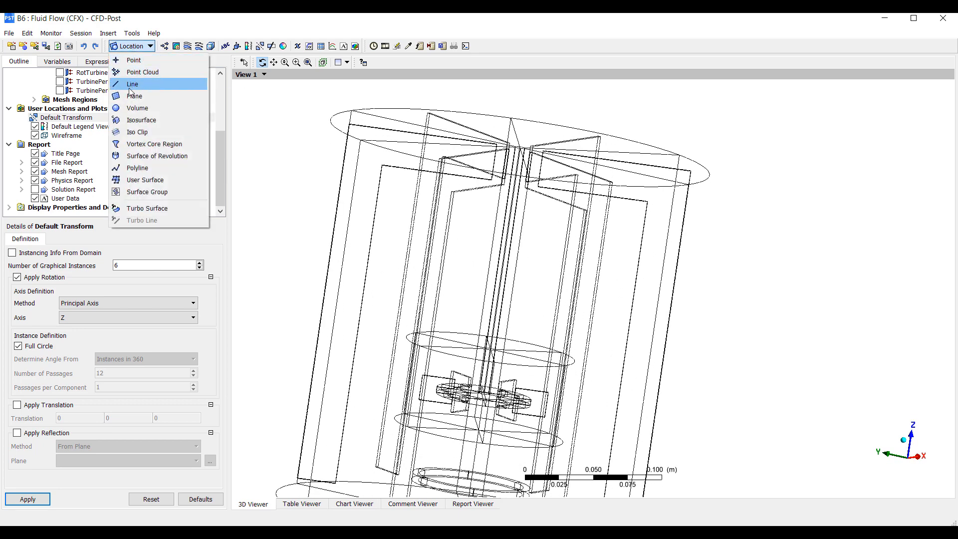
{"action": "left_click", "coordinate": [138, 96]}
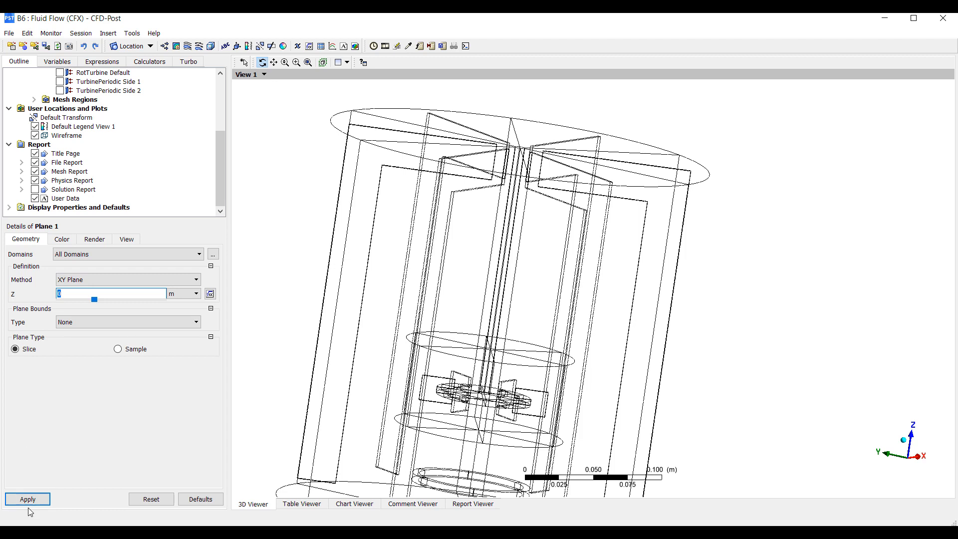
{"action": "left_click", "coordinate": [28, 499]}
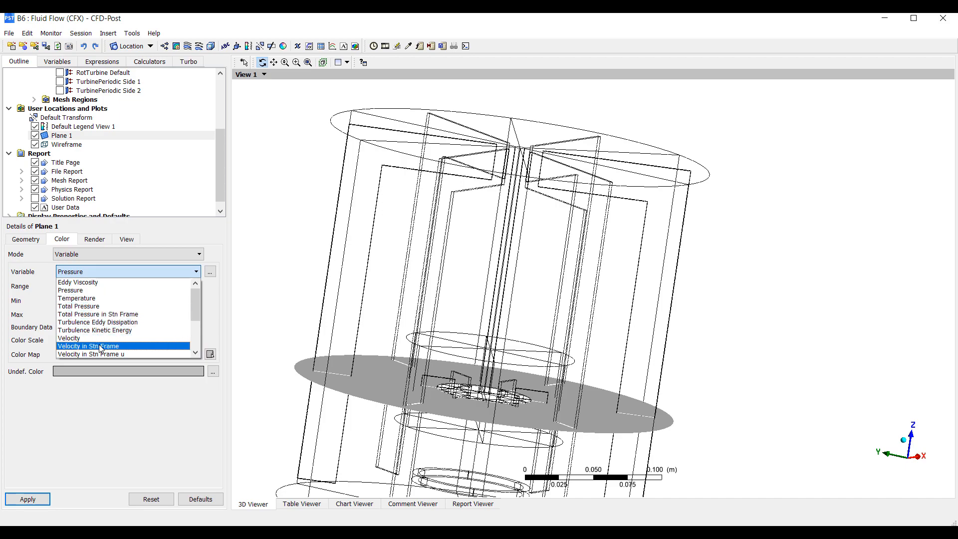
{"action": "left_click", "coordinate": [88, 345]}
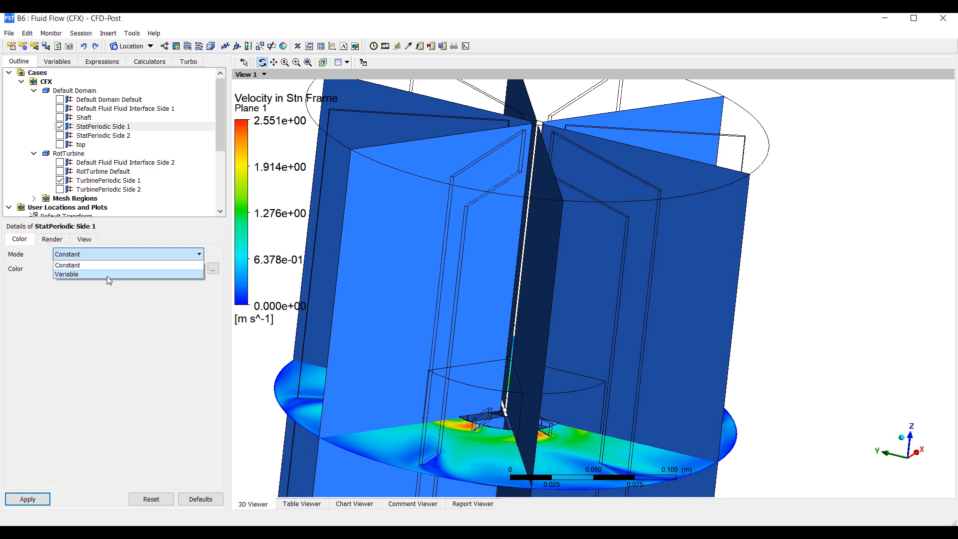
Step: Colour StatPeriodic Side 1 and TurbinePeriodic Side 1 by Velocity in Stn Frame and apply
{"action": "left_click", "coordinate": [66, 274]}
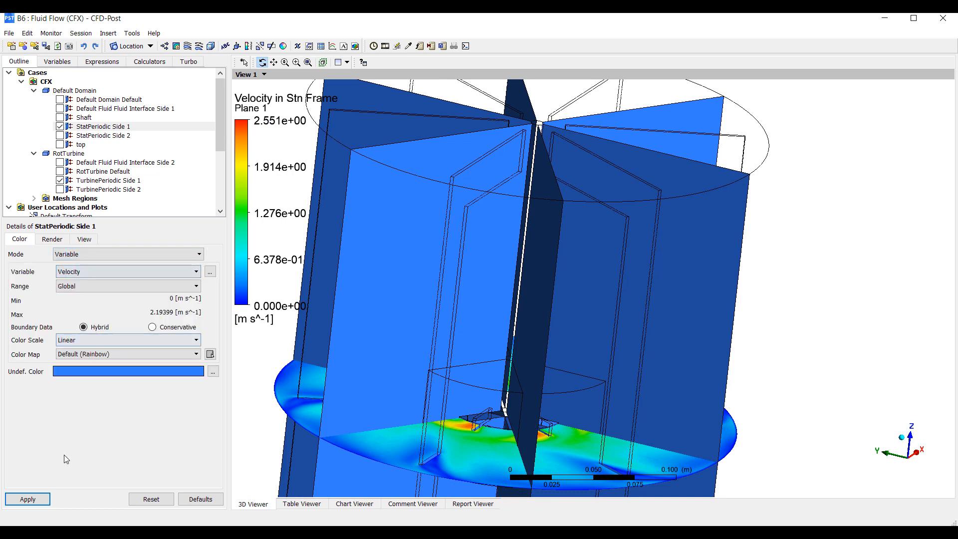
{"action": "left_click", "coordinate": [108, 179]}
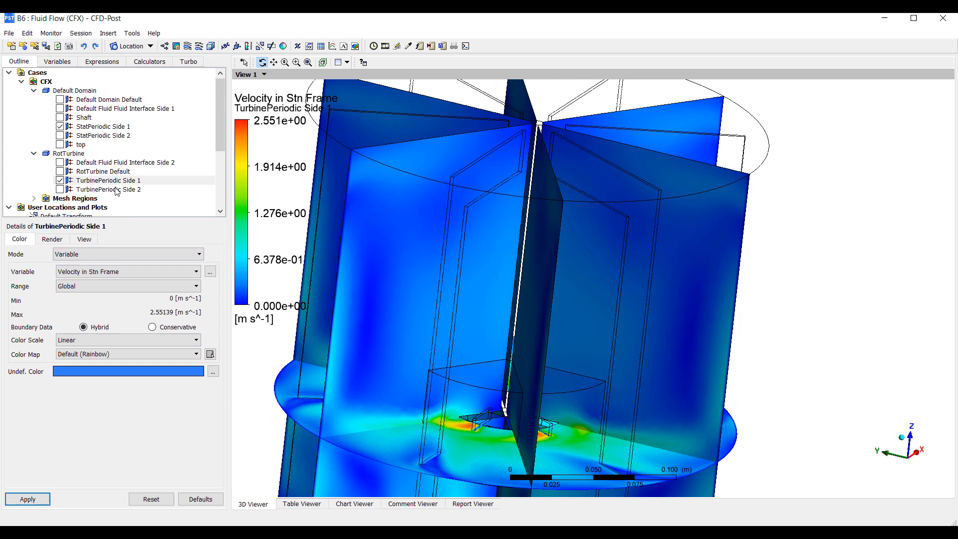
{"action": "left_click", "coordinate": [98, 127]}
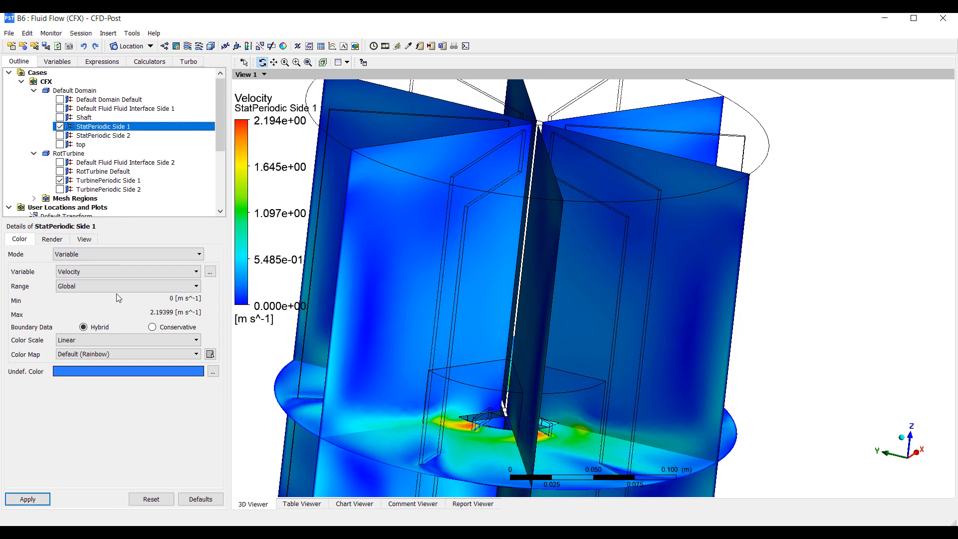
{"action": "left_click", "coordinate": [26, 499]}
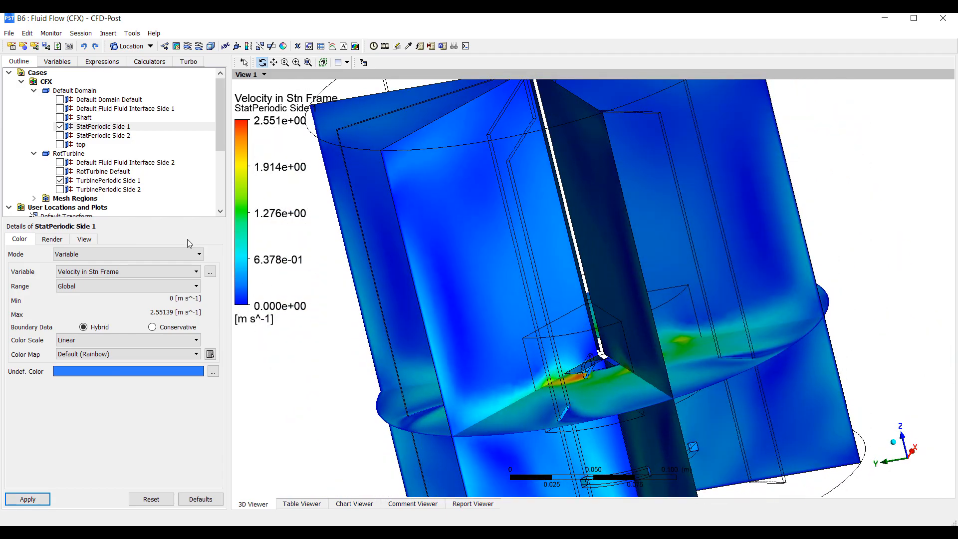
{"action": "scroll", "scroll_direction": "down", "scroll_amount": 3}
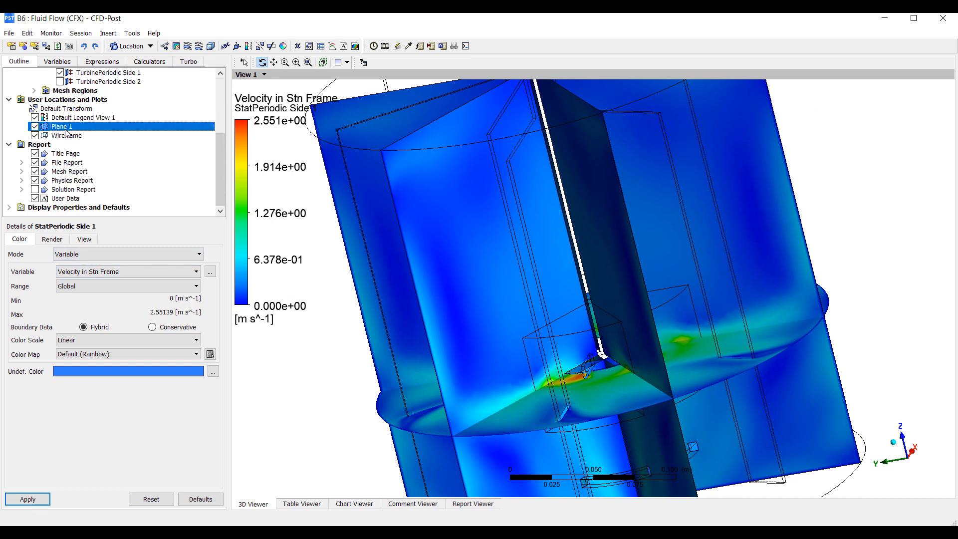
Step: Confirm Plane 1 is coloured by Velocity in Stn Frame and orbit the tank to view it from above
{"action": "left_click", "coordinate": [58, 127]}
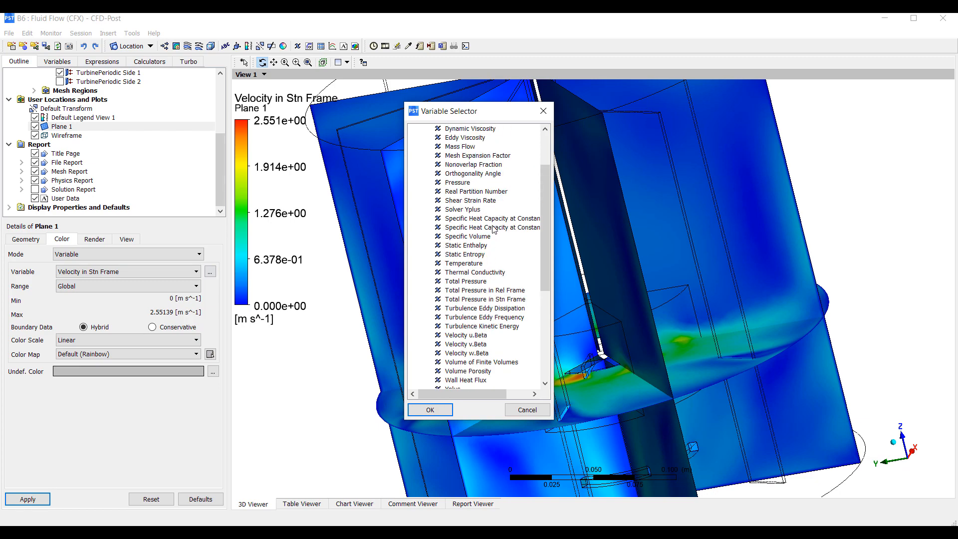
{"action": "left_click", "coordinate": [430, 409]}
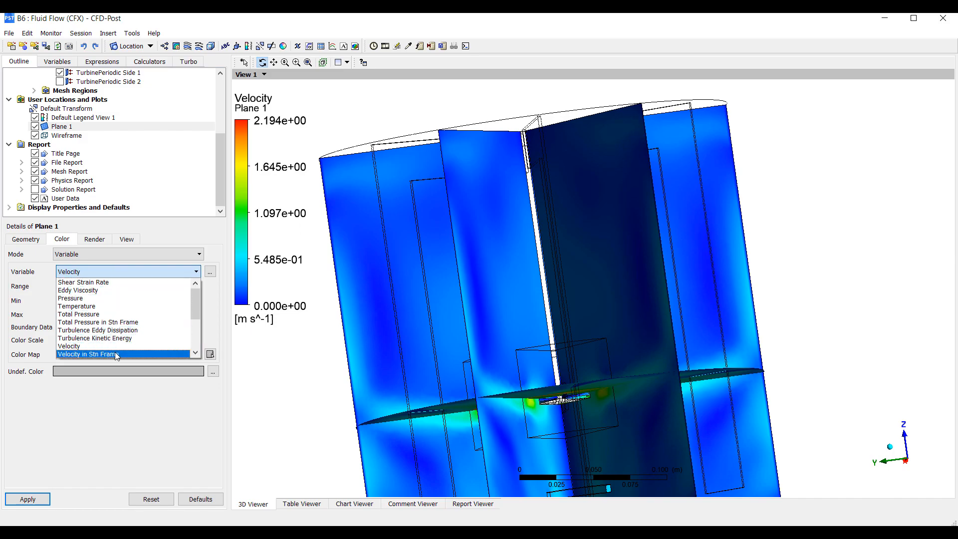
{"action": "left_click", "coordinate": [89, 353]}
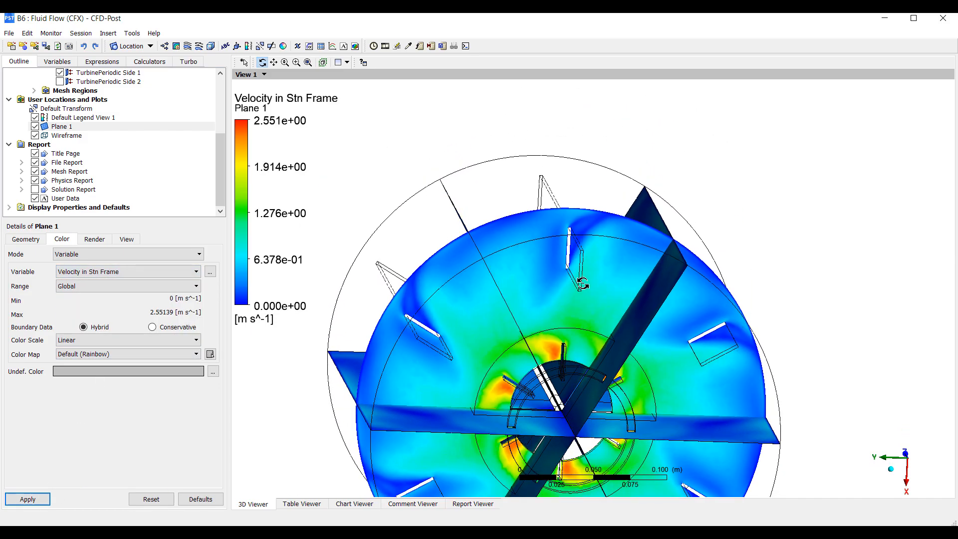
{"action": "left_click_drag", "start_coordinate": [581, 281], "coordinate": [567, 327]}
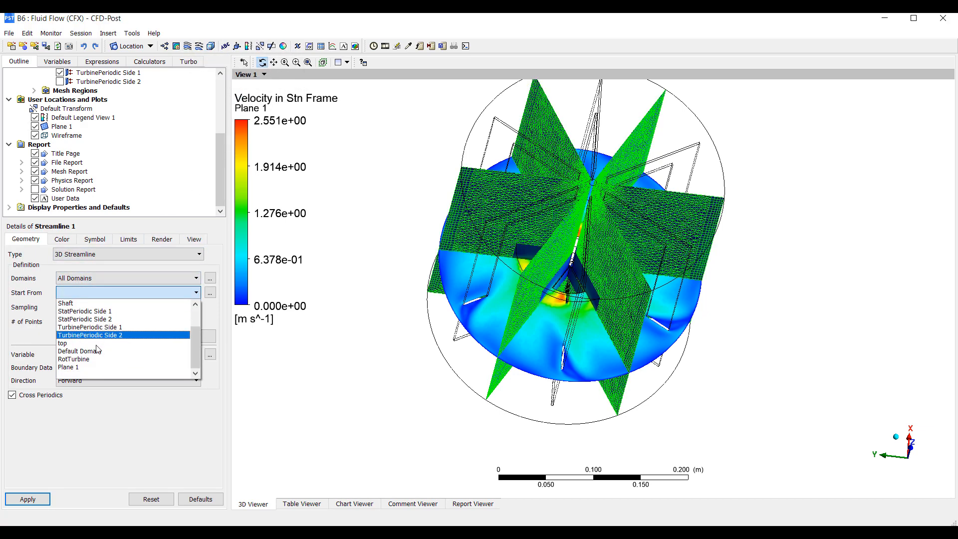
Step: Seed Streamline 1 from Plane 1, colour it by Velocity in Stn Frame and hide Plane 1
{"action": "left_click", "coordinate": [68, 367]}
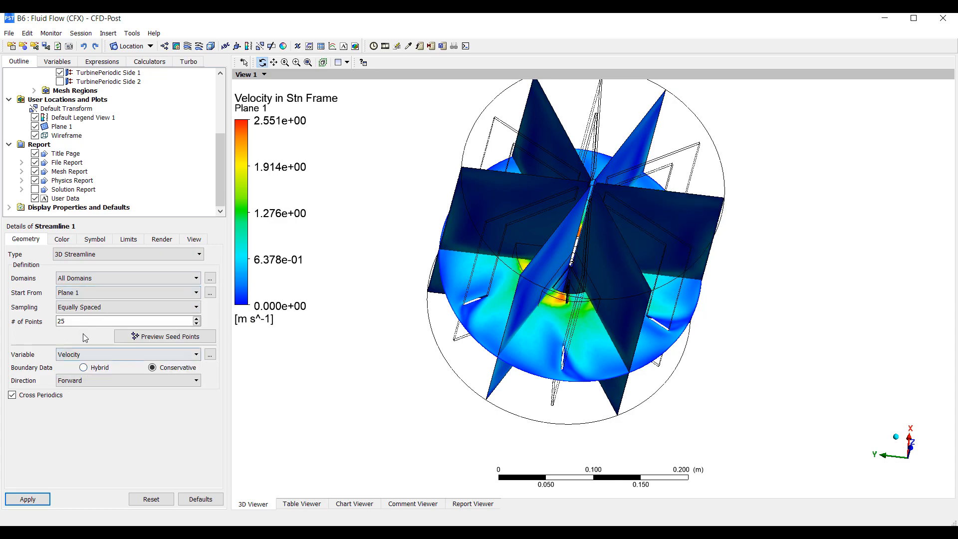
{"action": "left_click", "coordinate": [27, 498]}
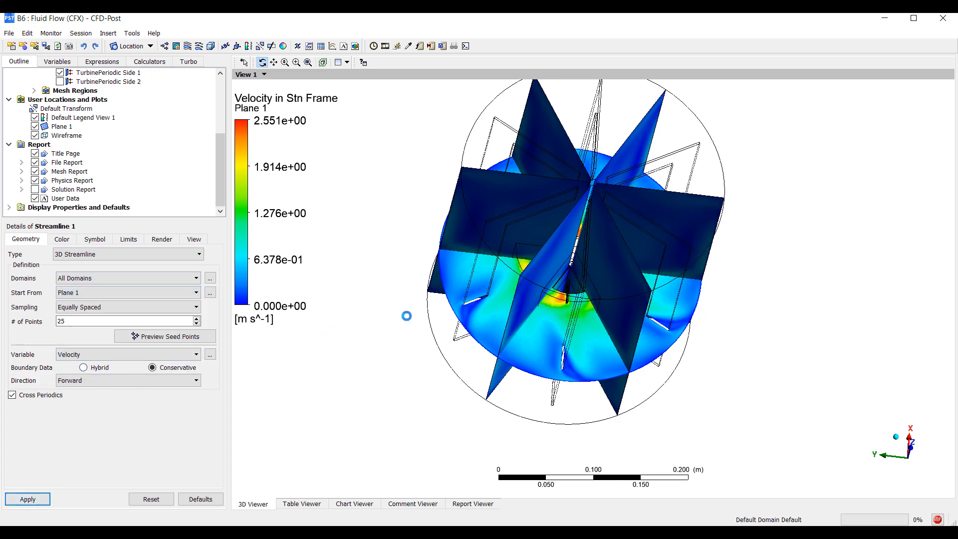
{"action": "left_click", "coordinate": [28, 499]}
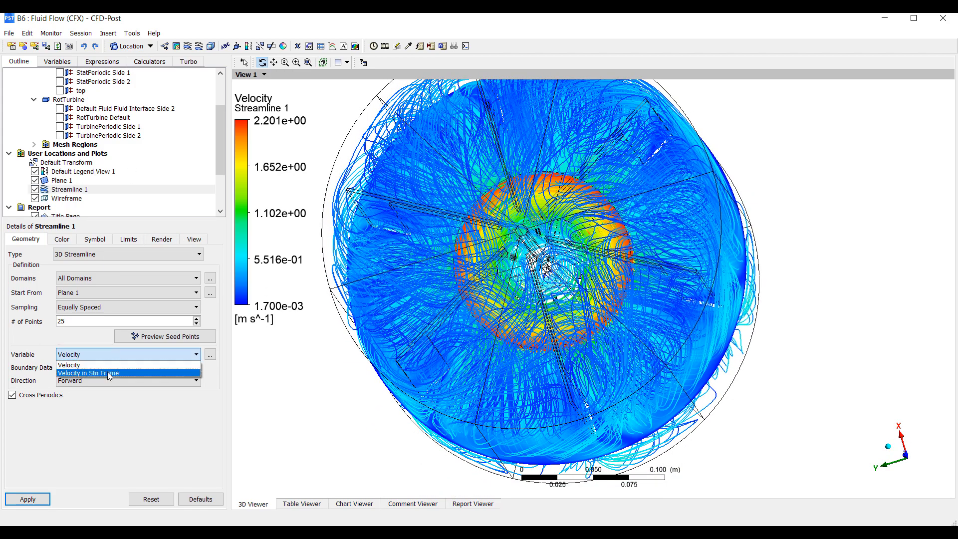
{"action": "left_click", "coordinate": [88, 373]}
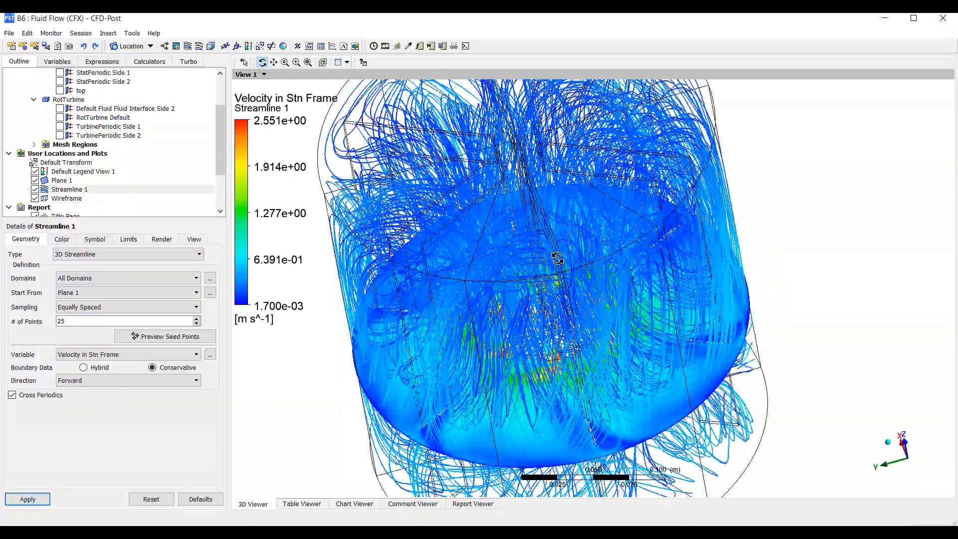
{"action": "left_click_drag", "start_coordinate": [556, 256], "coordinate": [570, 216]}
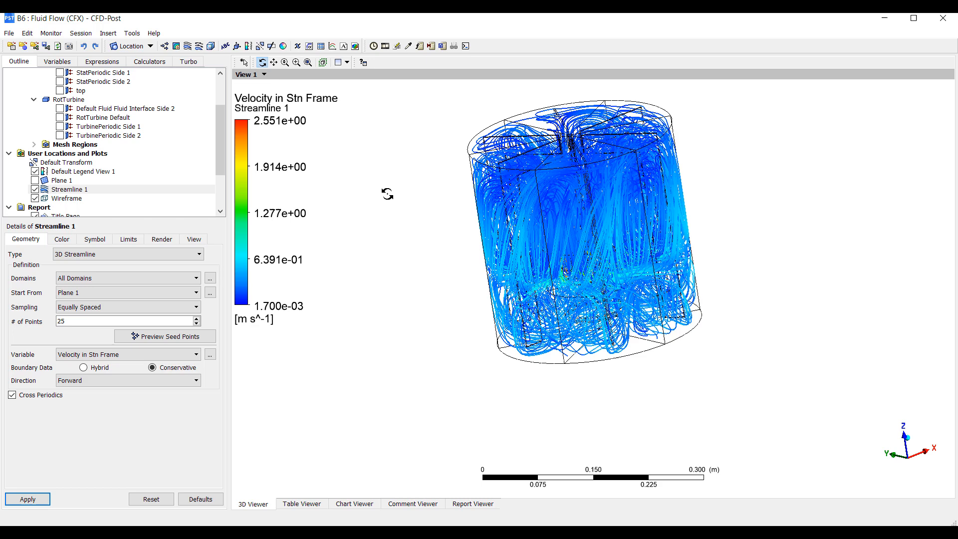
{"action": "mouse_move", "coordinate": [359, 145]}
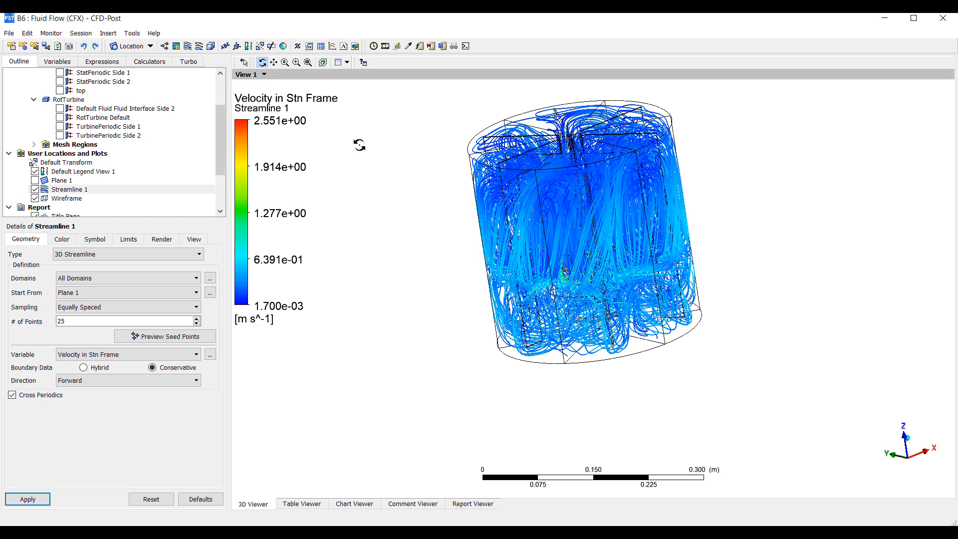
Step: Compute torque on RotTurbine Default about Global Z in the function calculator, giving -0.0221091 N m
{"action": "left_click", "coordinate": [149, 61]}
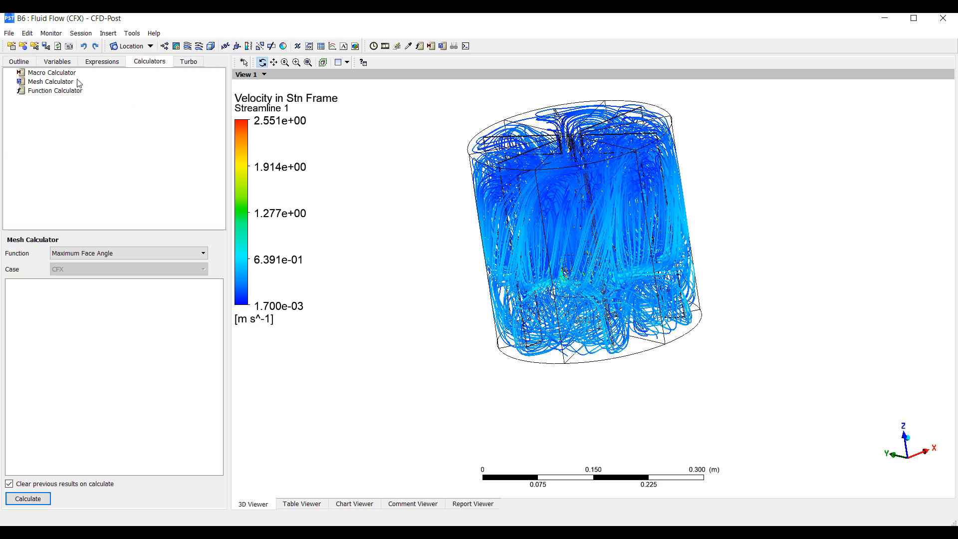
{"action": "left_click", "coordinate": [55, 89]}
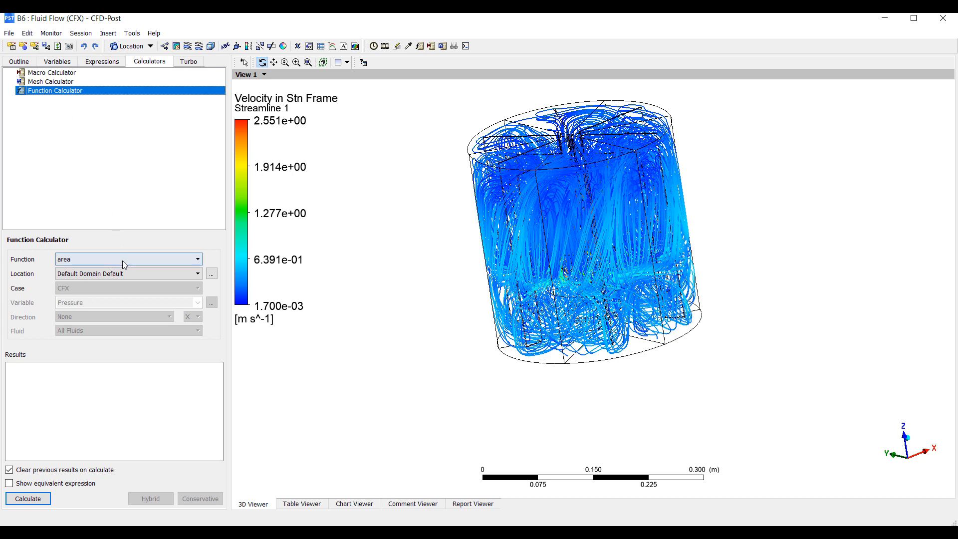
{"action": "left_click", "coordinate": [196, 260]}
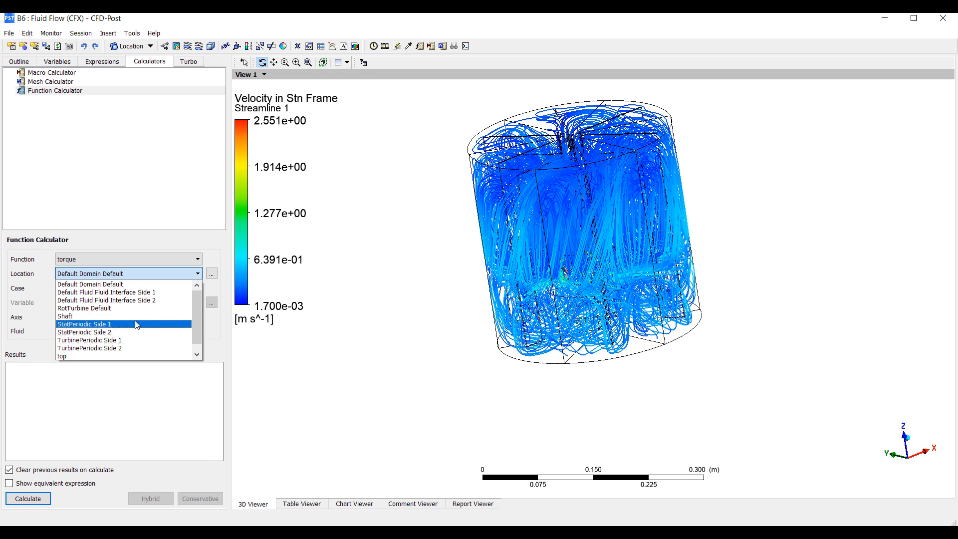
{"action": "left_click", "coordinate": [84, 308]}
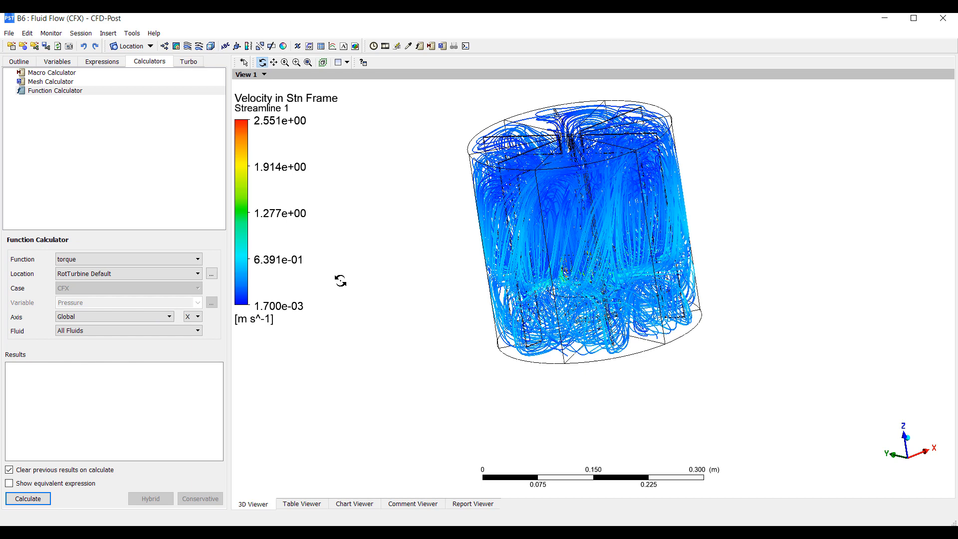
{"action": "left_click", "coordinate": [197, 316]}
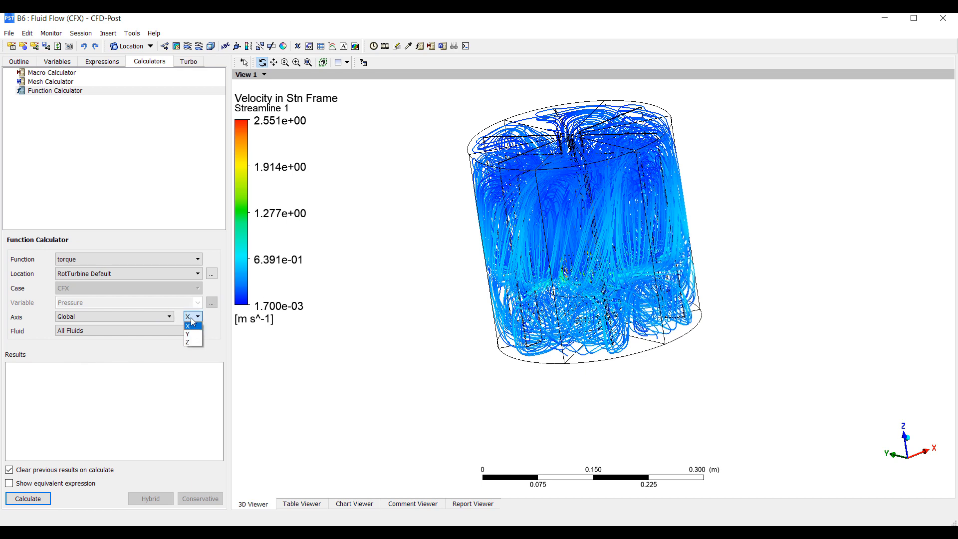
{"action": "left_click", "coordinate": [188, 341]}
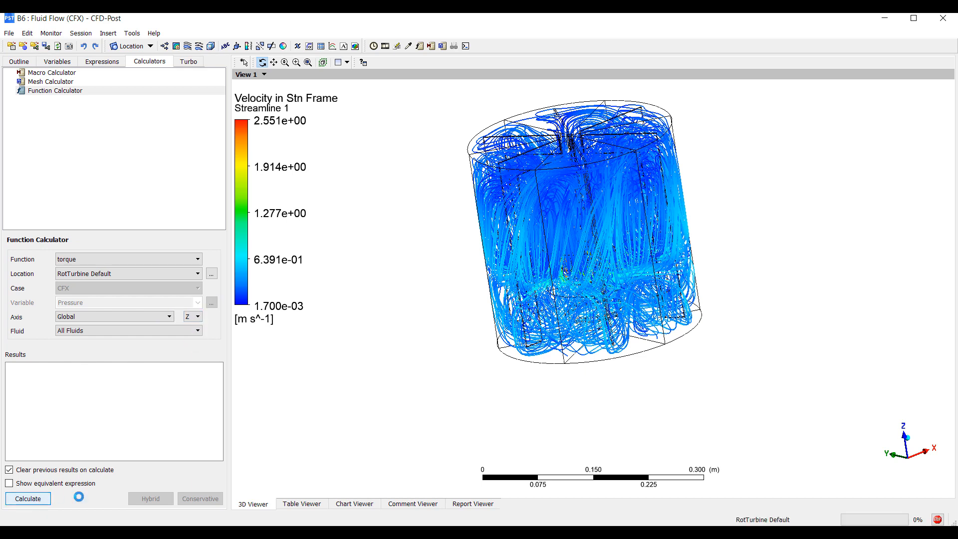
{"action": "left_click", "coordinate": [28, 499]}
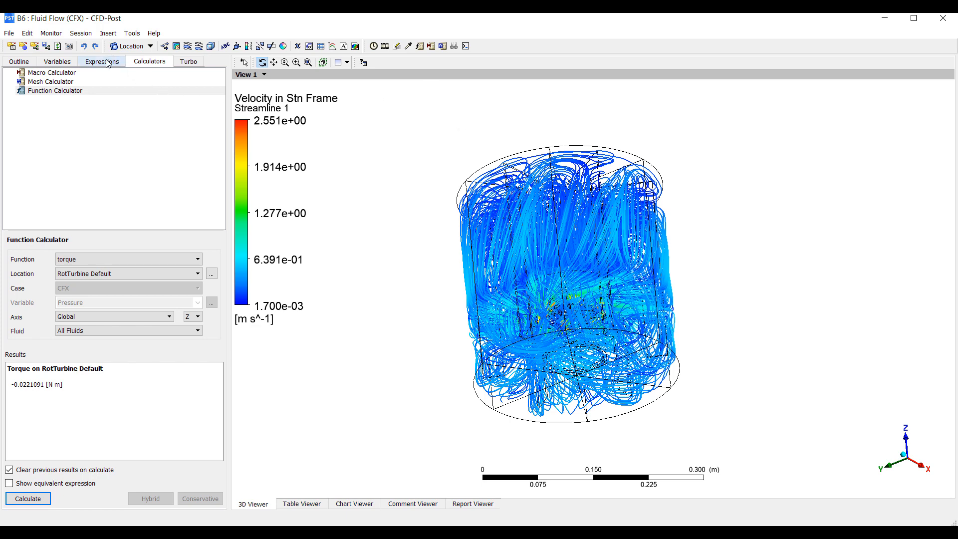
Step: Create a new expression named ShearAvg from the Expressions list
{"action": "left_click", "coordinate": [102, 62]}
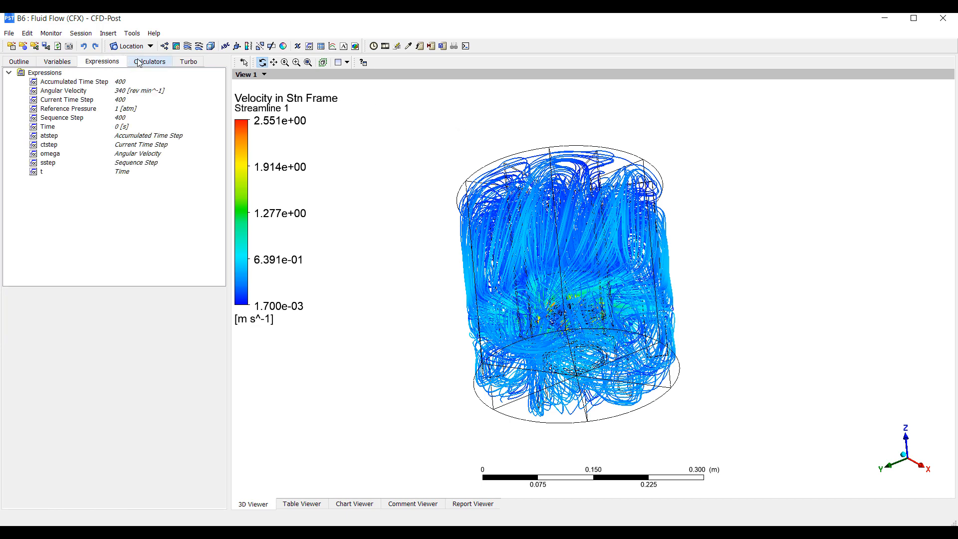
{"action": "right_click", "coordinate": [38, 71]}
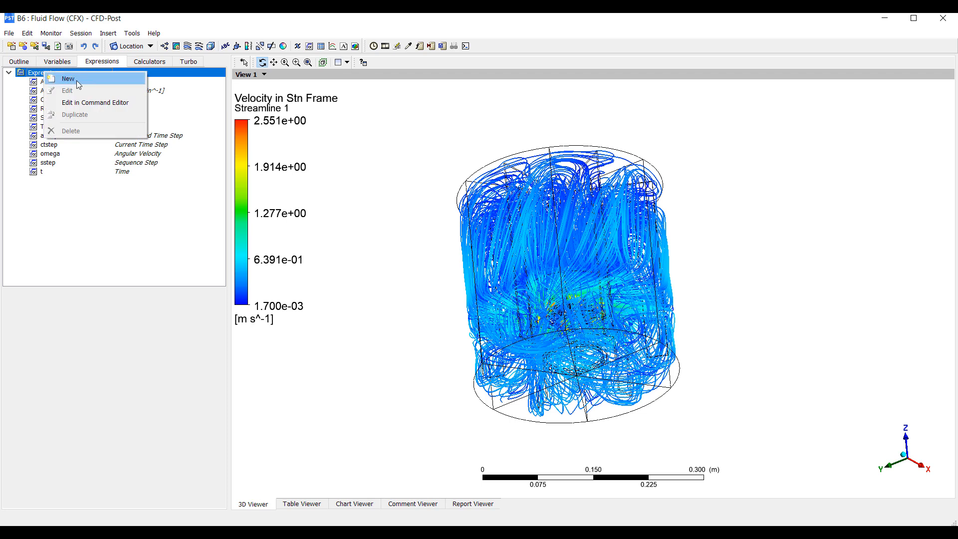
{"action": "left_click", "coordinate": [68, 79]}
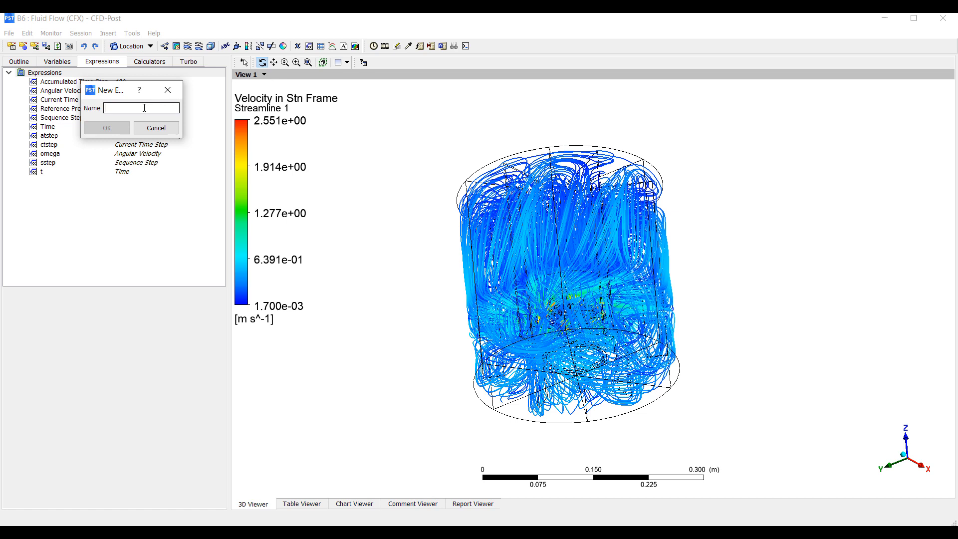
{"action": "type", "text": "ShearAv"}
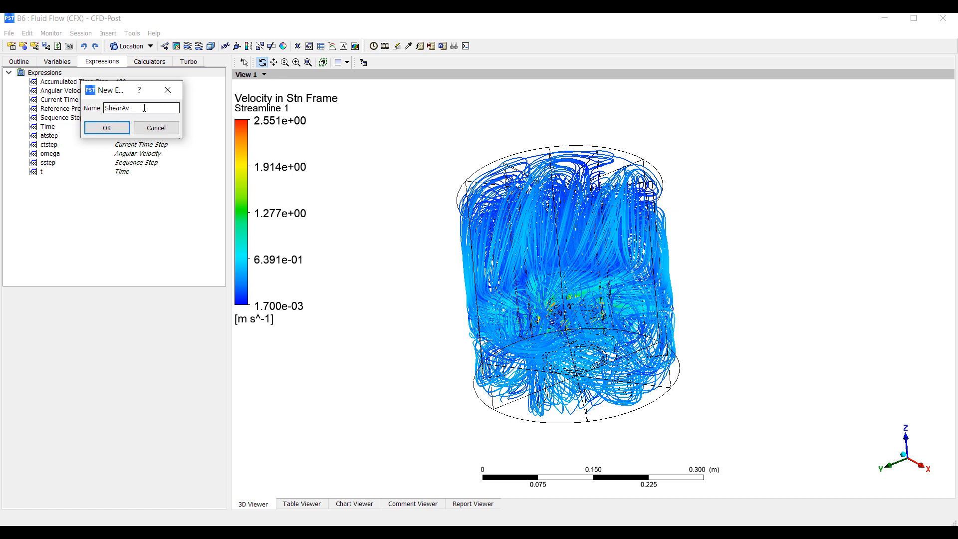
{"action": "left_click", "coordinate": [106, 128]}
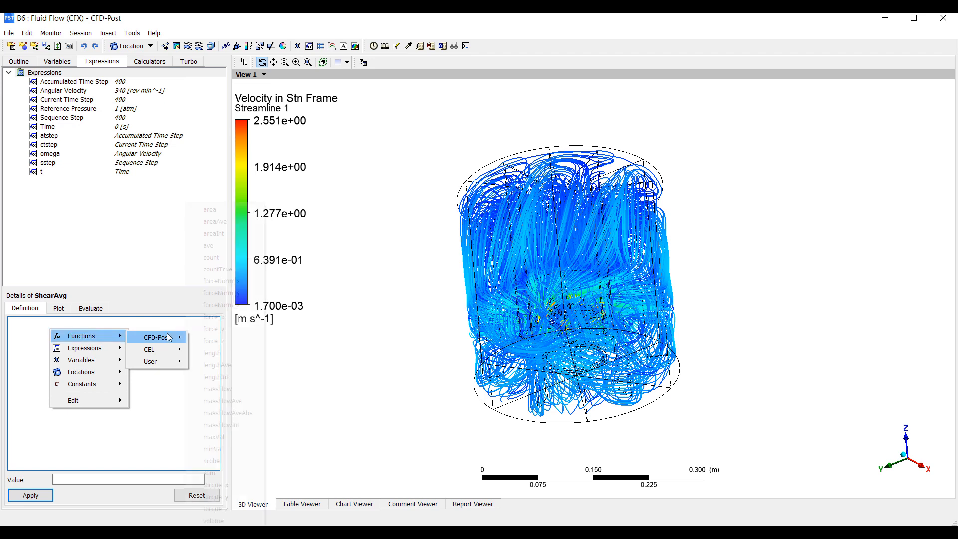
{"action": "left_click", "coordinate": [154, 337]}
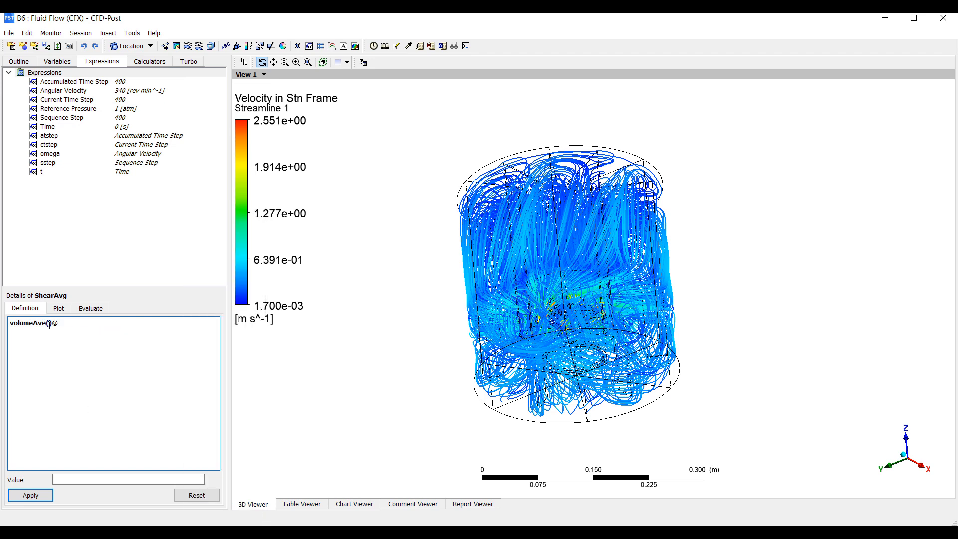
{"action": "right_click", "coordinate": [56, 323]}
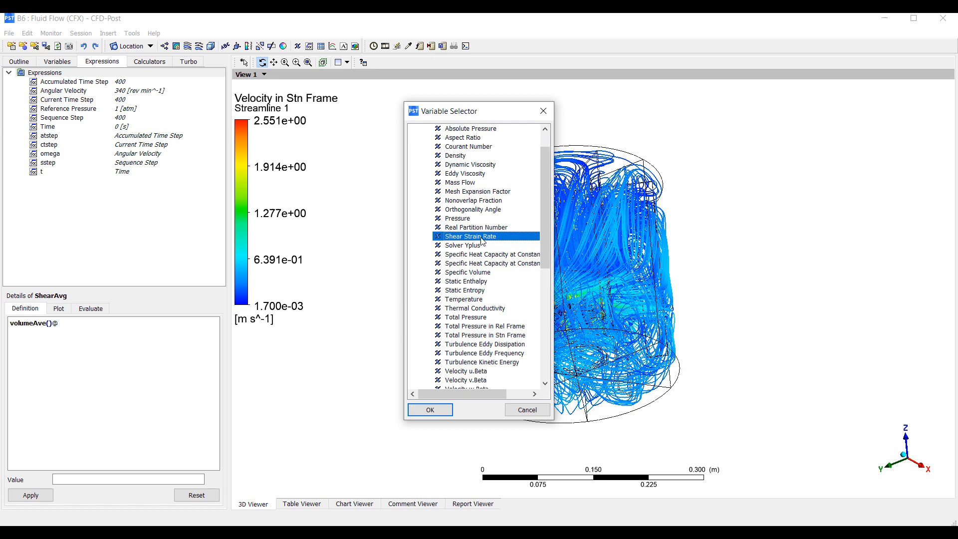
{"action": "left_click", "coordinate": [430, 409]}
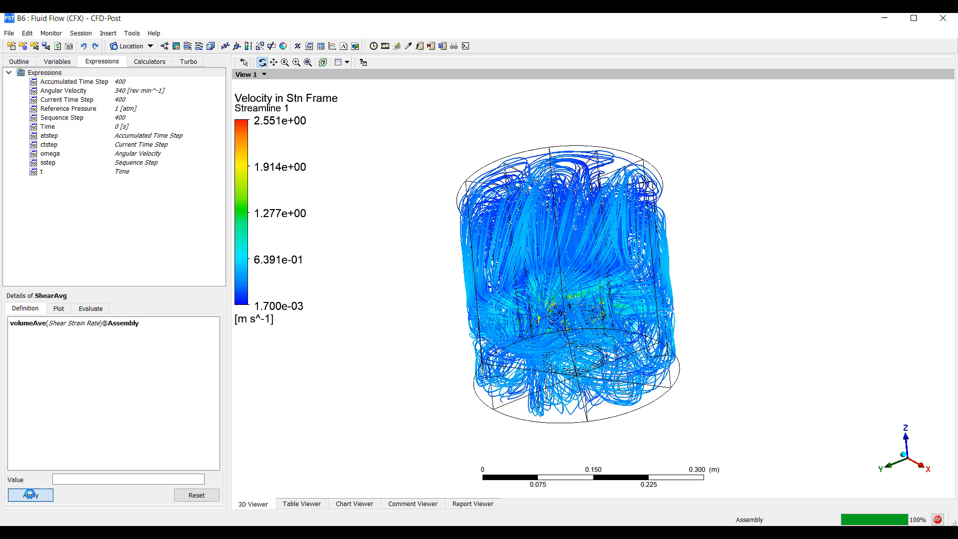
{"action": "left_click", "coordinate": [30, 495]}
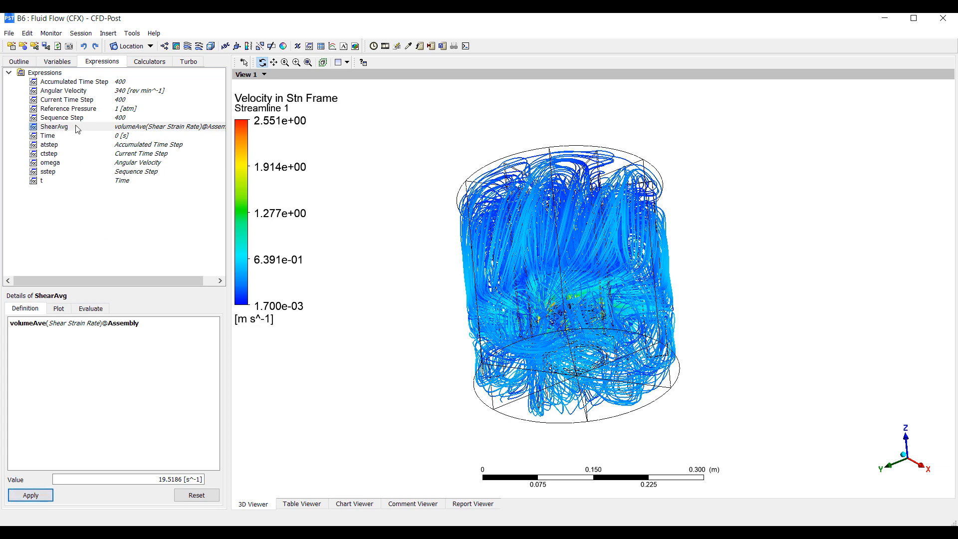
{"action": "mouse_move", "coordinate": [68, 127]}
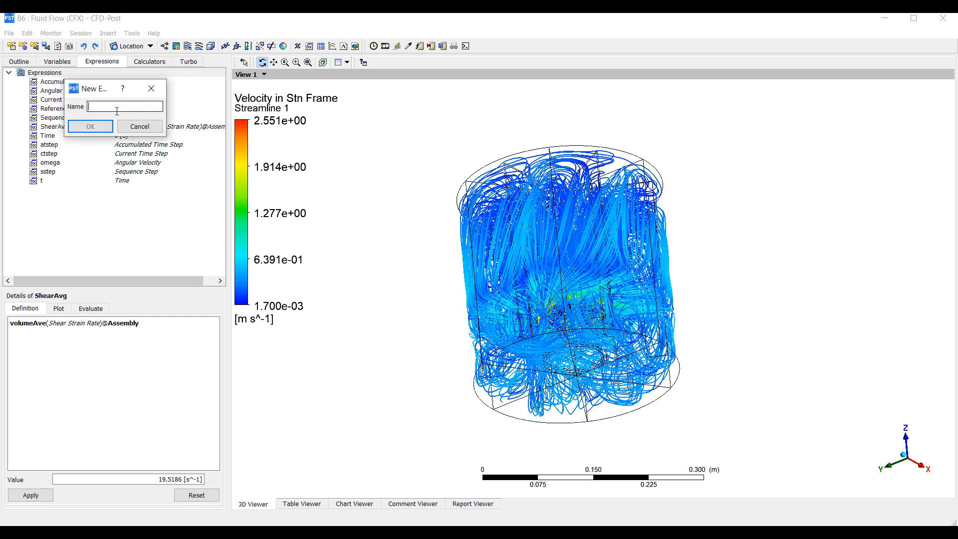
{"action": "type", "text": "ShearUniformi"}
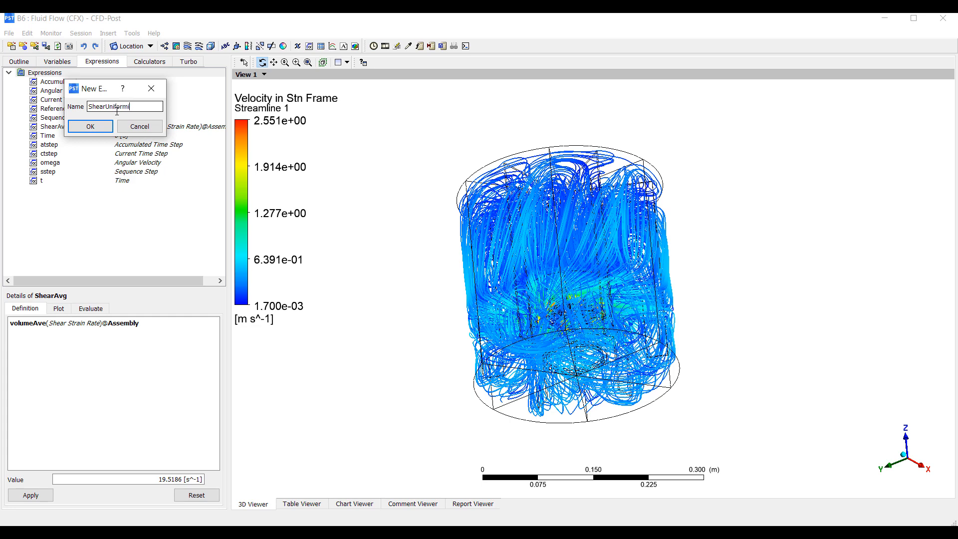
{"action": "left_click", "coordinate": [90, 127]}
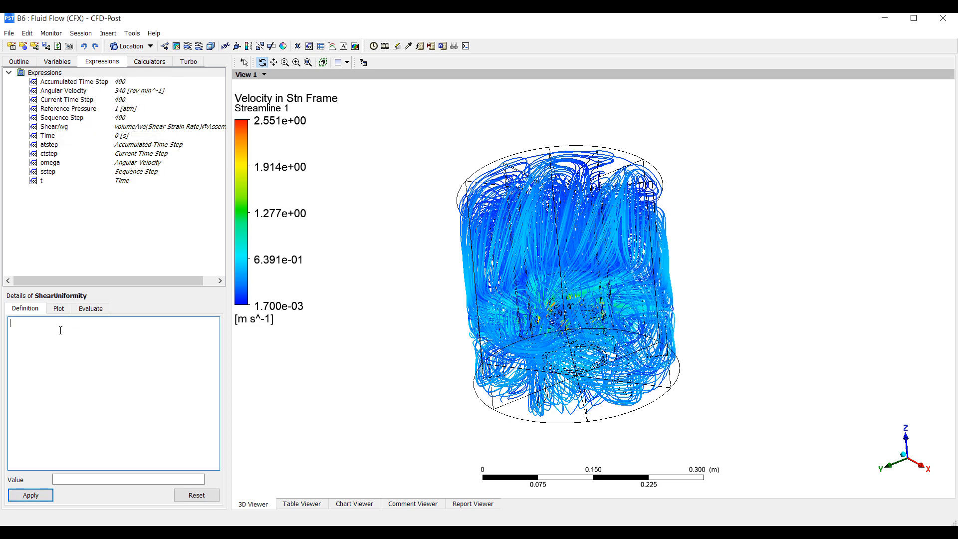
{"action": "type", "text": "1"}
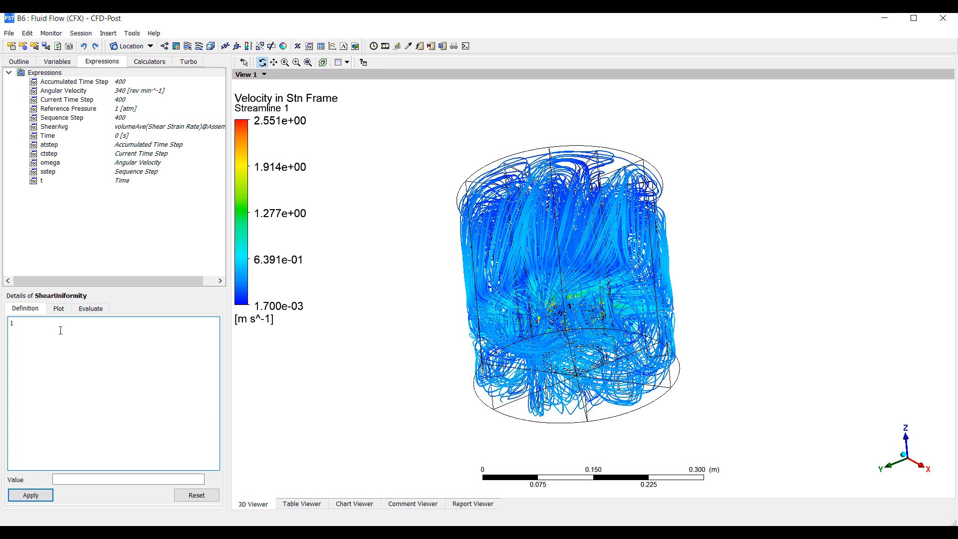
{"action": "type", "text": "-("}
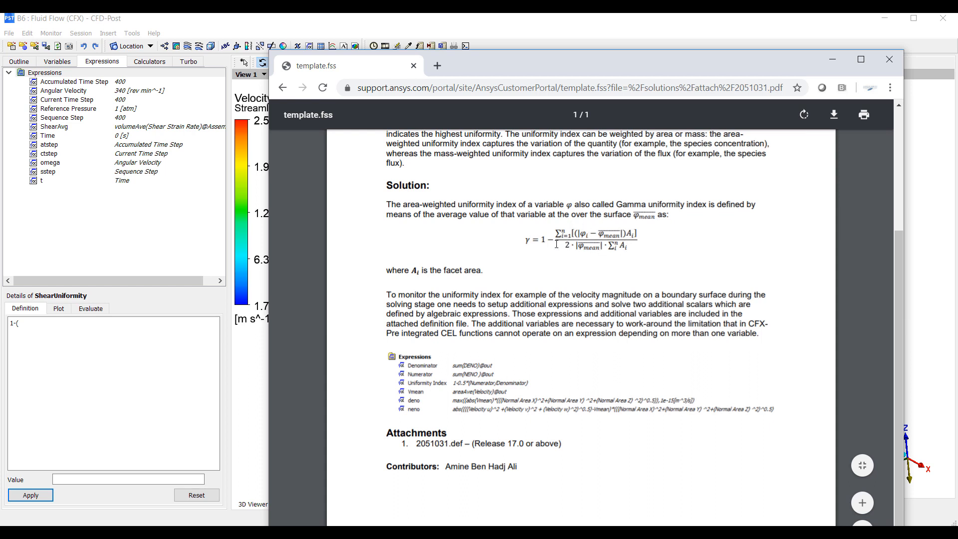
{"action": "mouse_move", "coordinate": [467, 282]}
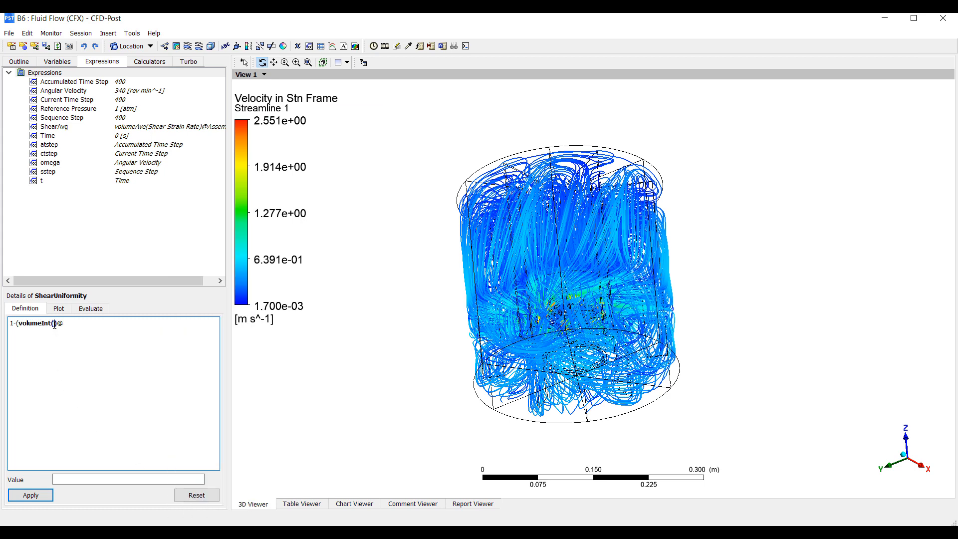
{"action": "type", "text": "abs"}
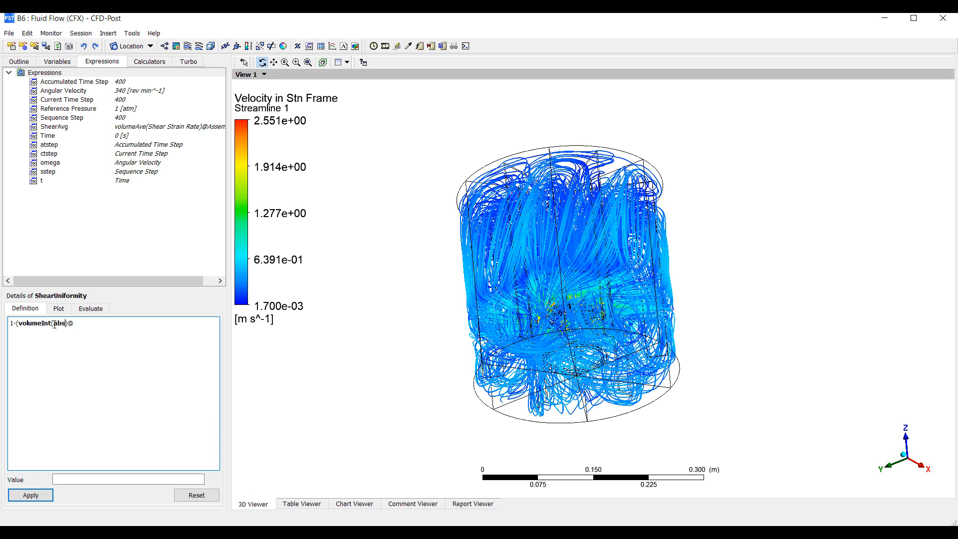
{"action": "type", "text": "()"}
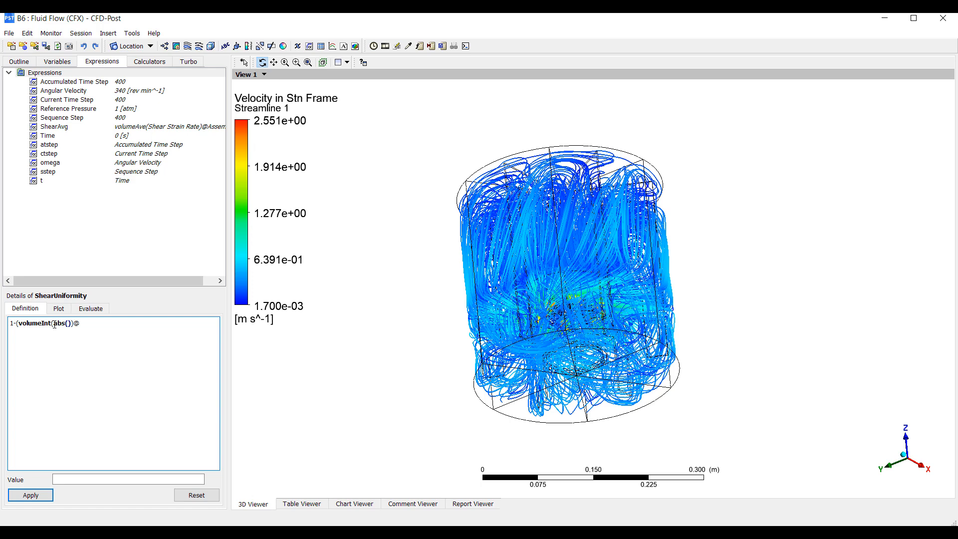
{"action": "right_click", "coordinate": [54, 323]}
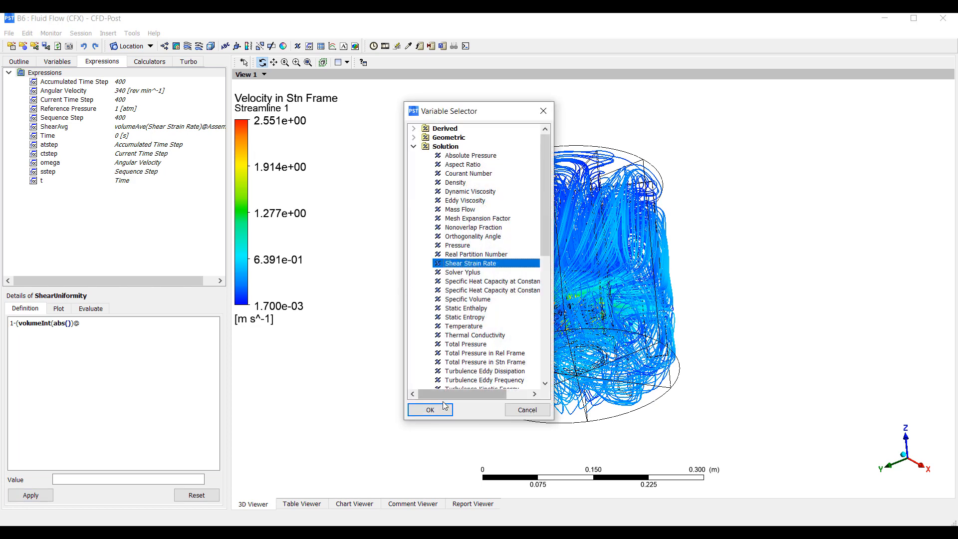
{"action": "left_click", "coordinate": [430, 409]}
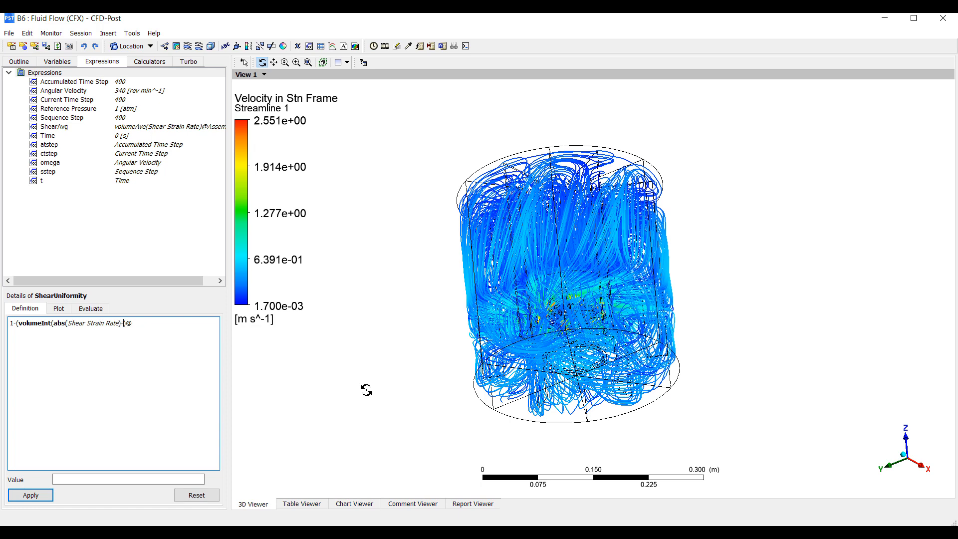
{"action": "type", "text": "ShearAvg"}
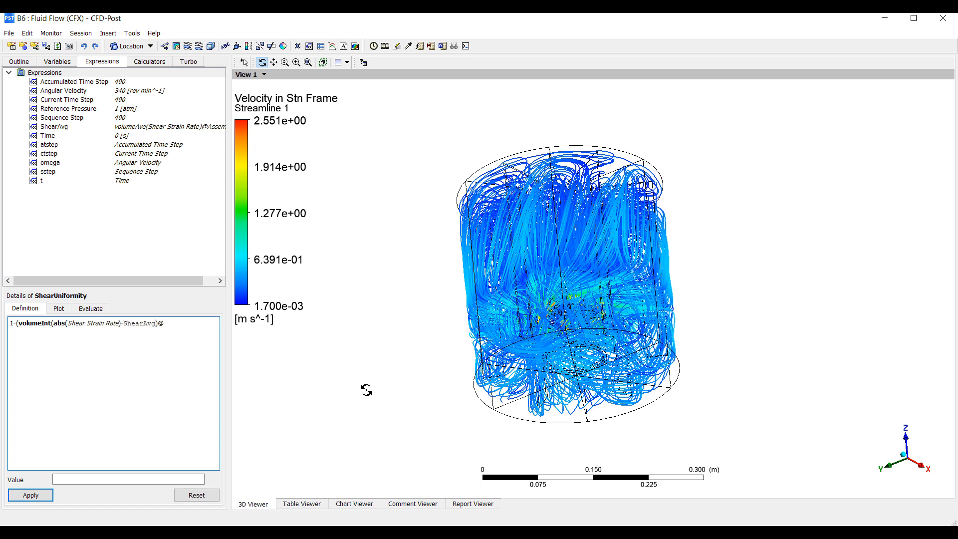
{"action": "type", "text": "A"}
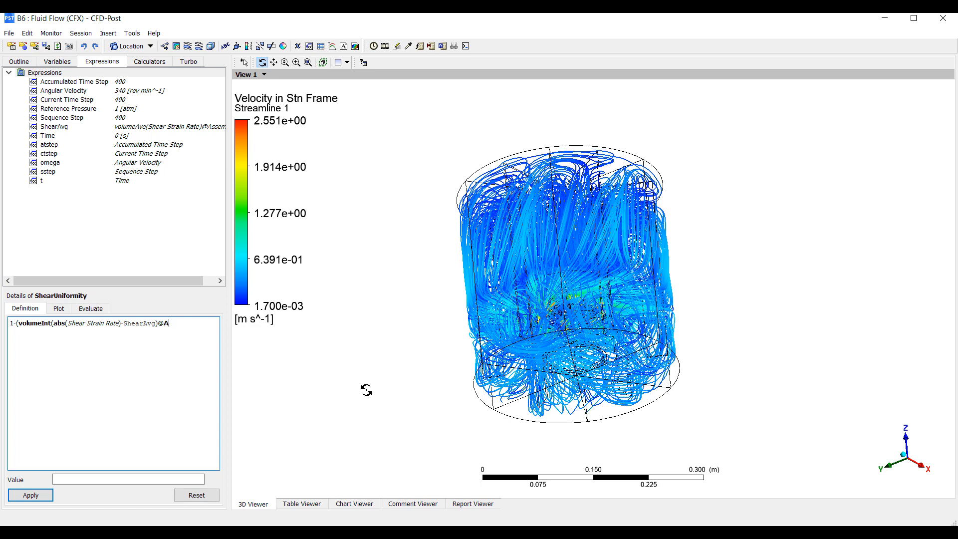
{"action": "type", "text": "ssembly)"}
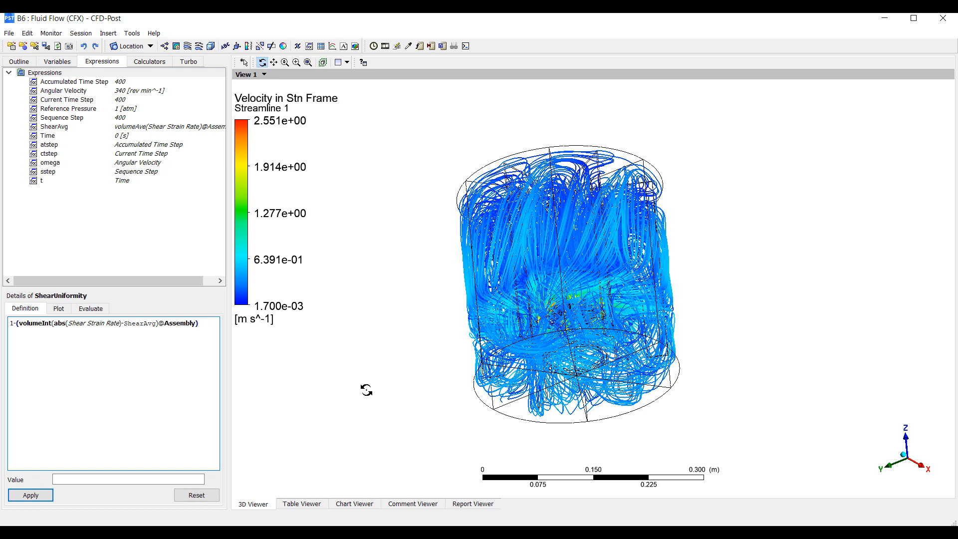
{"action": "type", "text": "/(2"}
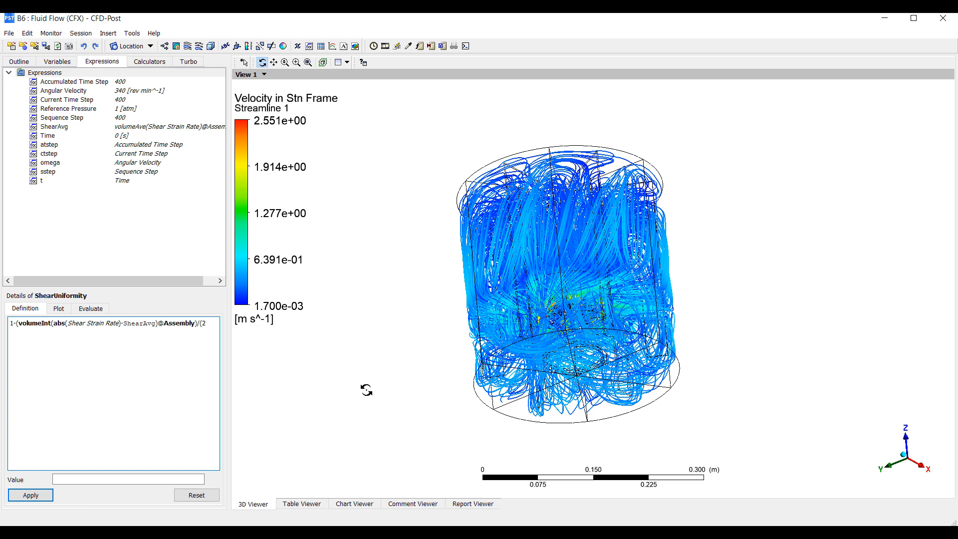
{"action": "type", "text": "*"}
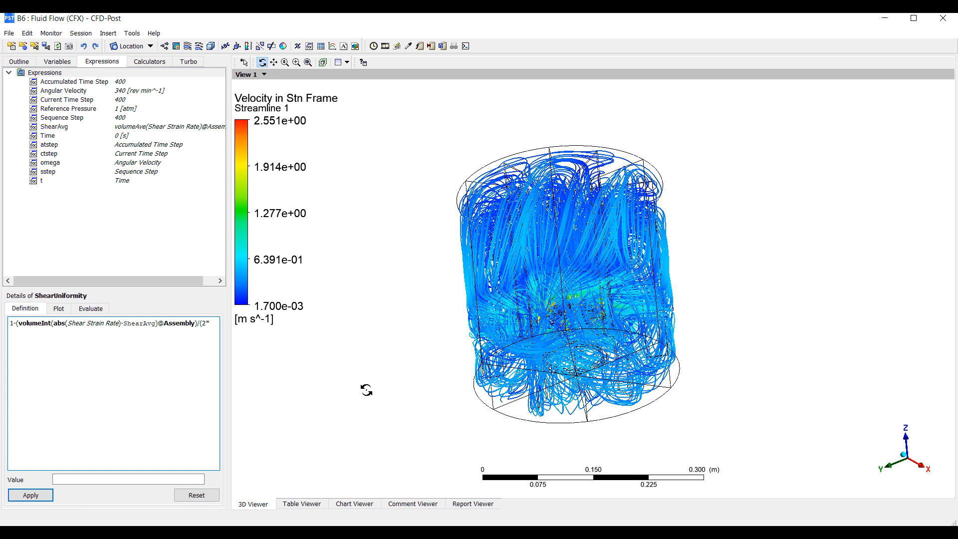
{"action": "type", "text": "vol"}
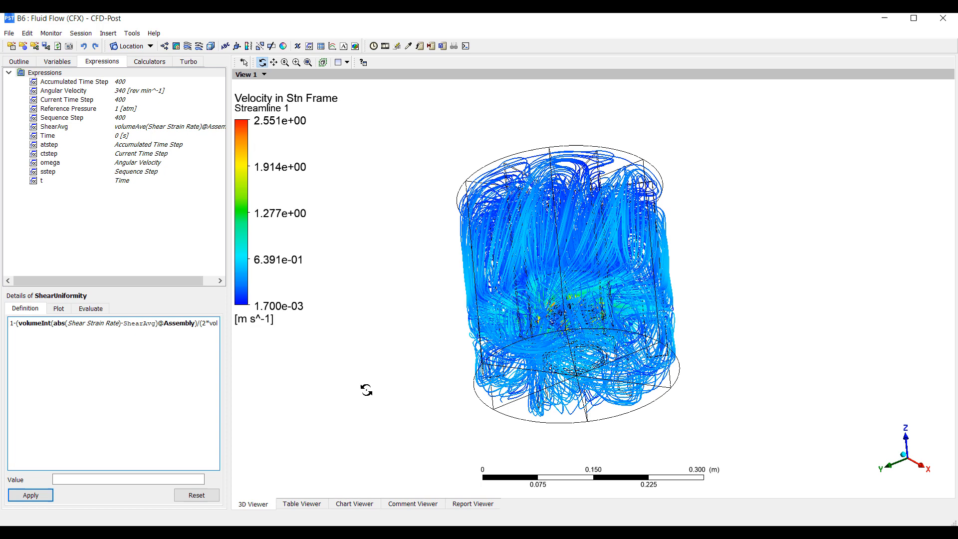
{"action": "type", "text": "umeInt("}
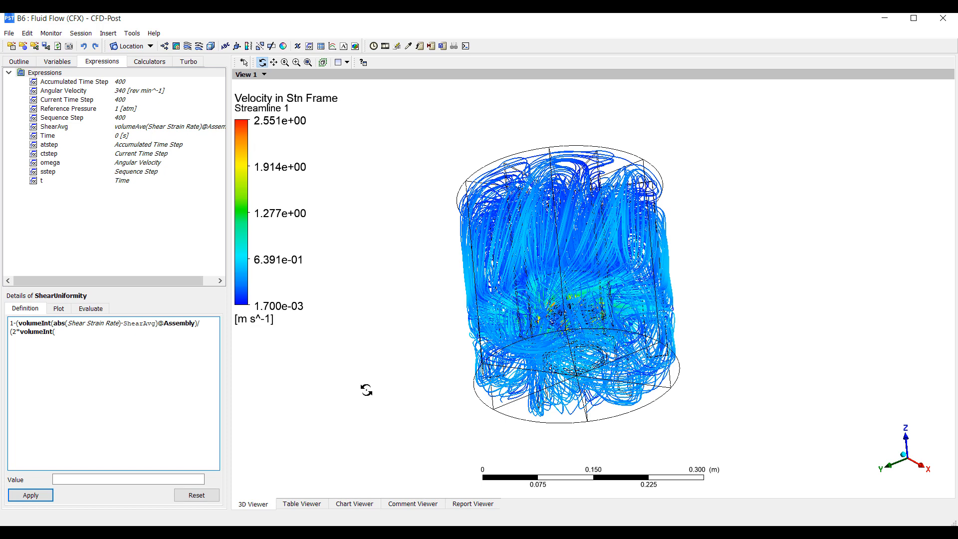
{"action": "type", "text": "Shear Strain"}
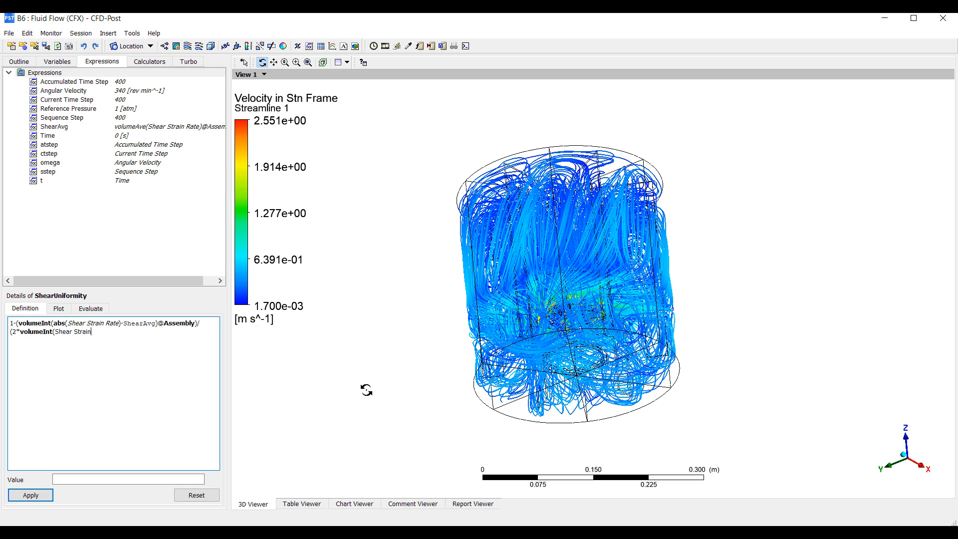
{"action": "type", "text": "Rate)@"}
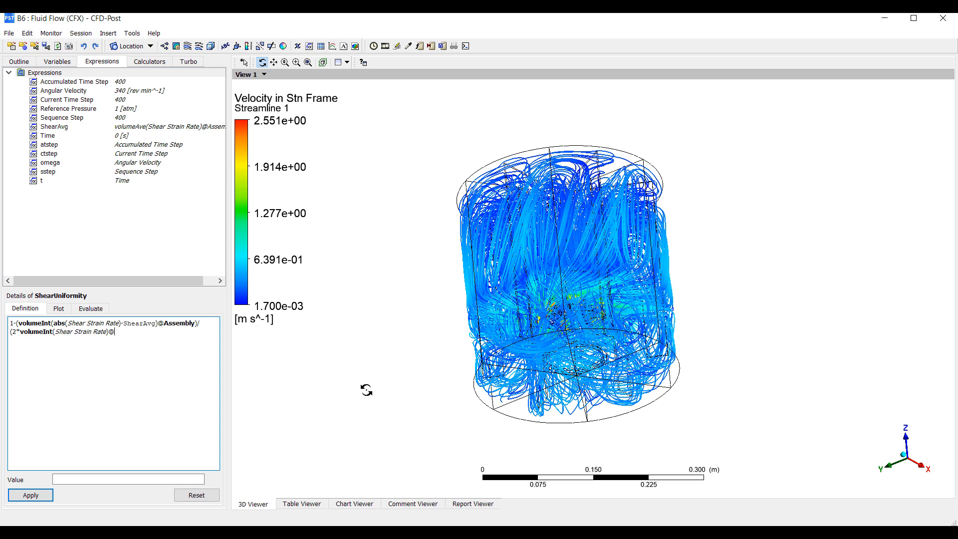
{"action": "type", "text": "Assembly)"}
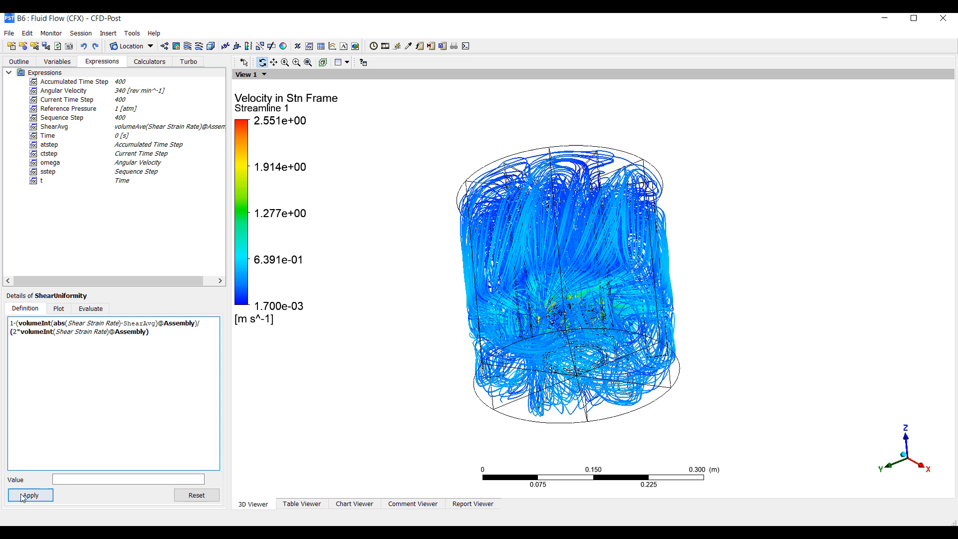
{"action": "left_click", "coordinate": [30, 494]}
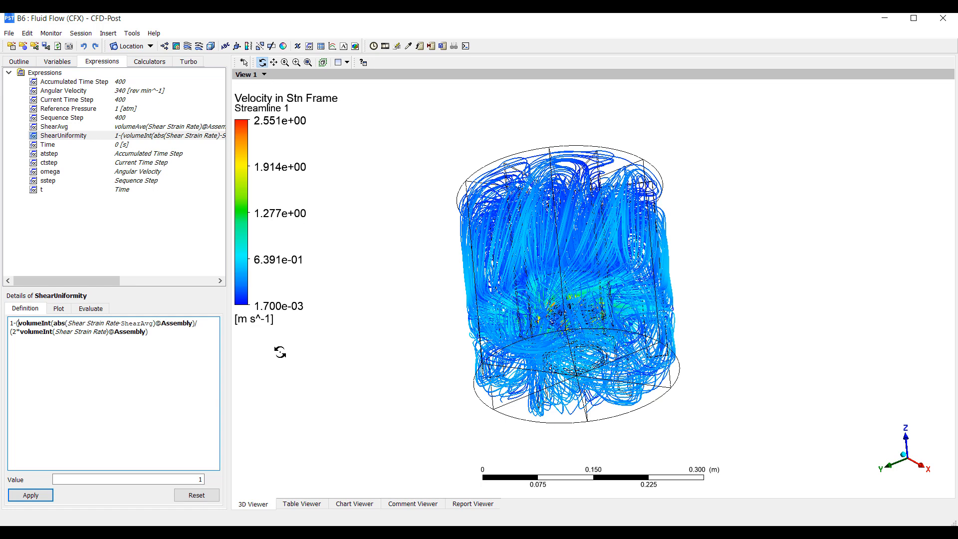
{"action": "left_click", "coordinate": [30, 495]}
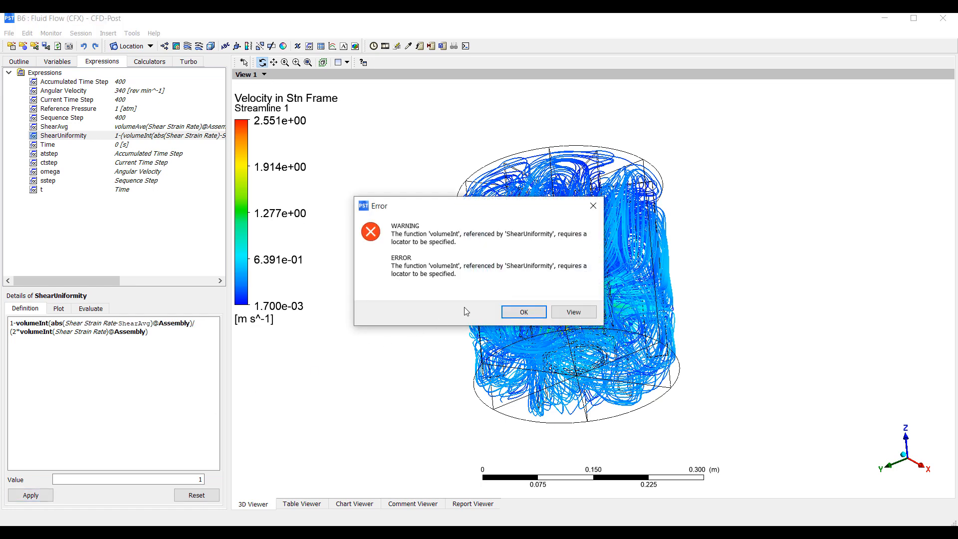
{"action": "left_click", "coordinate": [523, 312]}
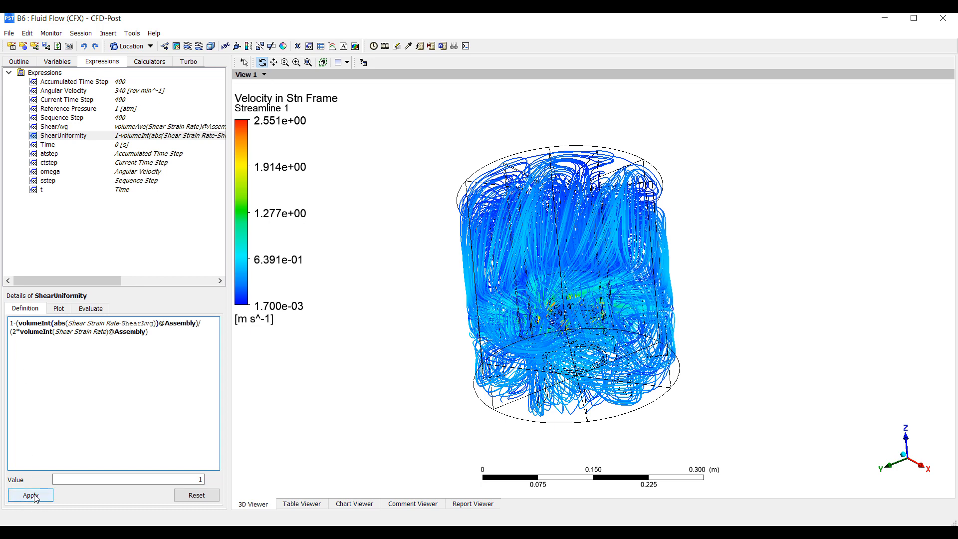
{"action": "left_click", "coordinate": [30, 495]}
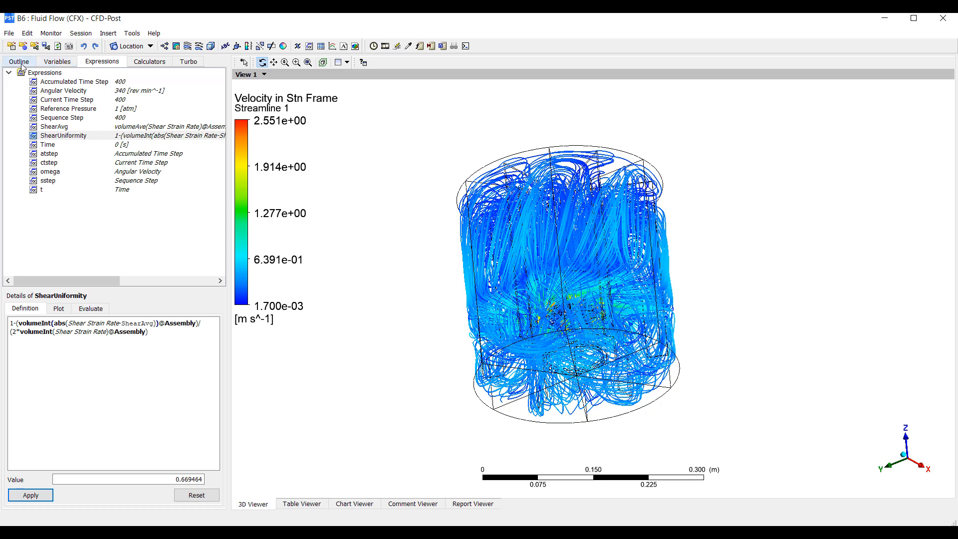
Step: Create a new volume location named ShearRateVolume from the Outline
{"action": "left_click", "coordinate": [15, 62]}
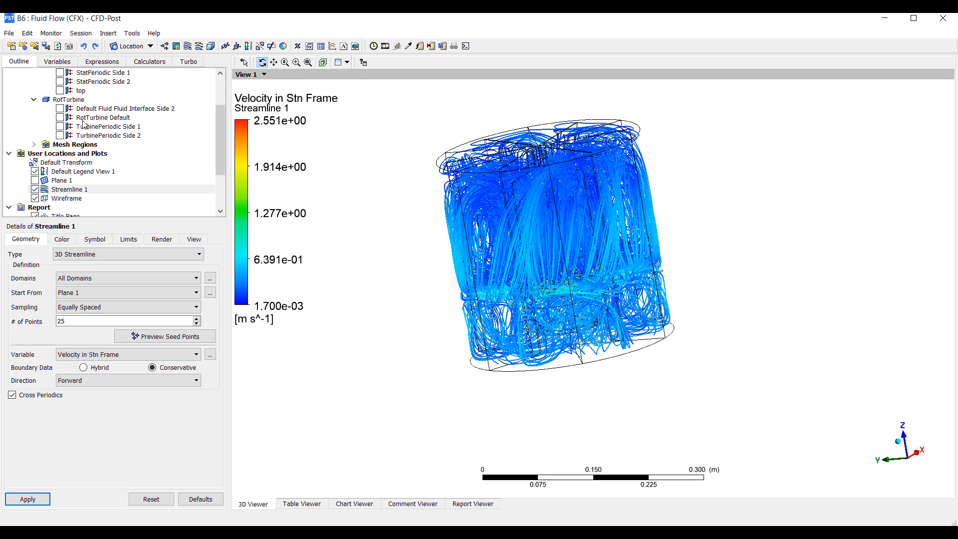
{"action": "left_click", "coordinate": [129, 46]}
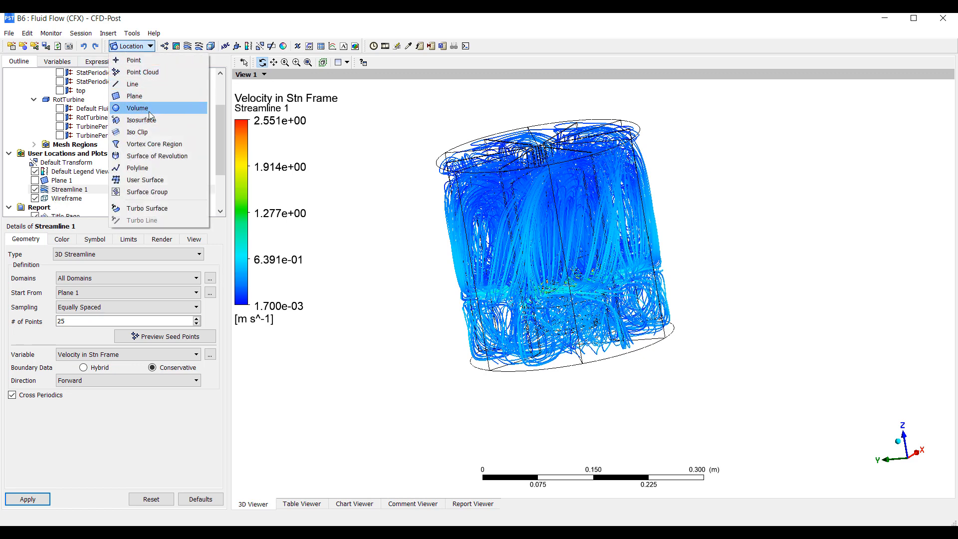
{"action": "left_click", "coordinate": [136, 108]}
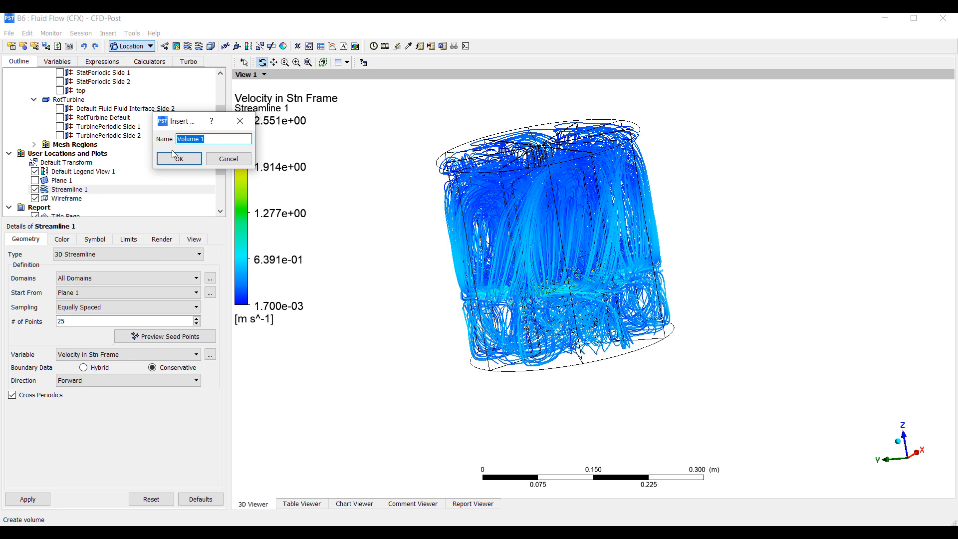
{"action": "type", "text": "ShearRateVo"}
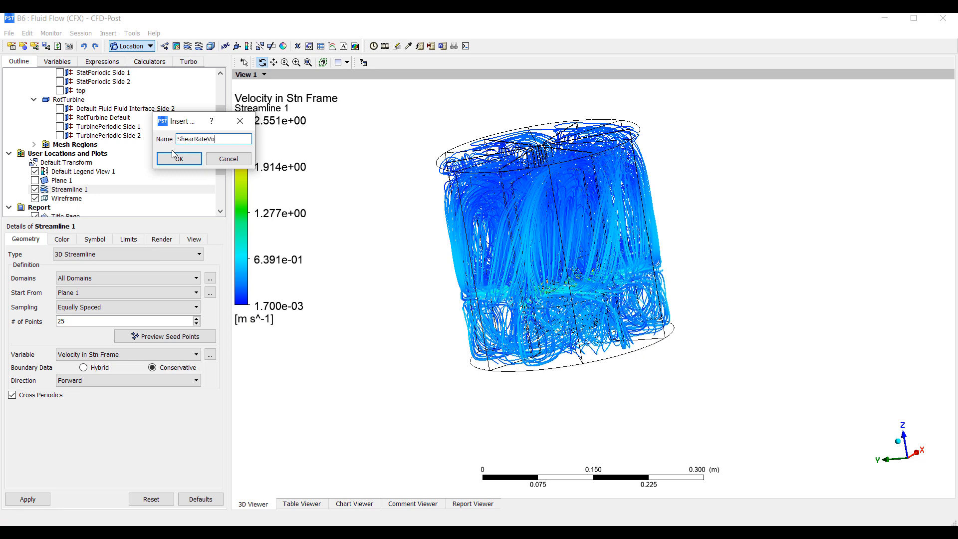
{"action": "left_click", "coordinate": [179, 159]}
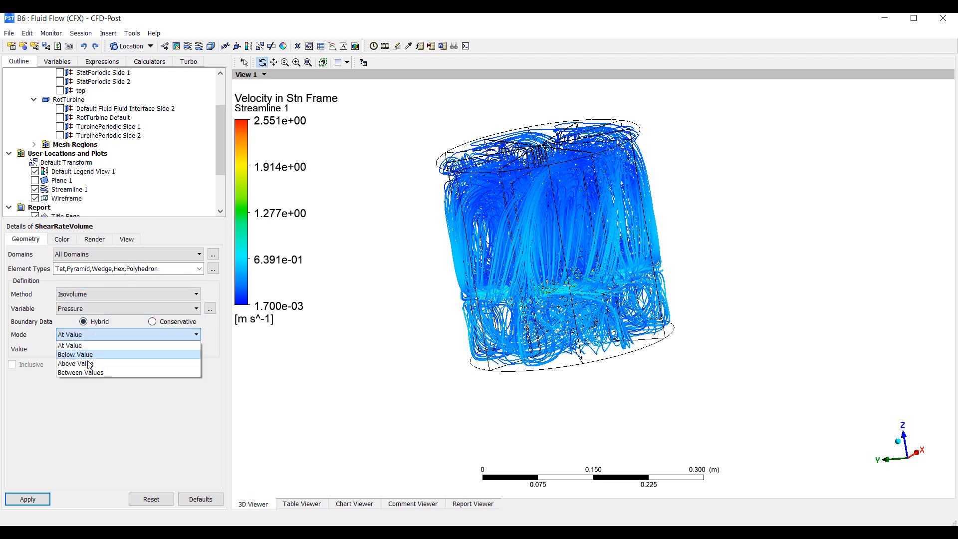
Step: Define ShearRateVolume as an isovolume of Shear Strain Rate above 100 s^-1
{"action": "left_click", "coordinate": [71, 363]}
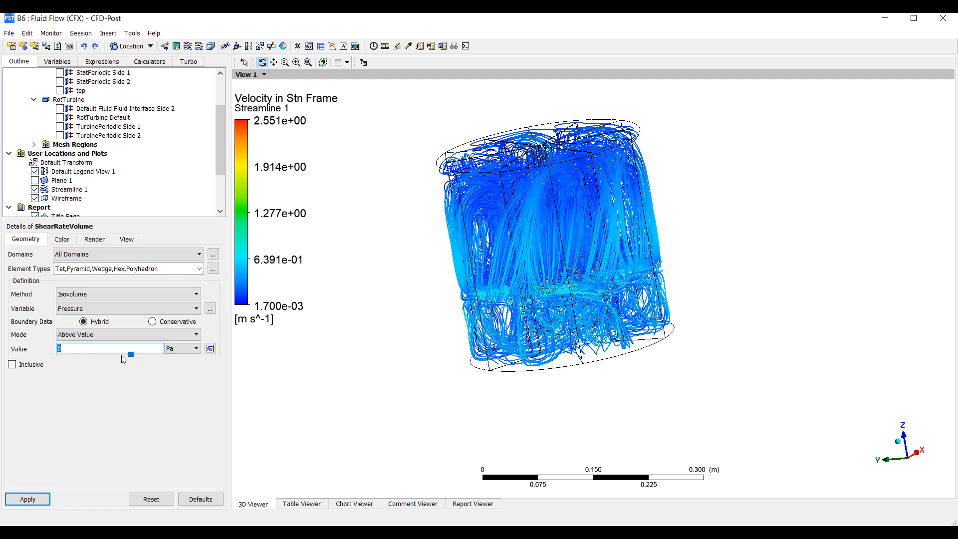
{"action": "type", "text": "100"}
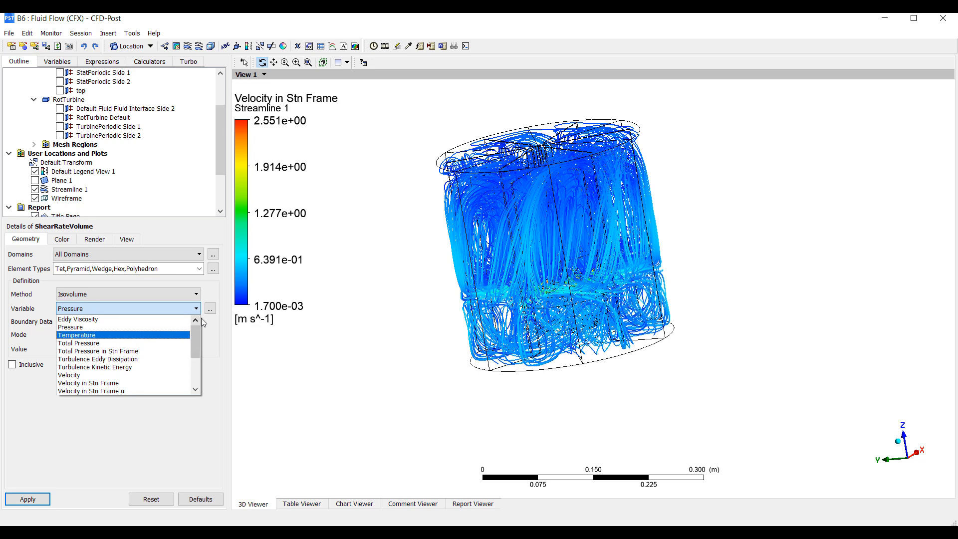
{"action": "left_click", "coordinate": [210, 308]}
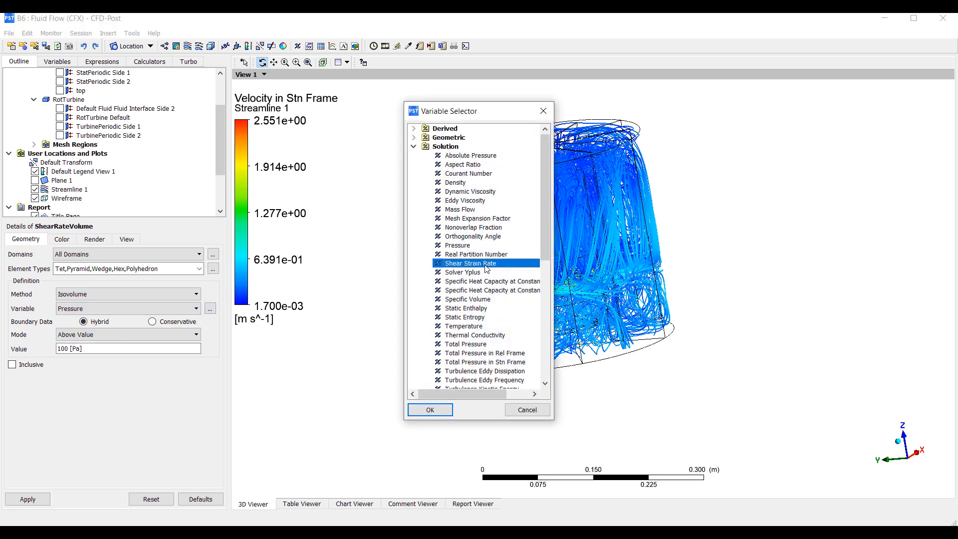
{"action": "left_click", "coordinate": [429, 409]}
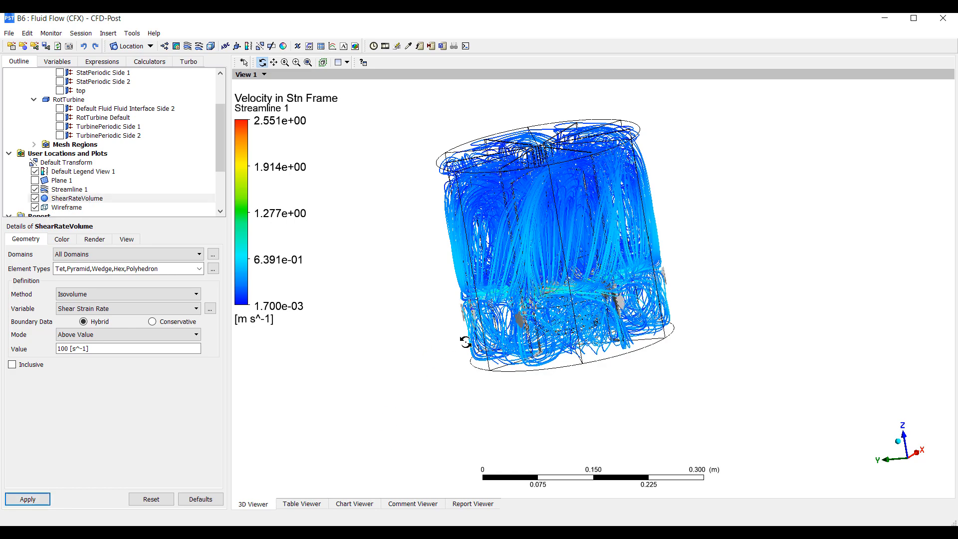
Step: Hide Streamline 1, try isovolume value 57.3684 then restore 100 s^-1, and return to Expressions
{"action": "left_click", "coordinate": [35, 190]}
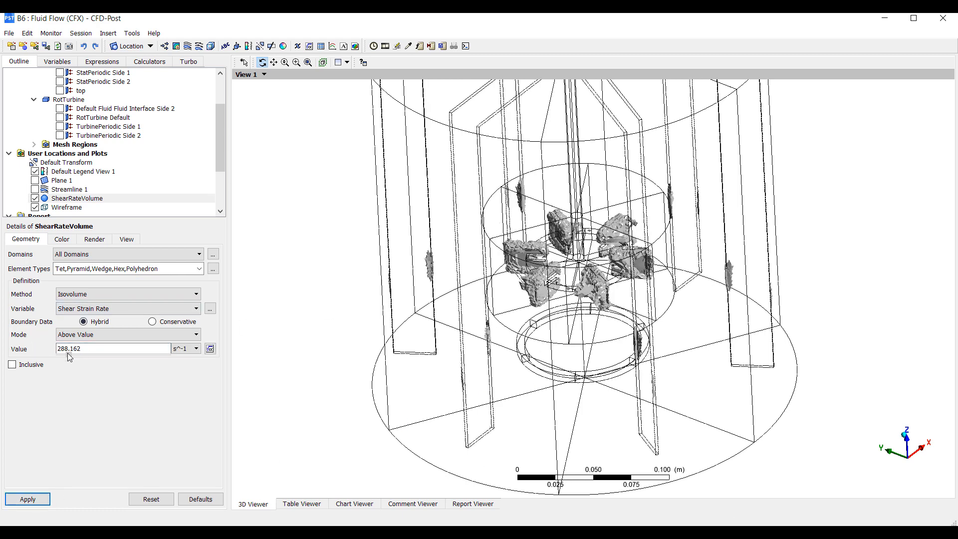
{"action": "type", "text": "57.3684 [s^-1]"}
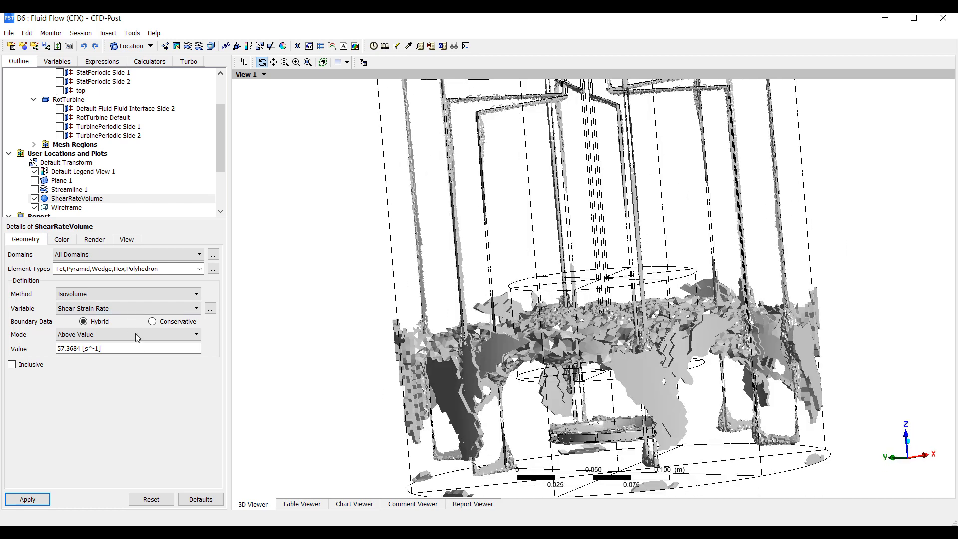
{"action": "type", "text": "100"}
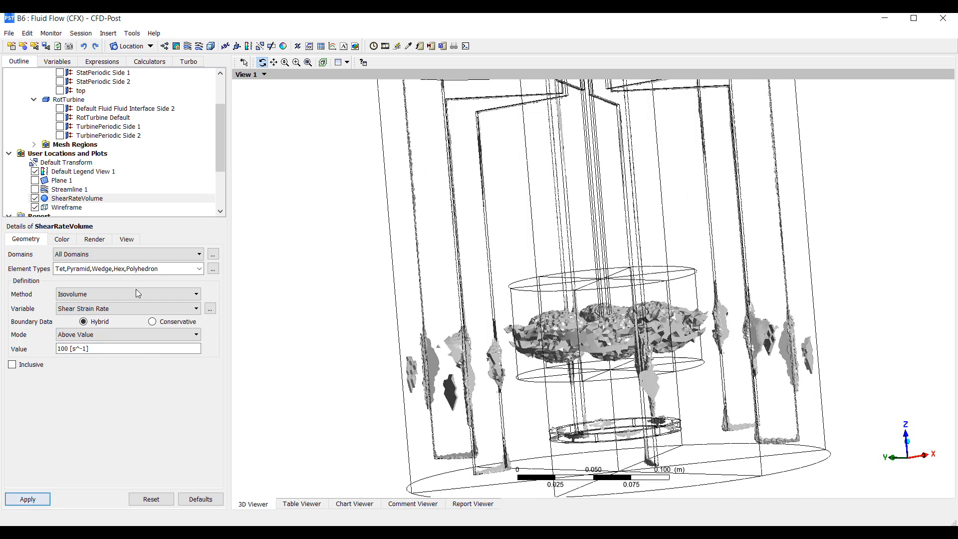
{"action": "left_click", "coordinate": [101, 62]}
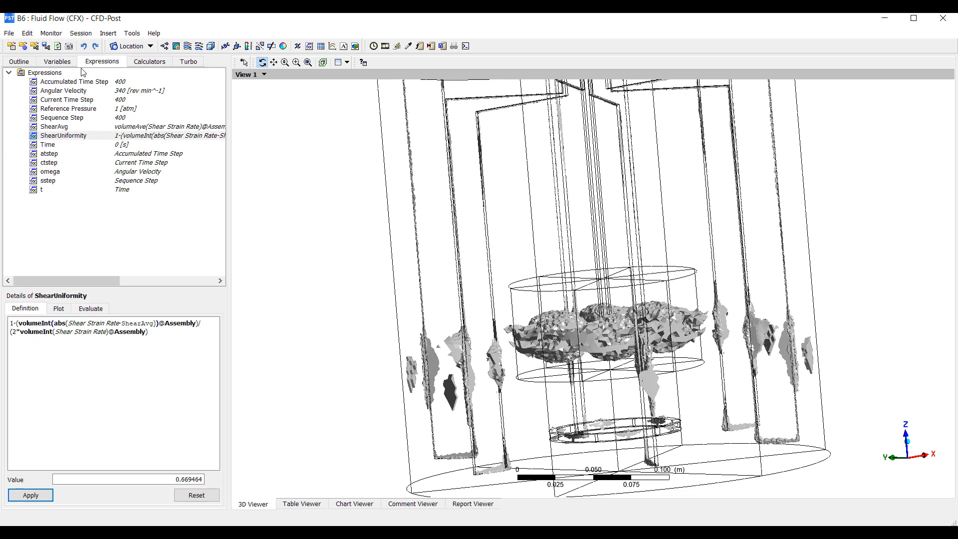
{"action": "left_click", "coordinate": [149, 61]}
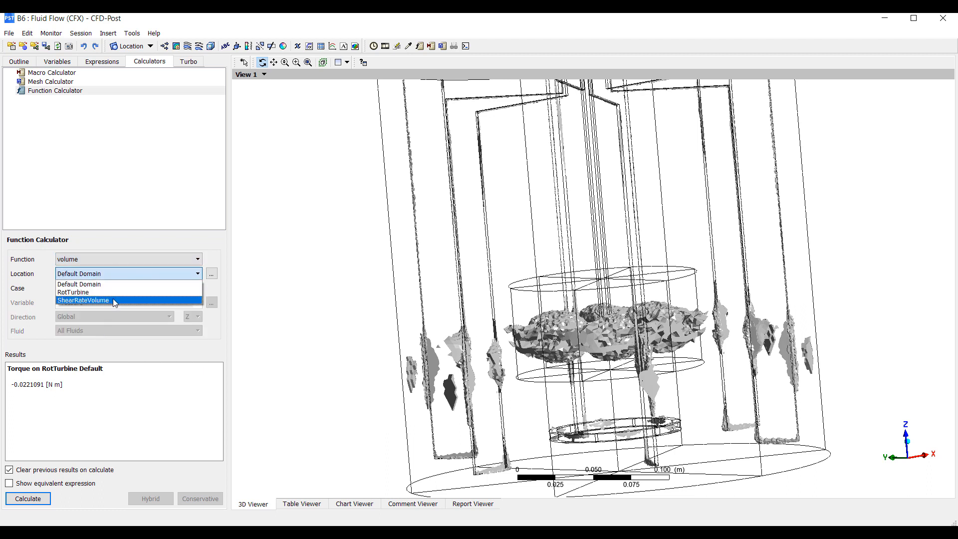
{"action": "left_click", "coordinate": [83, 300]}
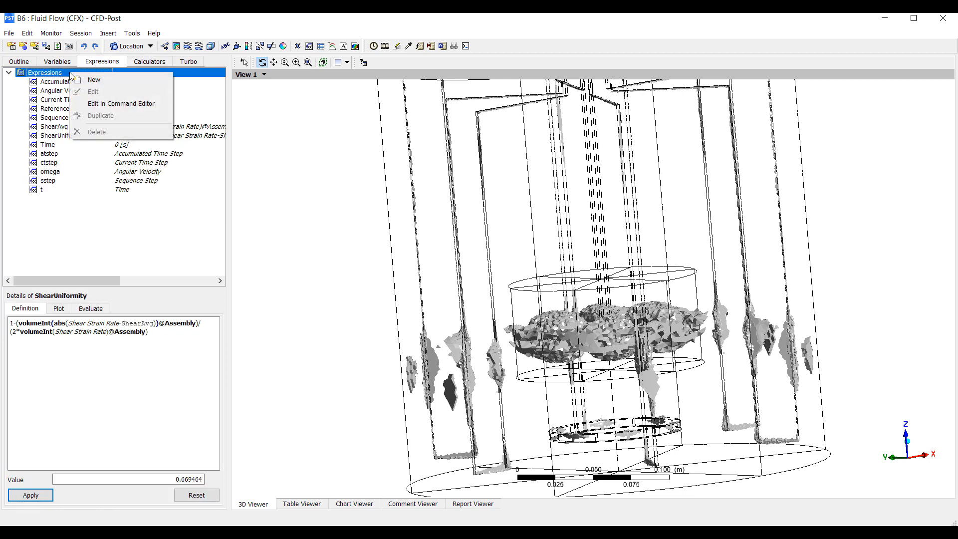
Step: Create a new expression named ShearPercent
{"action": "left_click", "coordinate": [94, 80]}
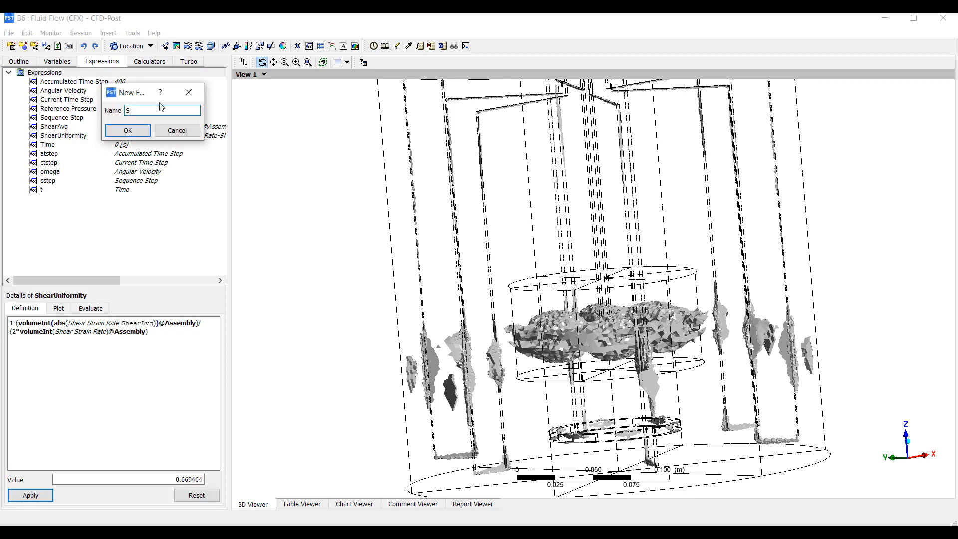
{"action": "type", "text": "hearPercent"}
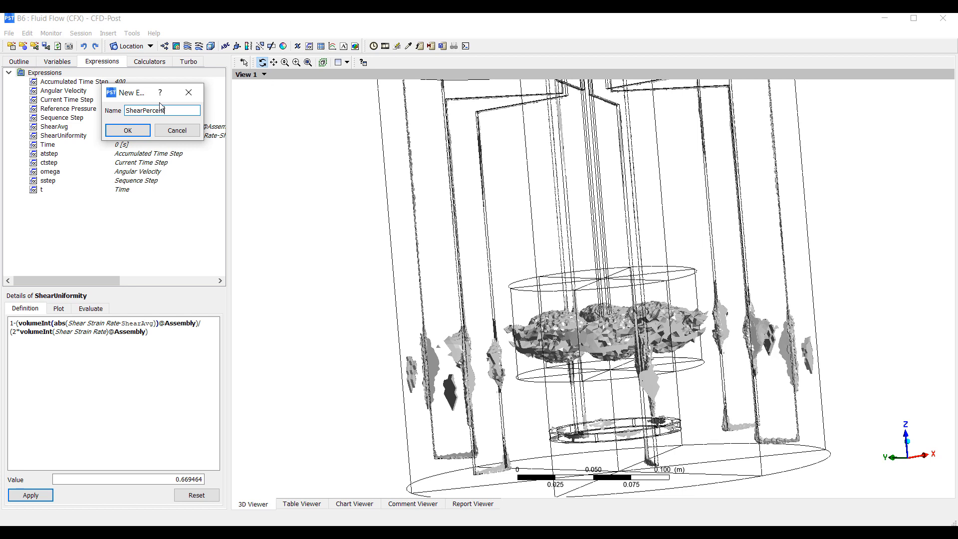
{"action": "left_click", "coordinate": [128, 130]}
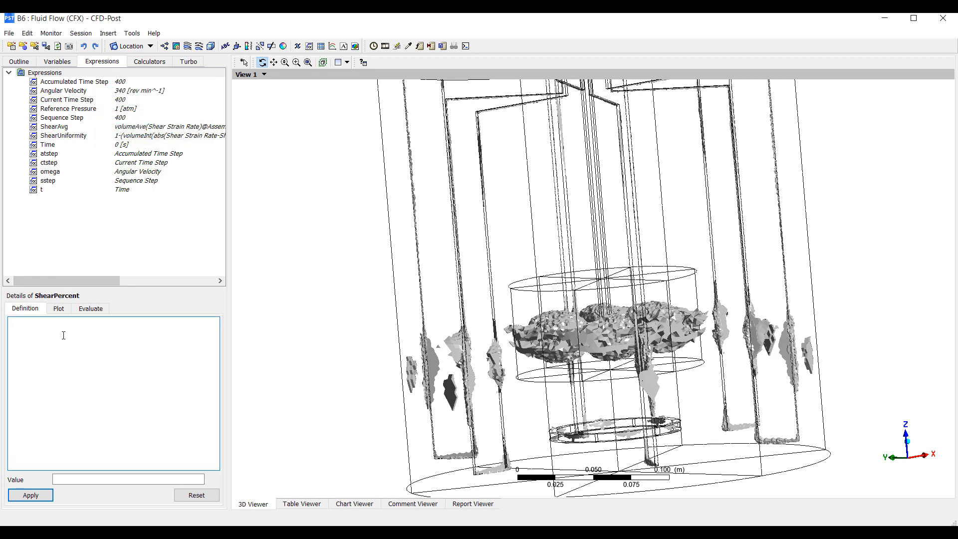
{"action": "type", "text": "volume()"}
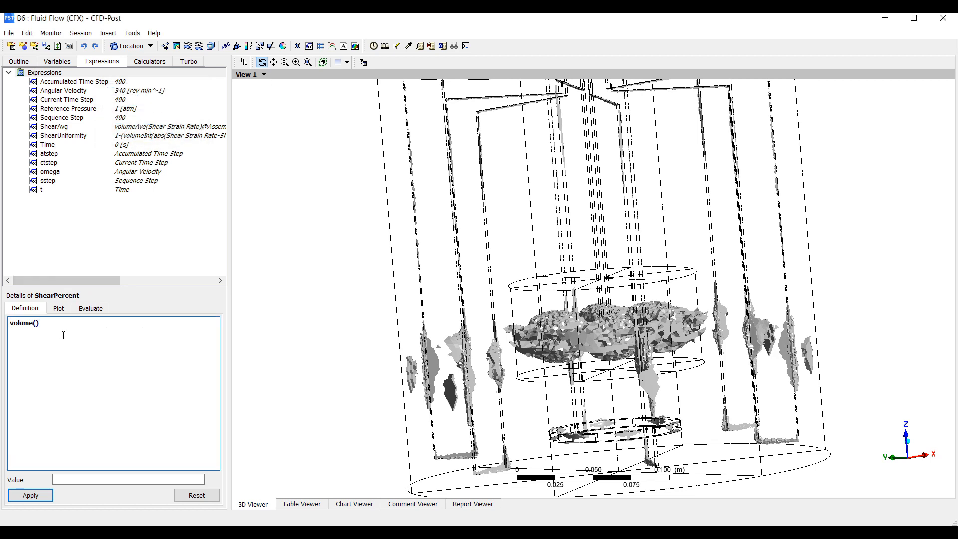
{"action": "type", "text": "@ShearRateVolume"}
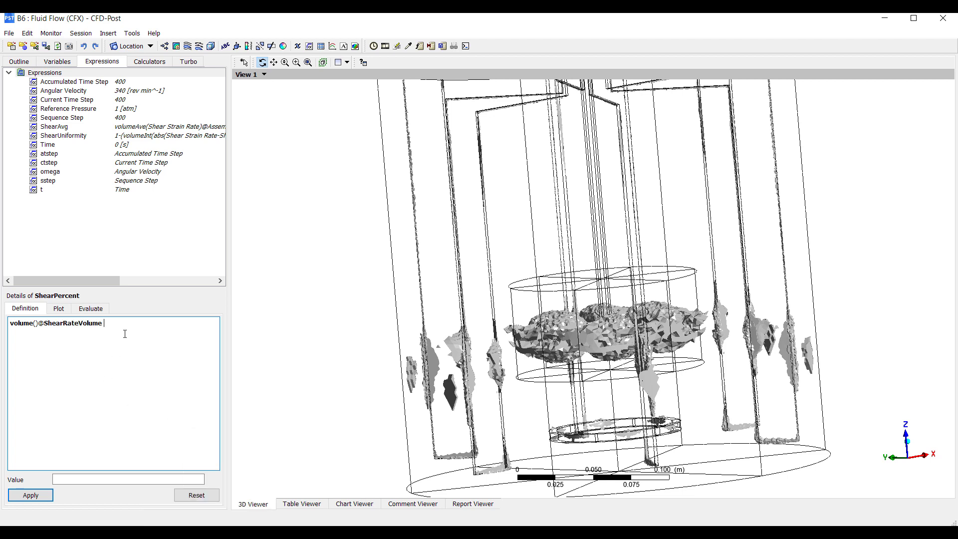
{"action": "type", "text": "/volume()@A"}
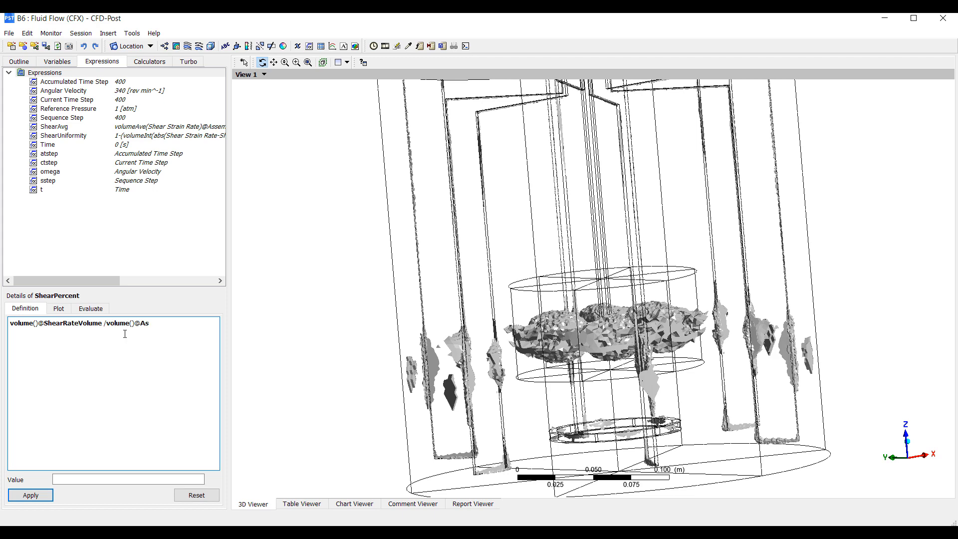
{"action": "type", "text": "sembly"}
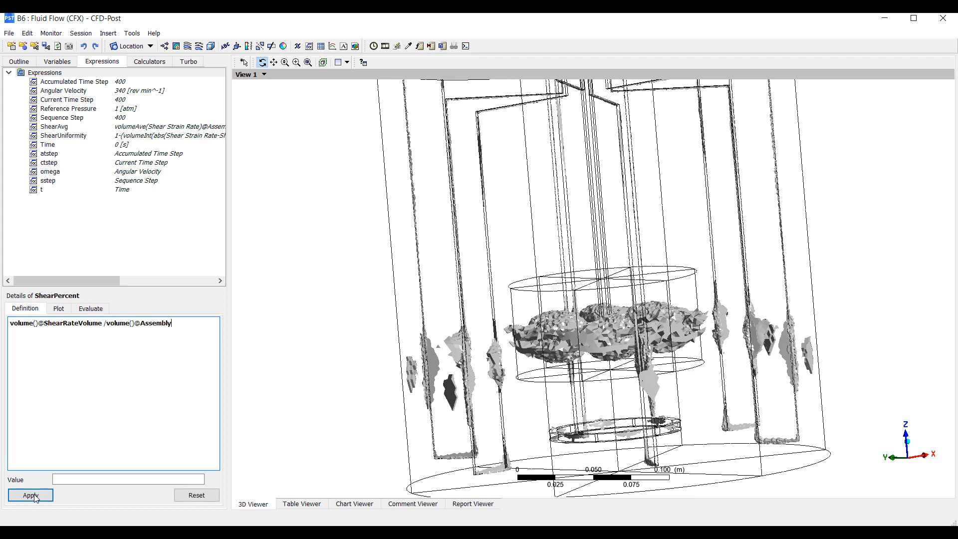
{"action": "left_click", "coordinate": [30, 495]}
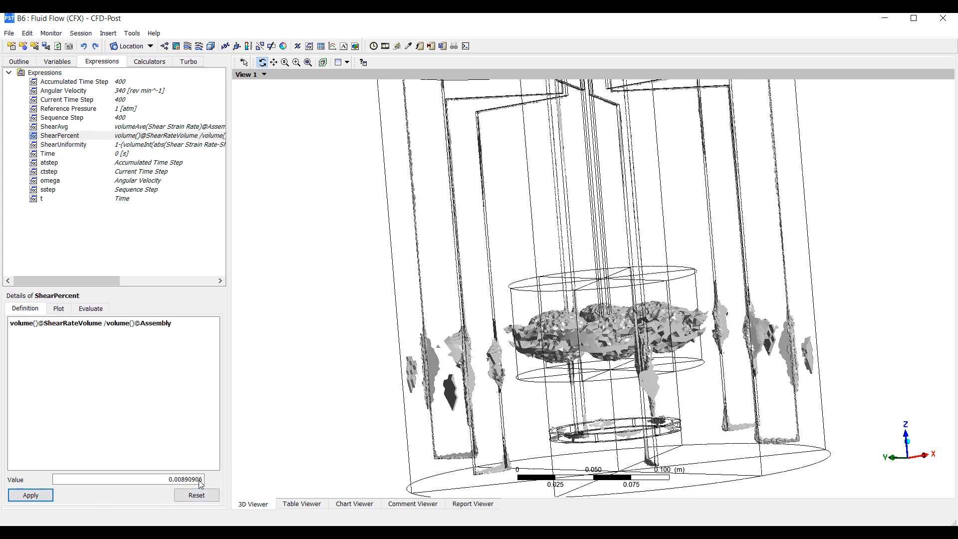